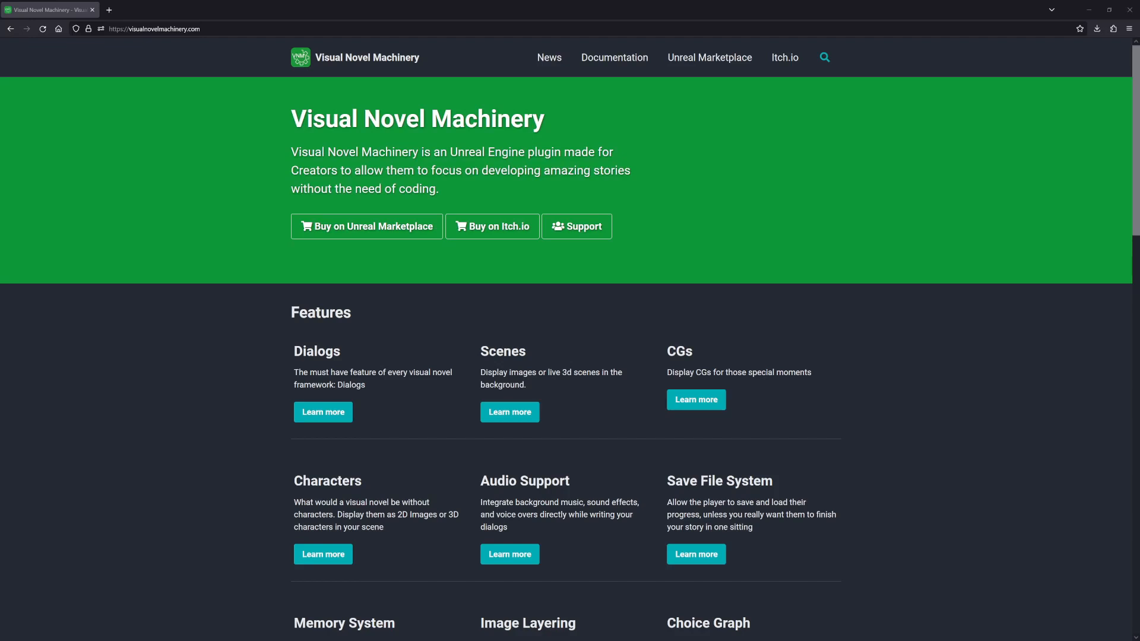
pyautogui.moveTo(566, 125)
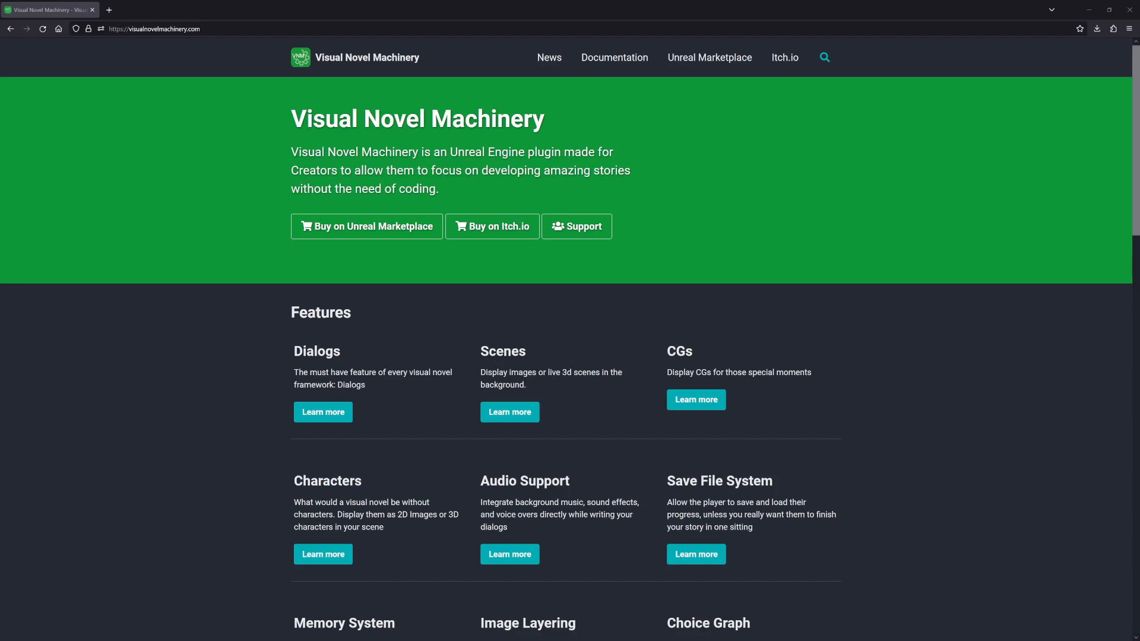
pyautogui.moveTo(554, 138)
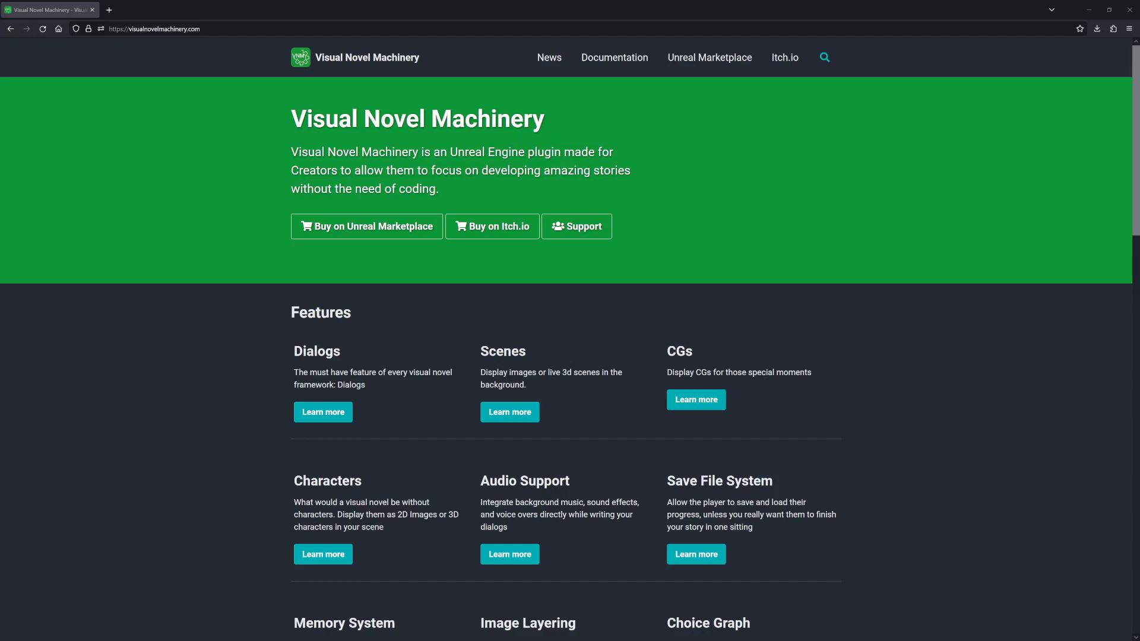
pyautogui.moveTo(597, 92)
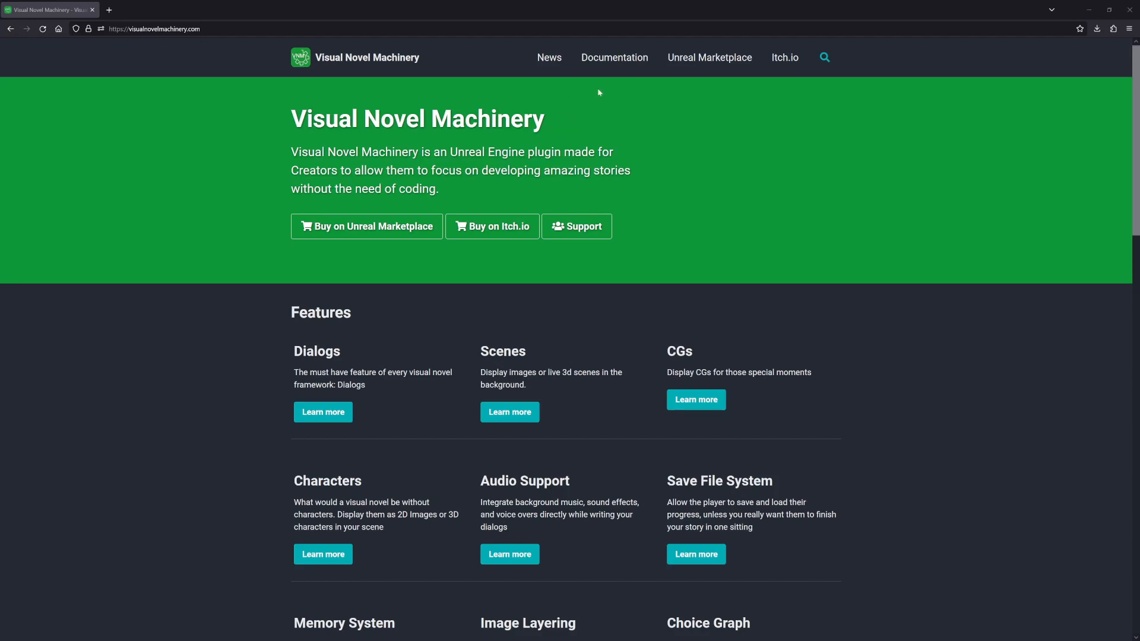
# Step: Reach the Getting Started page and its Blueprint blank project template download on Dropbox
pyautogui.click(612, 57)
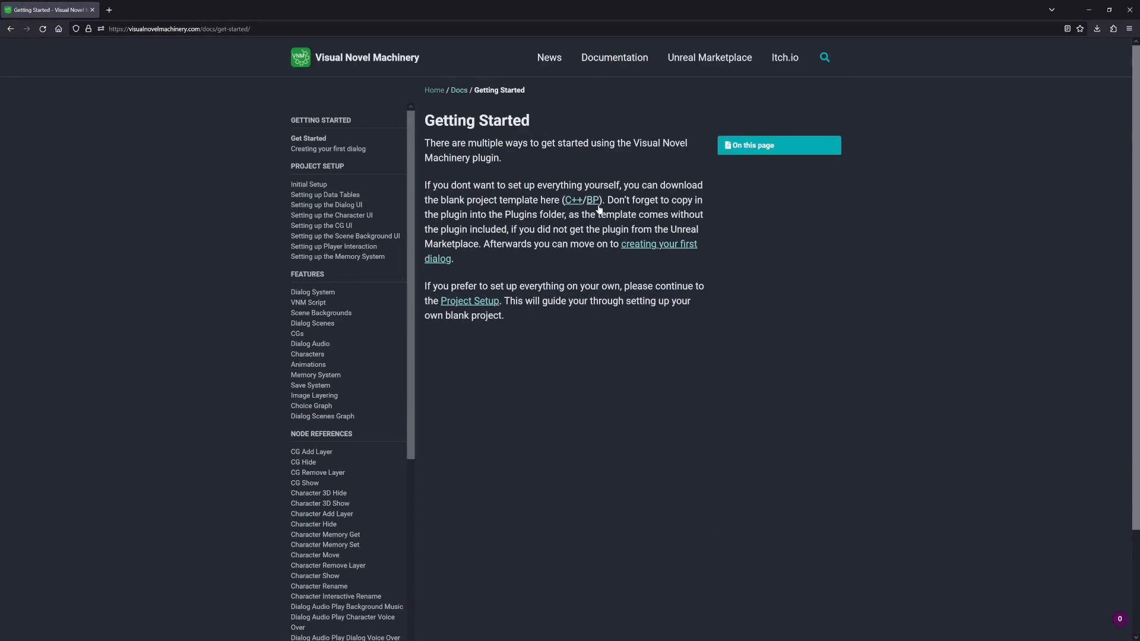
pyautogui.moveTo(591, 200)
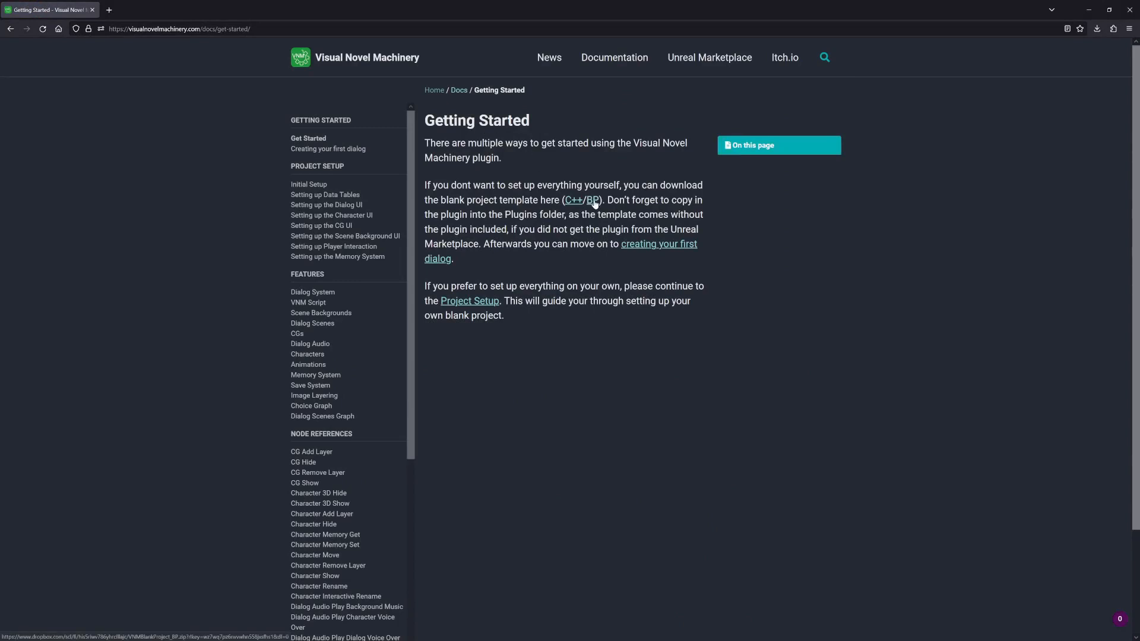
pyautogui.click(591, 200)
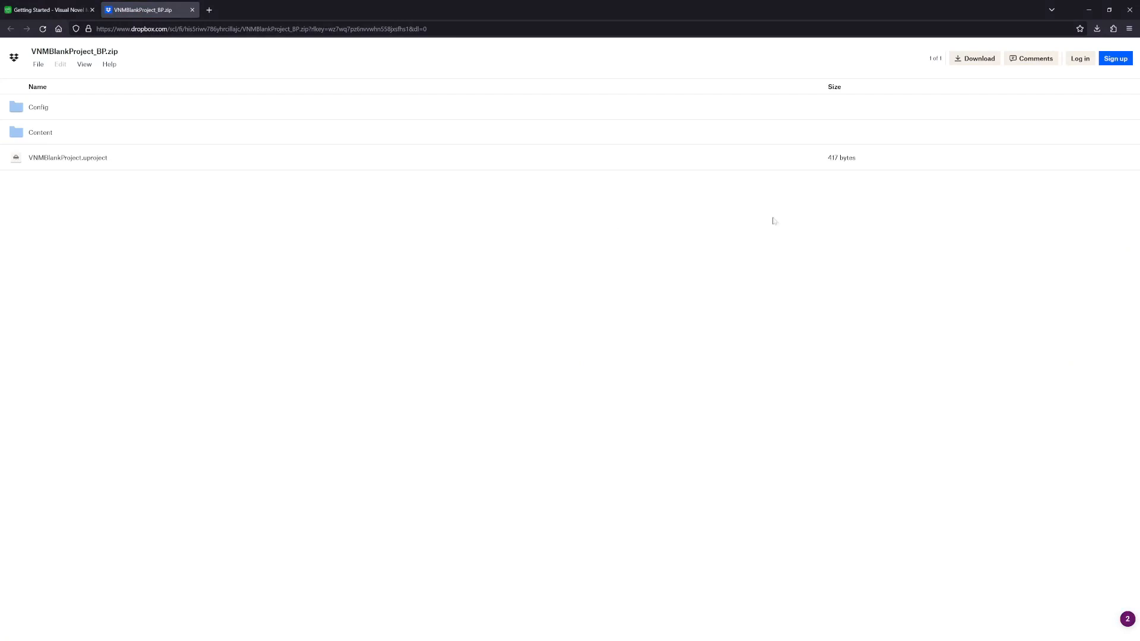
pyautogui.moveTo(973, 58)
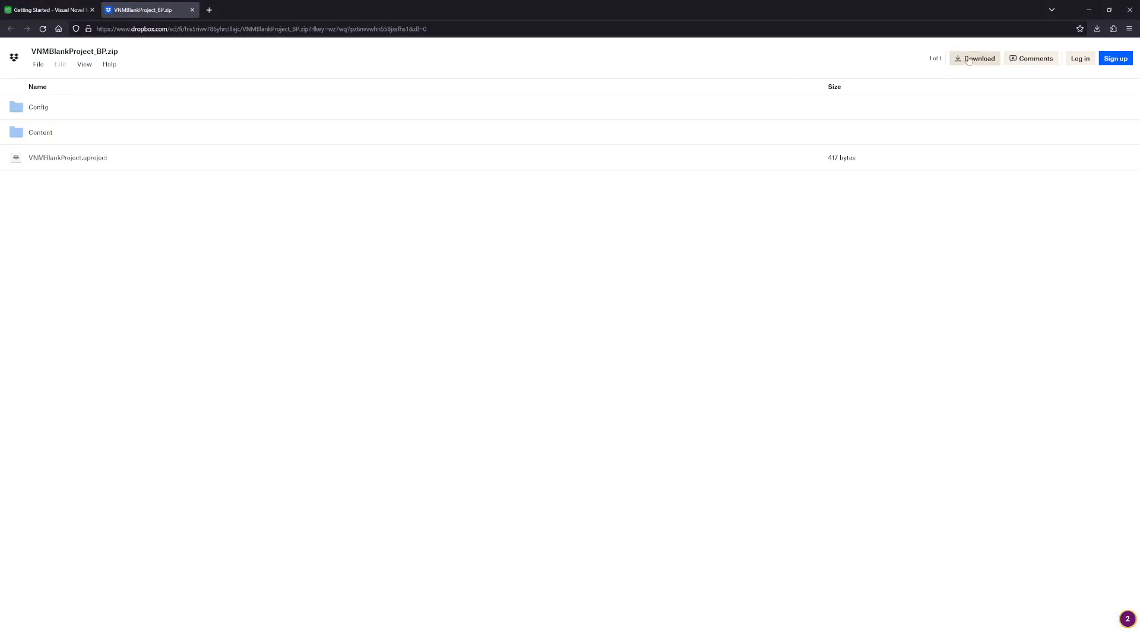
pyautogui.moveTo(181, 15)
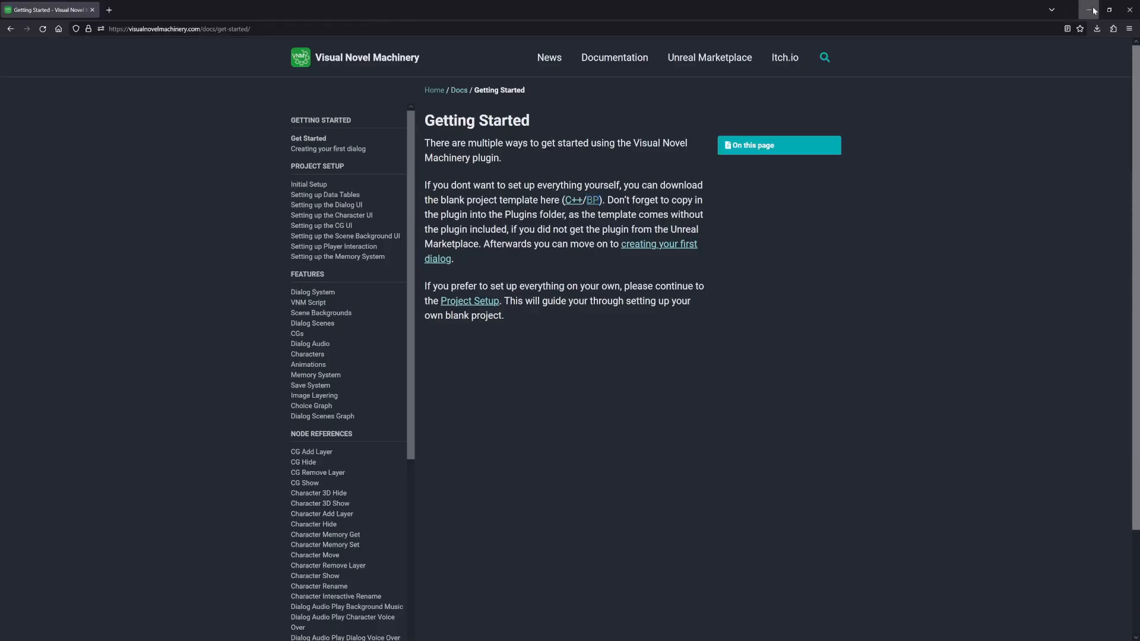
# Step: Minimize Firefox to reach the desktop and the extracted project folder
pyautogui.click(1089, 9)
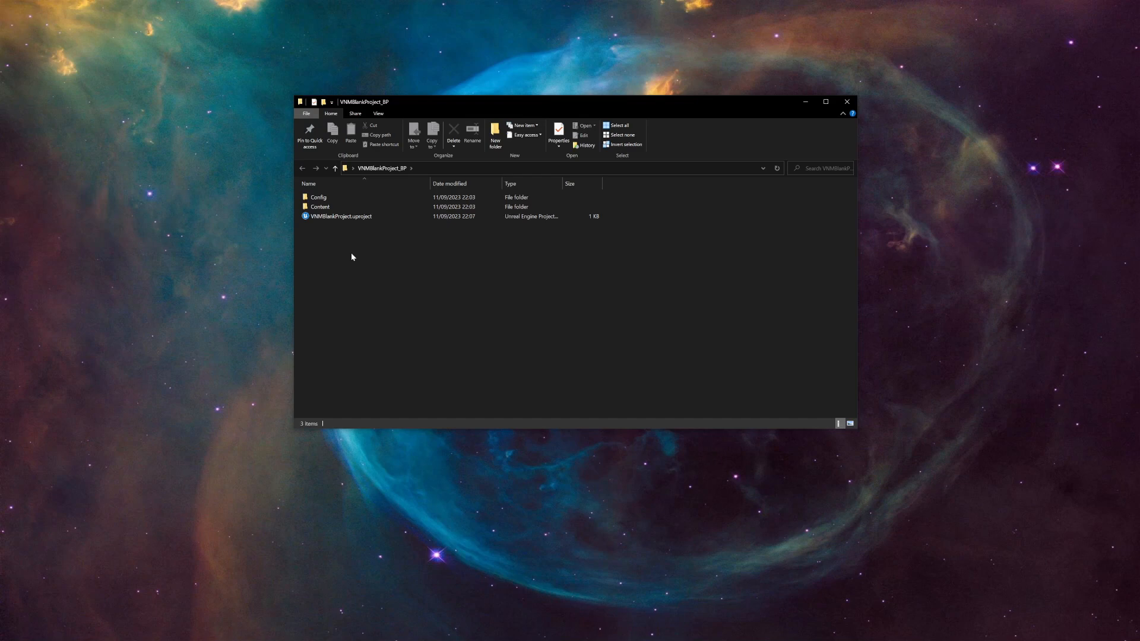
pyautogui.moveTo(344, 237)
pyautogui.write('Sandbox')
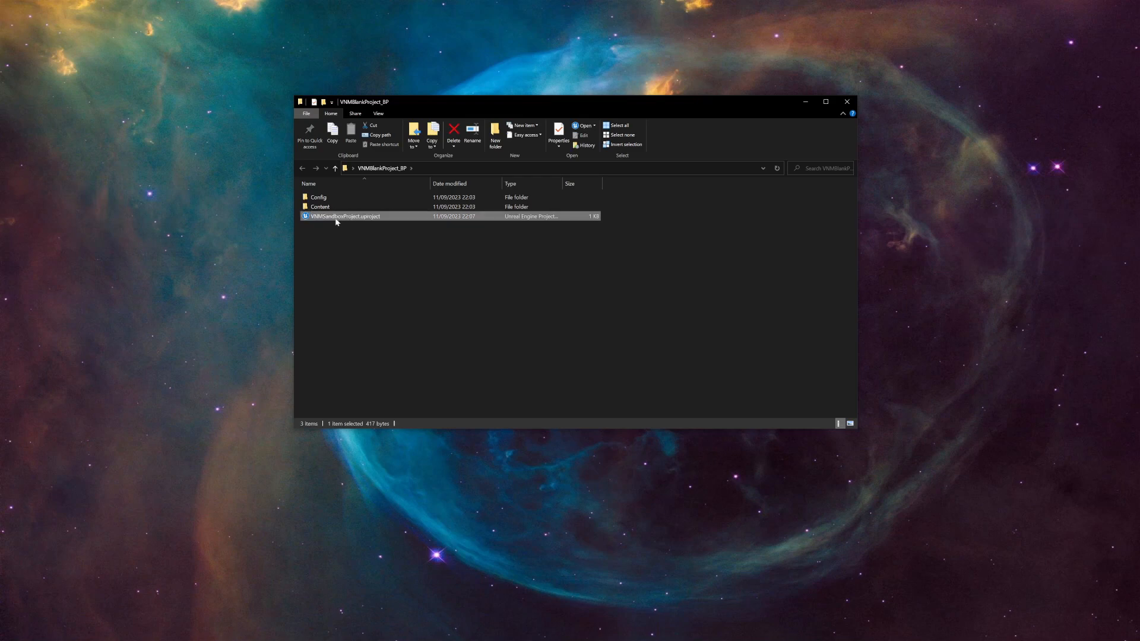
pyautogui.moveTo(349, 221)
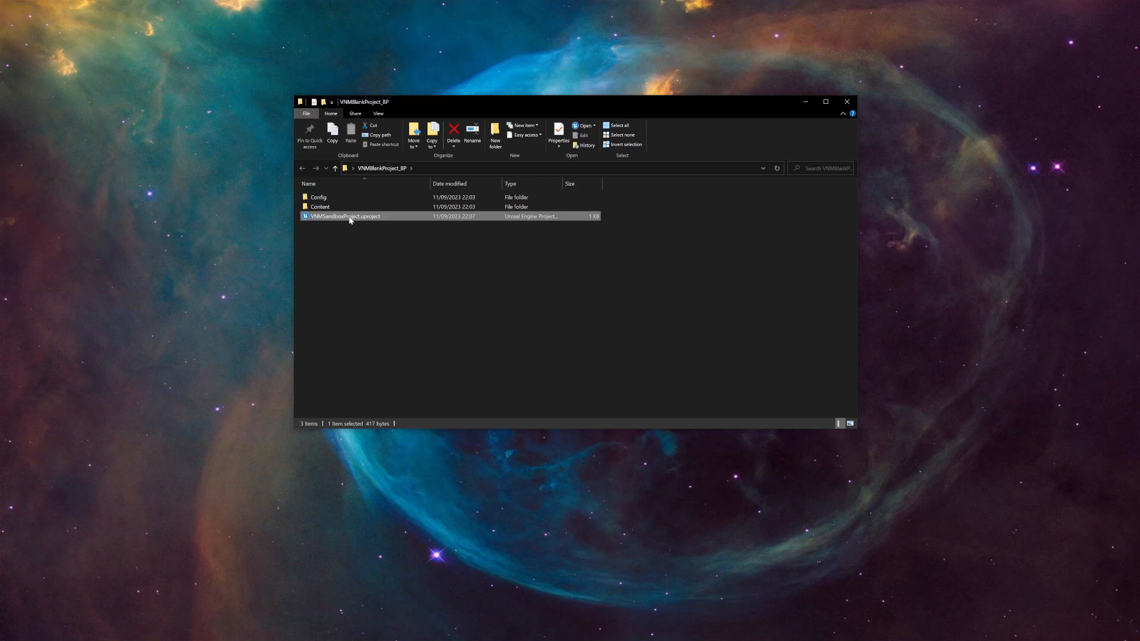
pyautogui.moveTo(353, 216)
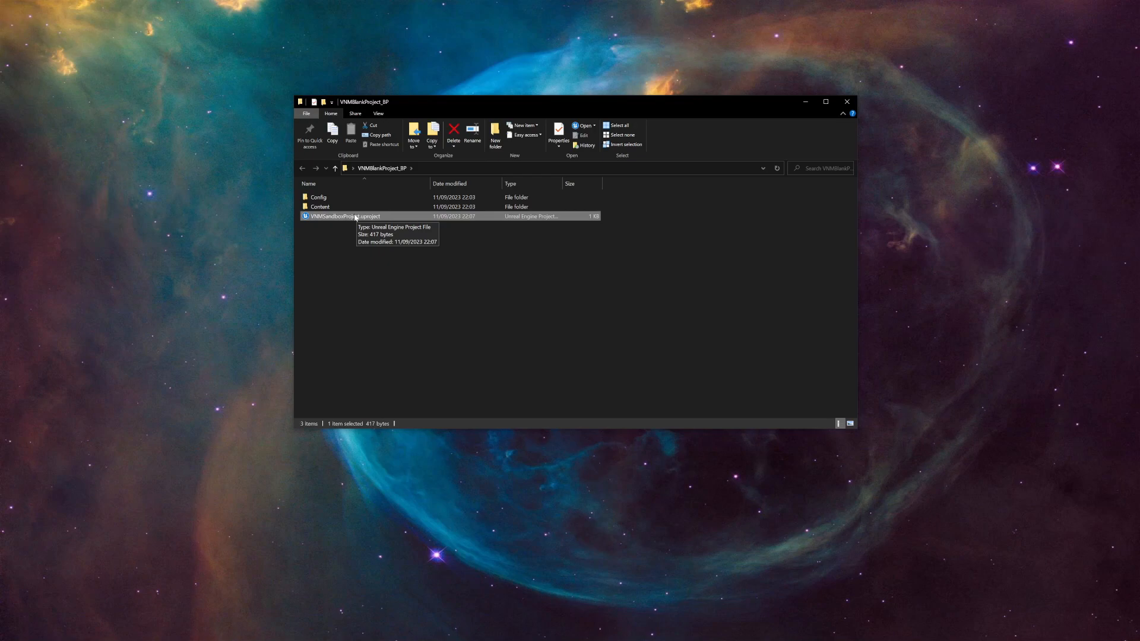
# Step: Launch VNMSandboxProject.uproject in the Unreal Engine 5 editor
pyautogui.doubleClick(343, 216)
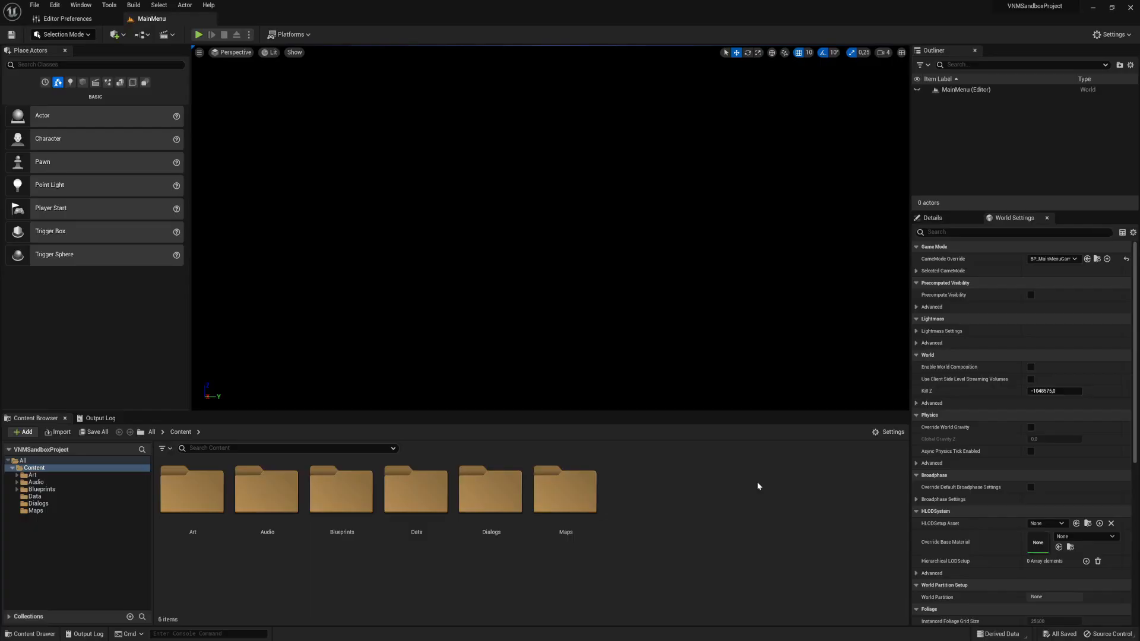
pyautogui.moveTo(54, 5)
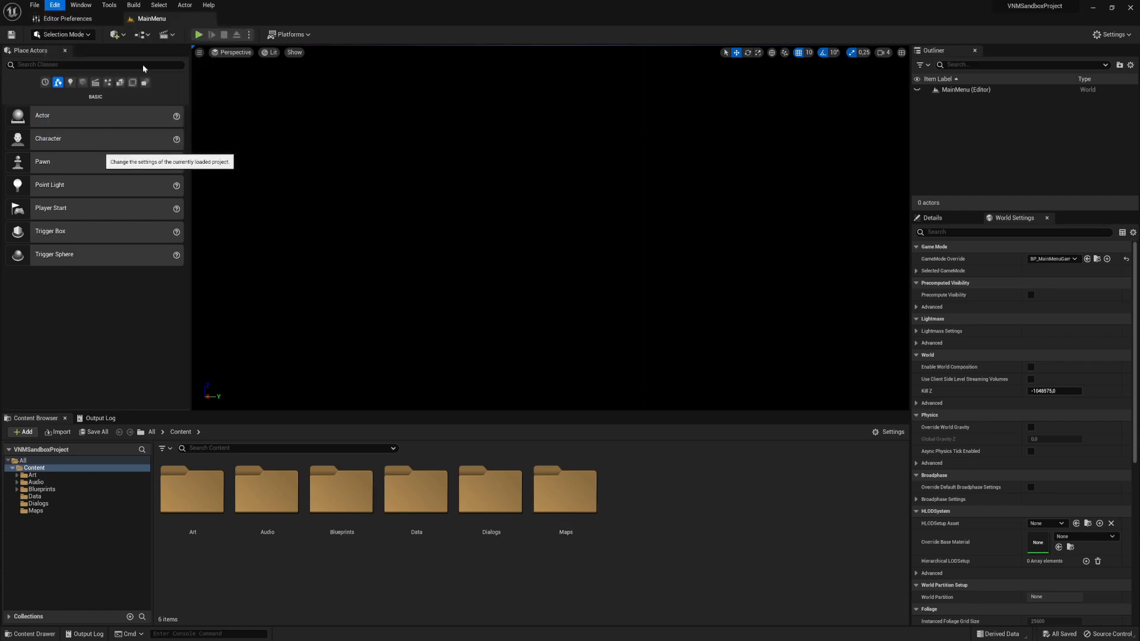
# Step: Bring up Project Settings on the VNMUISettings page
pyautogui.click(53, 5)
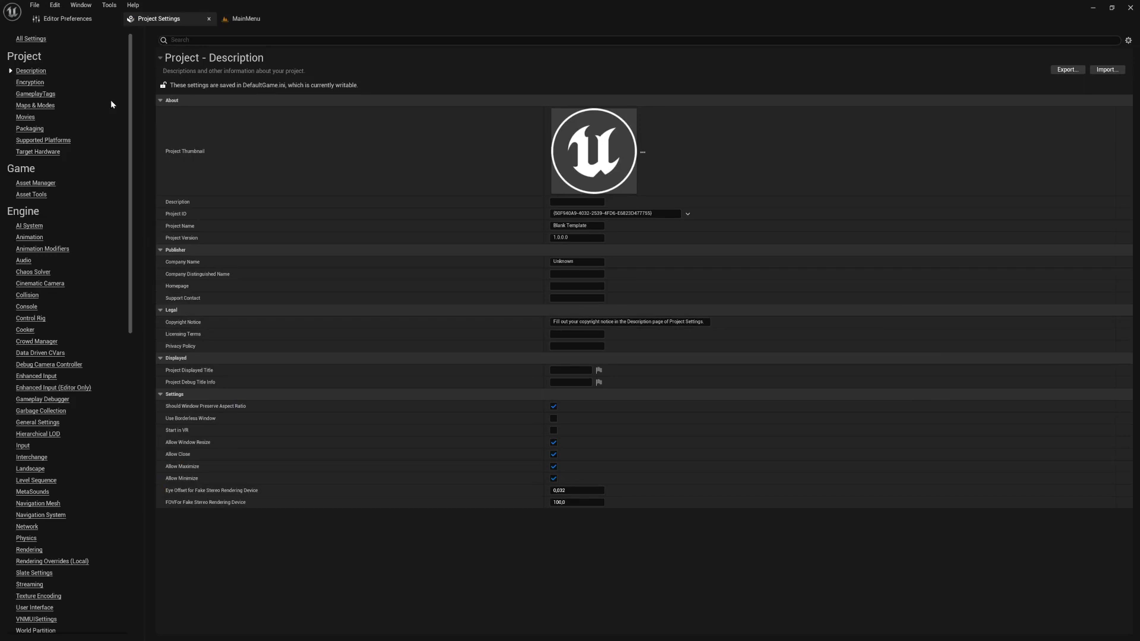
pyautogui.scroll(-3)
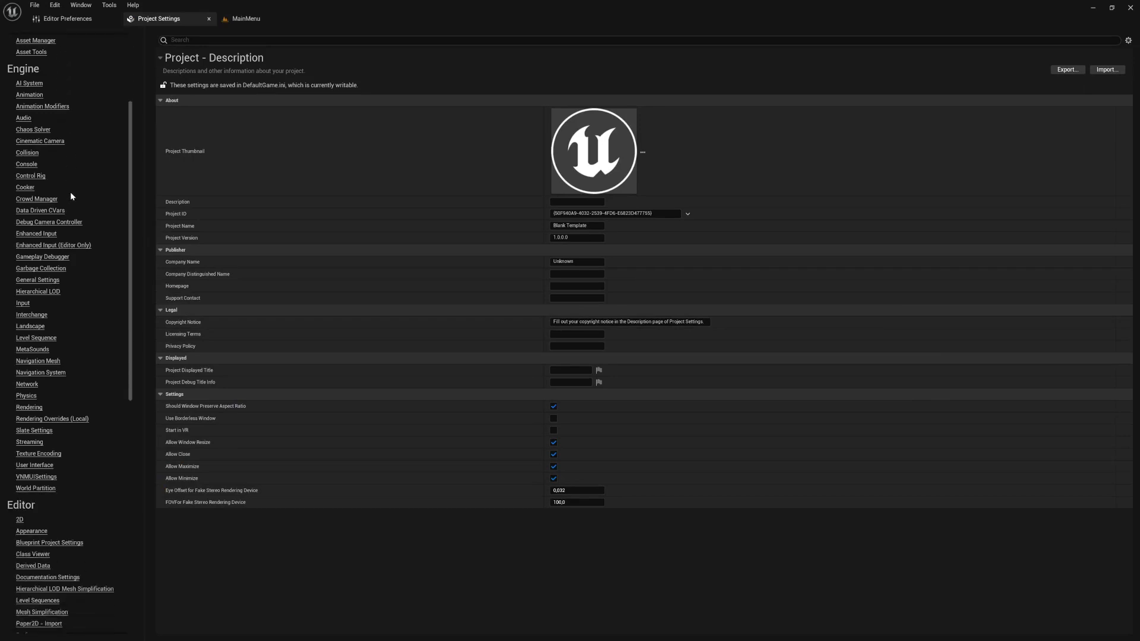
pyautogui.scroll(-3)
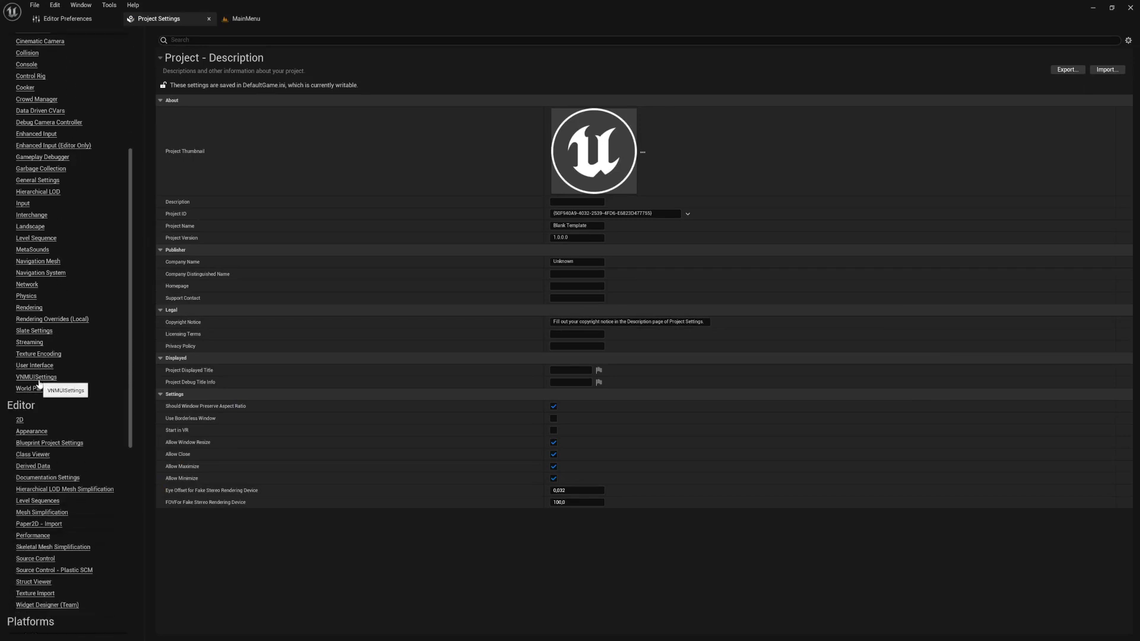
pyautogui.click(35, 376)
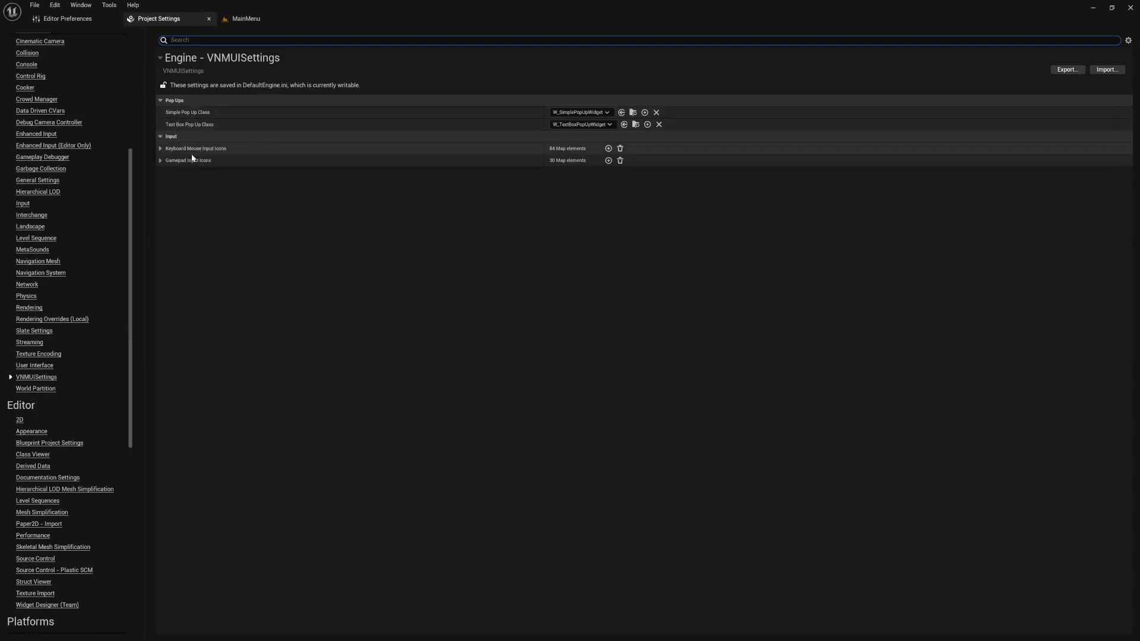
pyautogui.moveTo(287, 164)
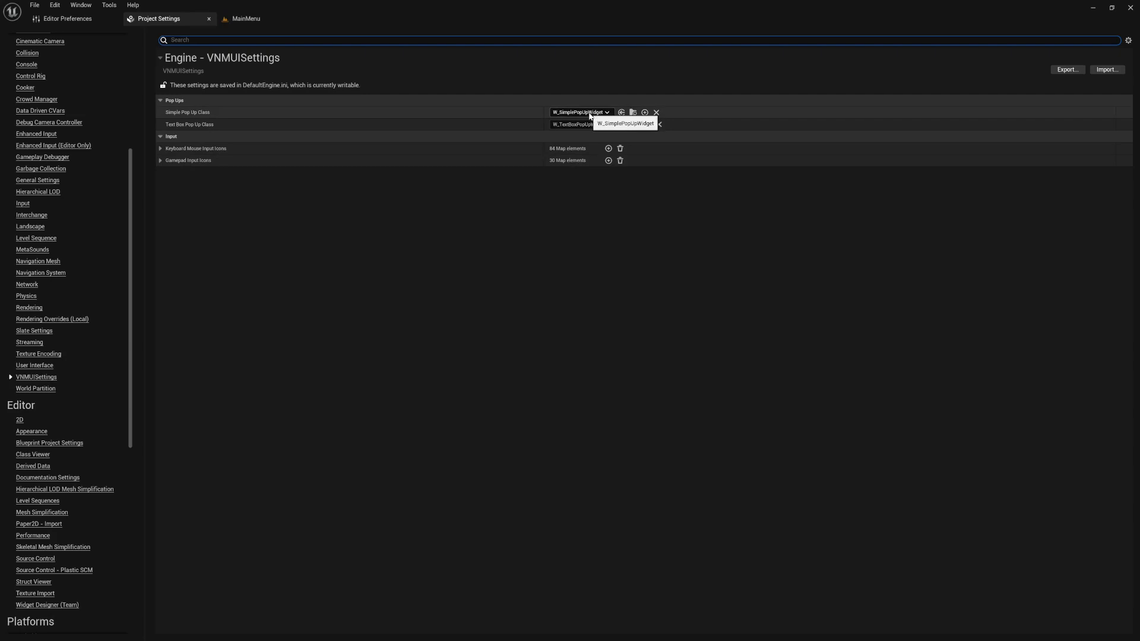
pyautogui.moveTo(578, 125)
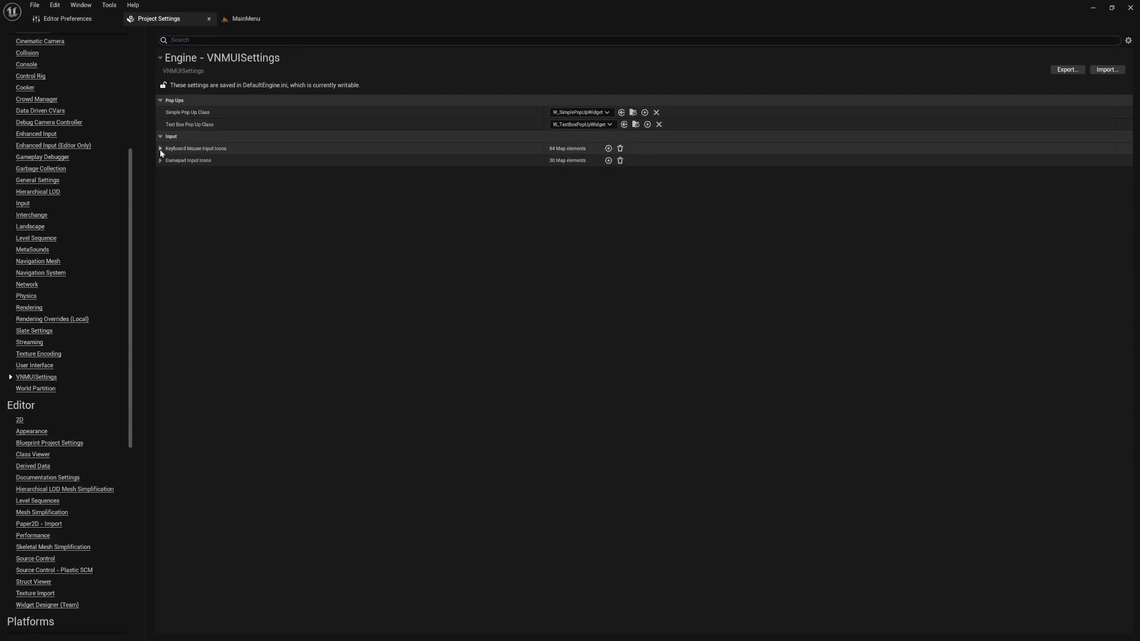
# Step: Expand and collapse the Keyboard/Mouse Input Icons map to inspect it
pyautogui.click(161, 149)
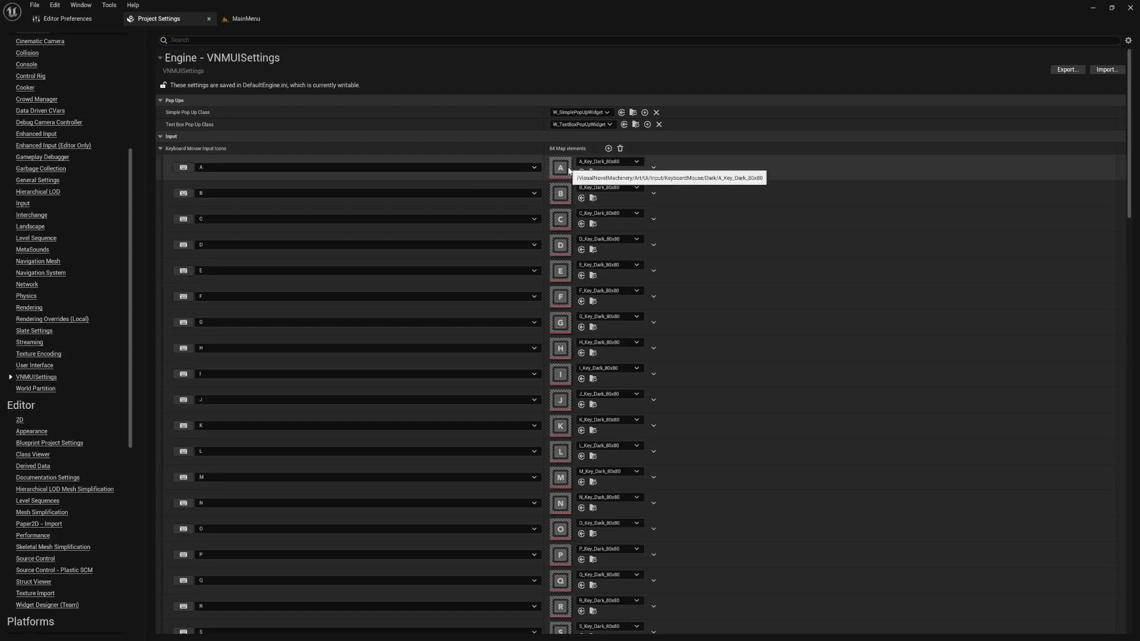
pyautogui.click(161, 148)
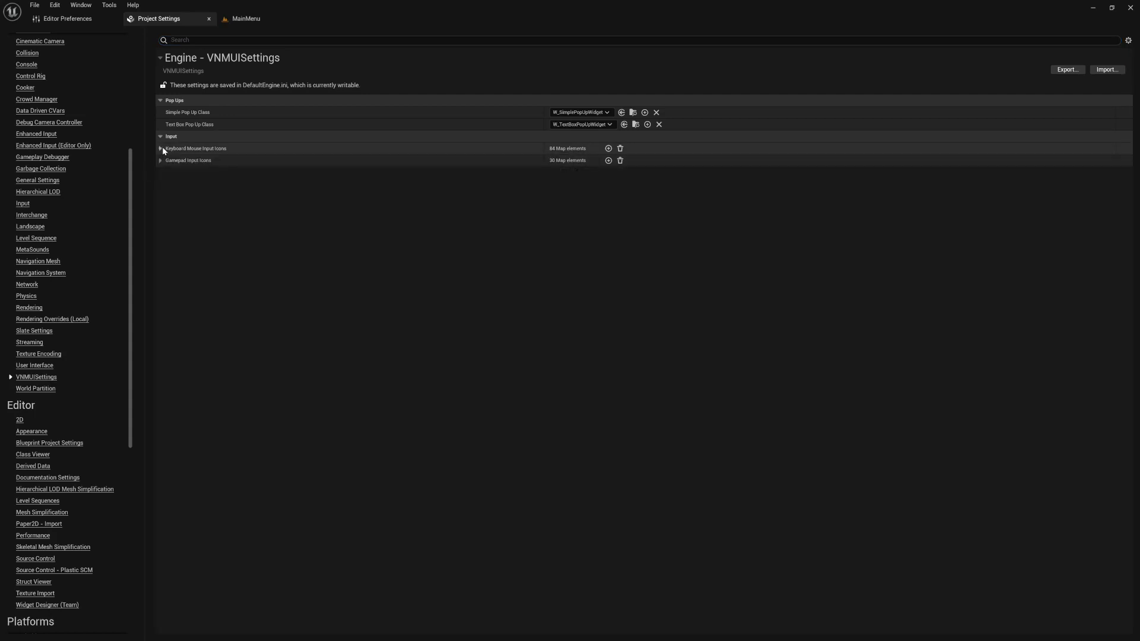
pyautogui.scroll(-3)
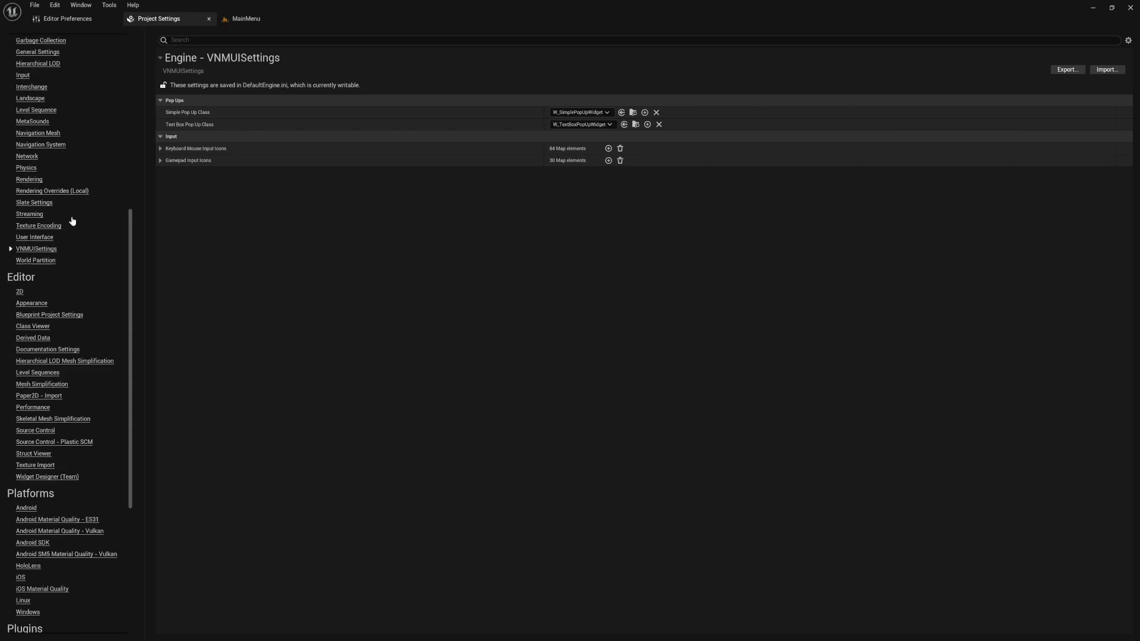
pyautogui.scroll(-3)
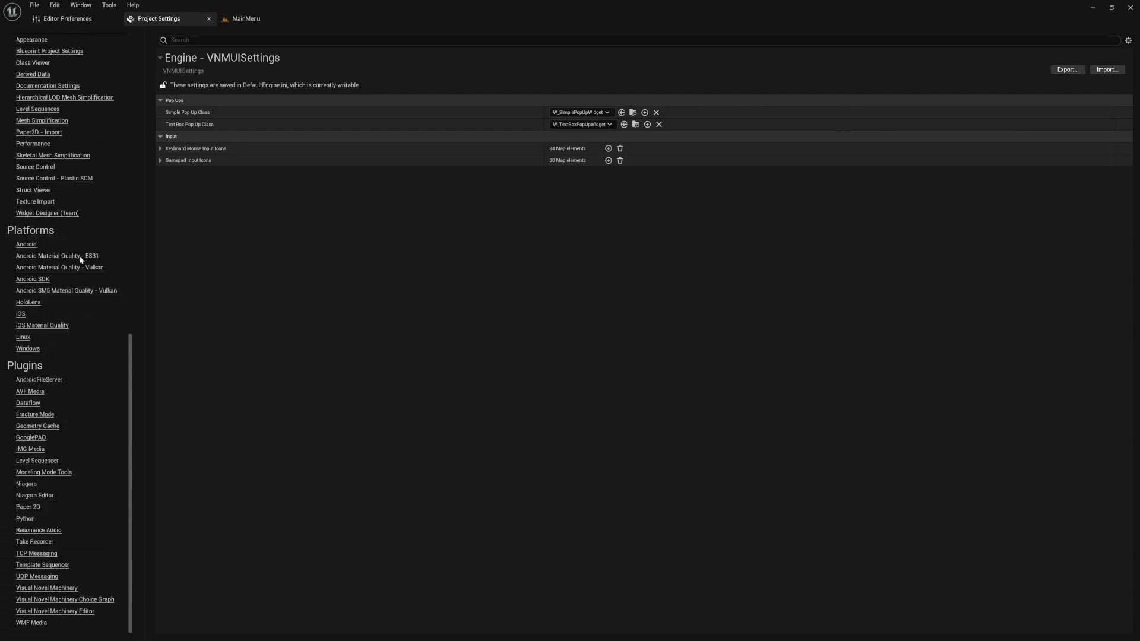
pyautogui.moveTo(46, 588)
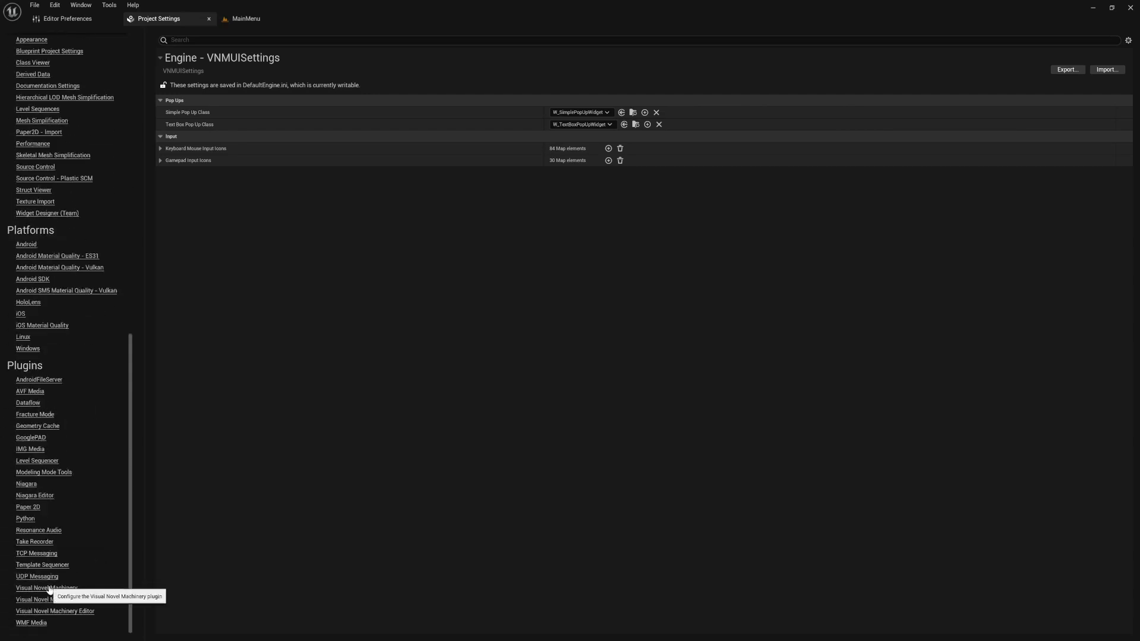
pyautogui.click(46, 587)
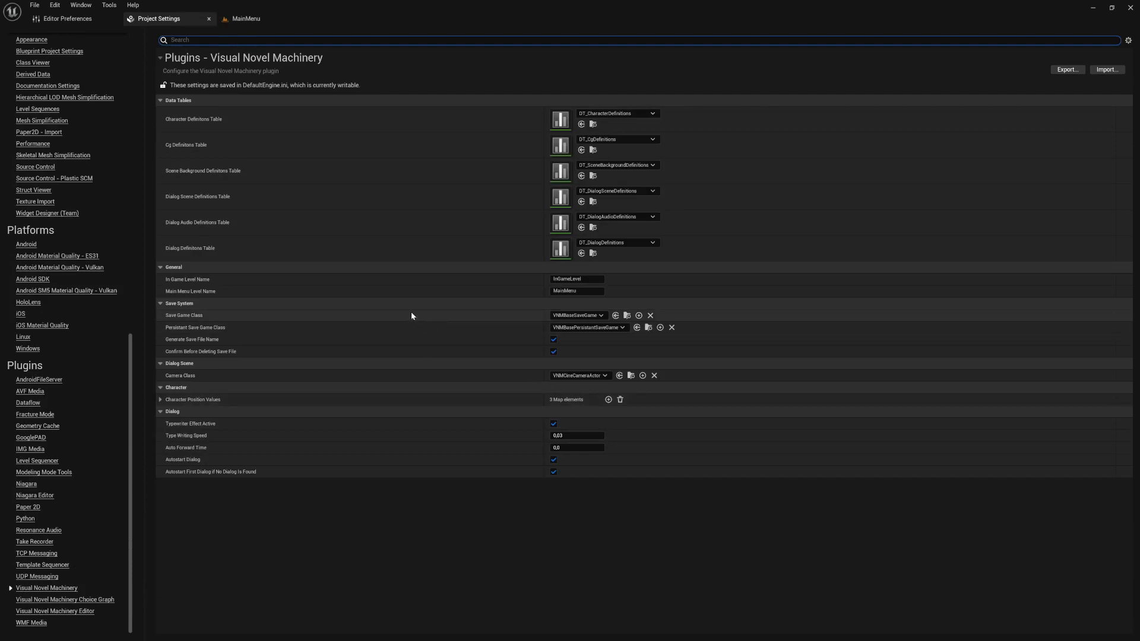
pyautogui.moveTo(218, 126)
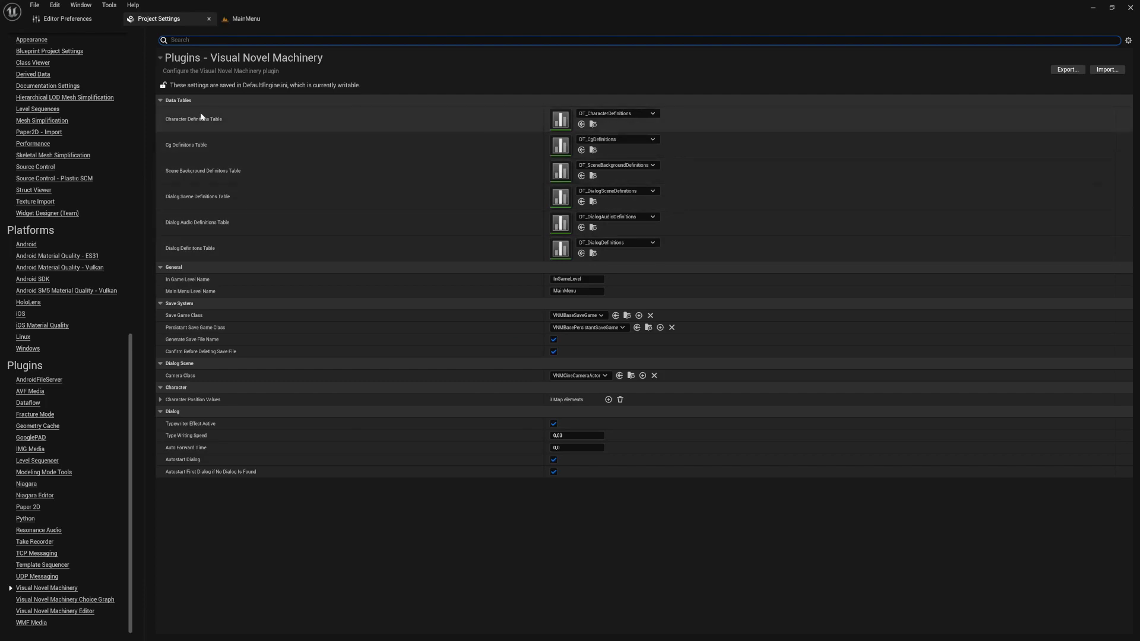
pyautogui.moveTo(616, 114)
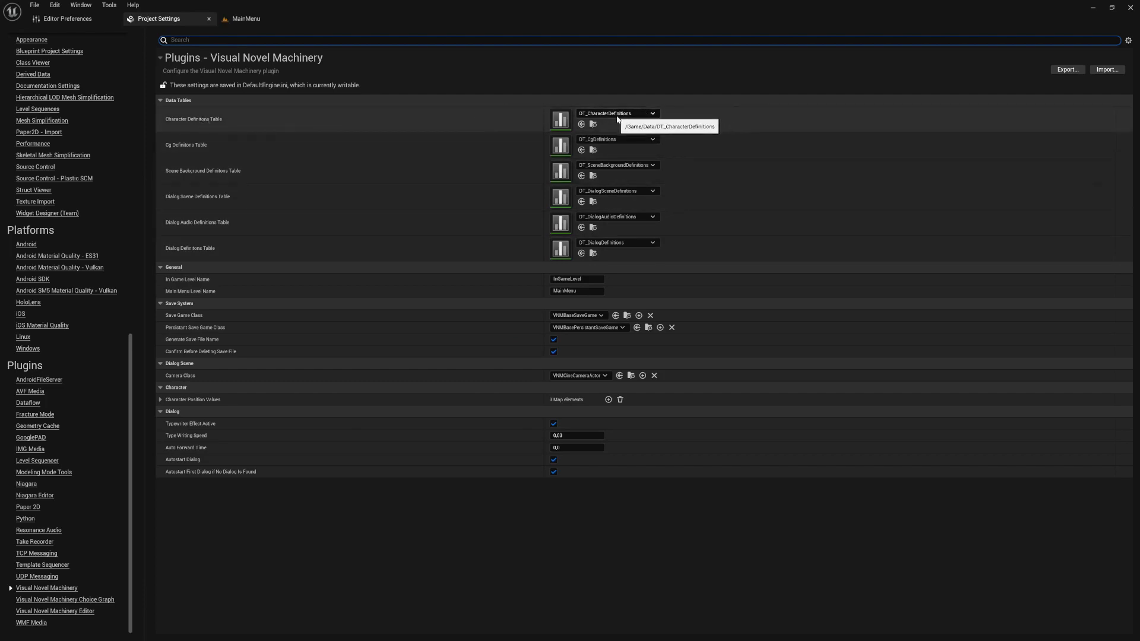
pyautogui.moveTo(182, 153)
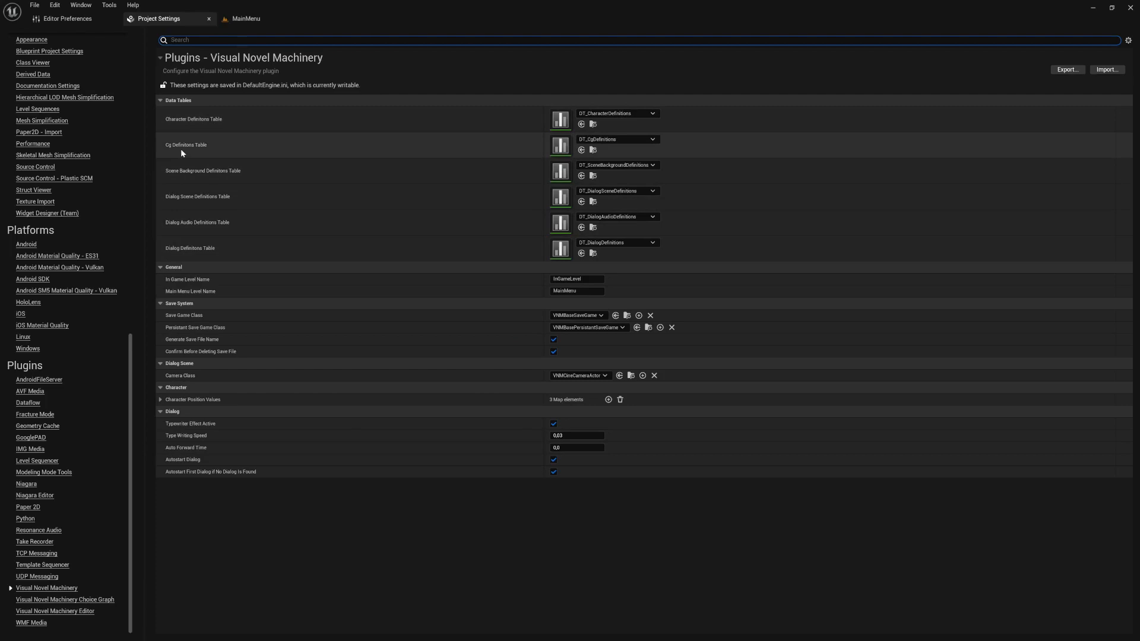
pyautogui.moveTo(615, 147)
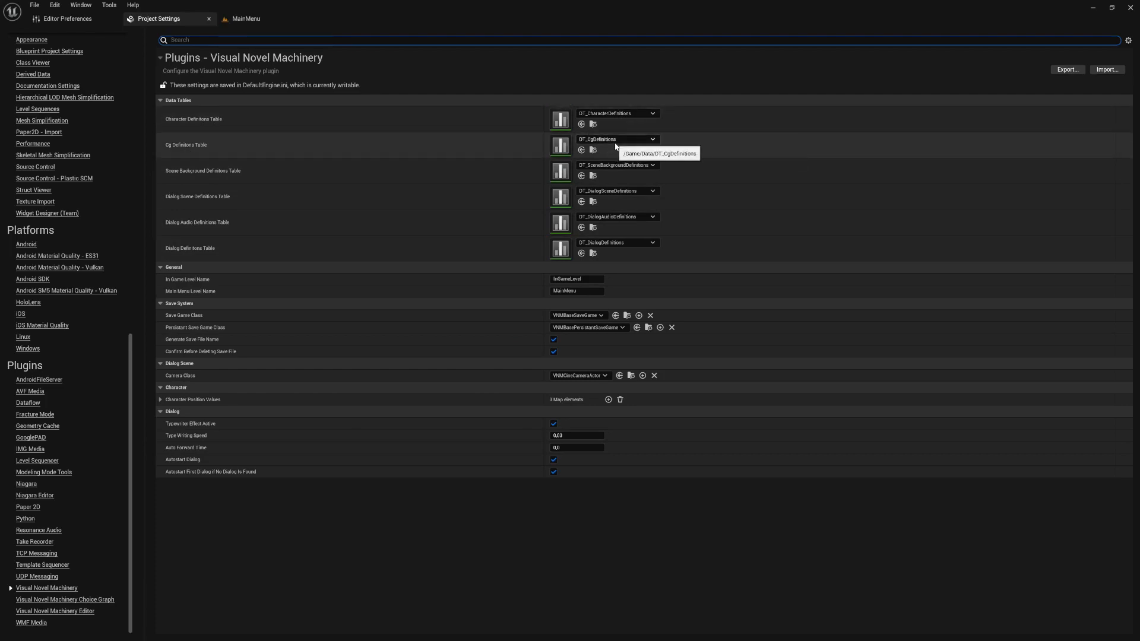
pyautogui.moveTo(246, 246)
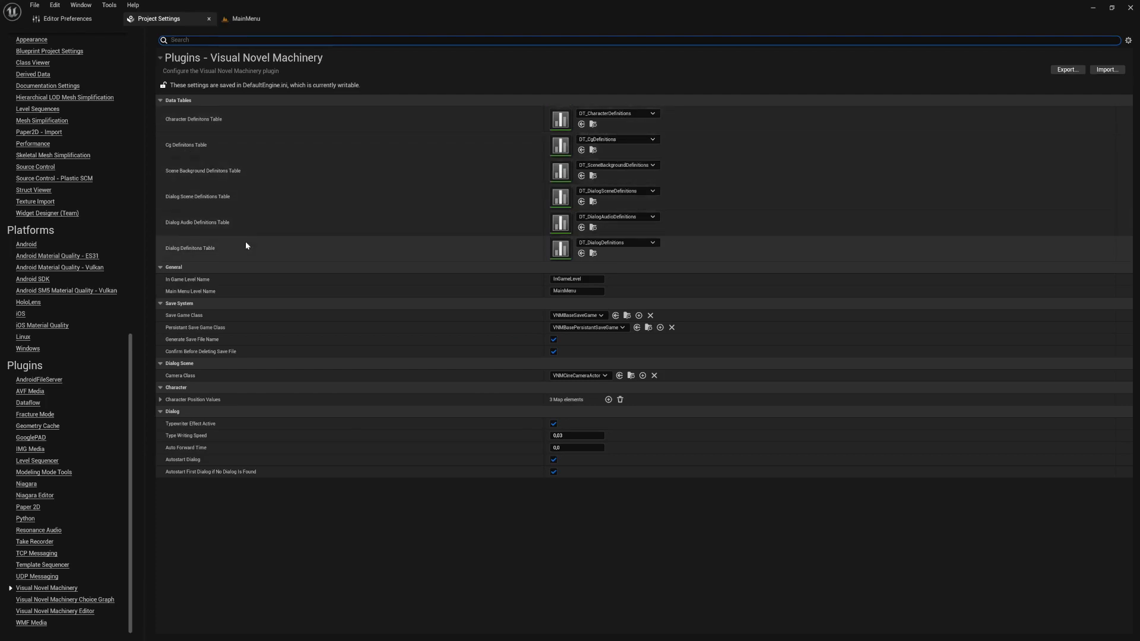
pyautogui.moveTo(310, 286)
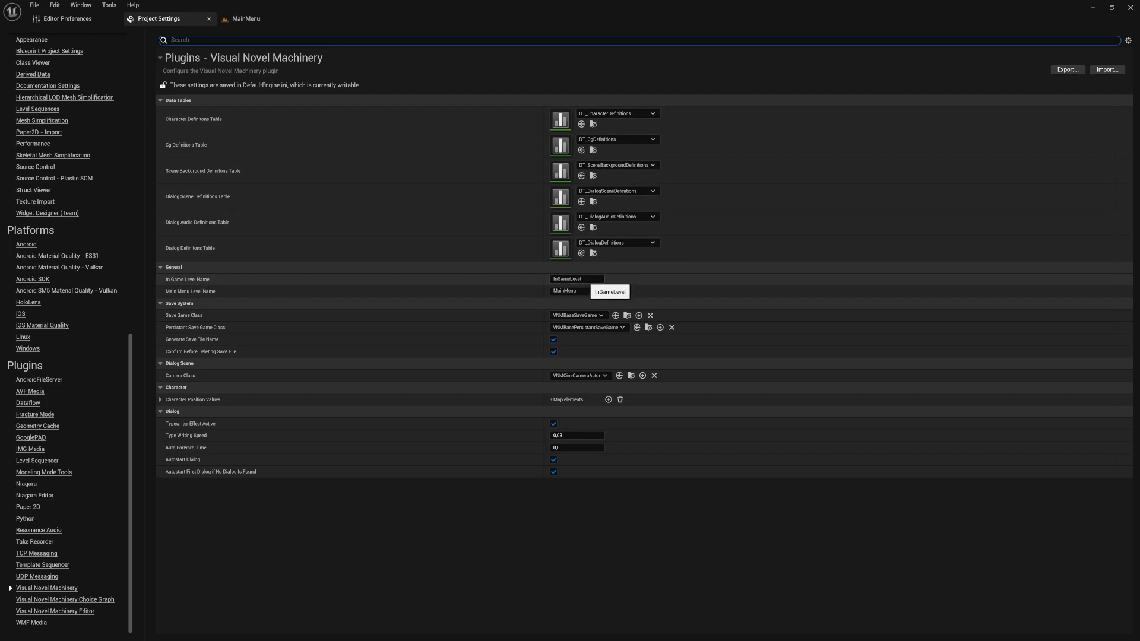
pyautogui.moveTo(203, 296)
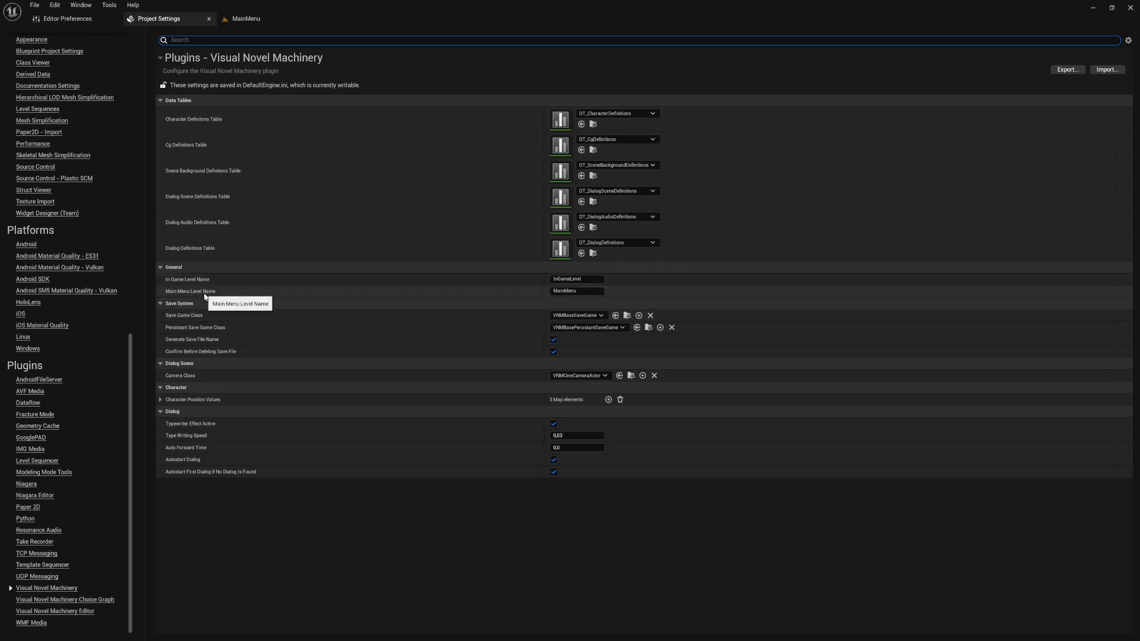
pyautogui.moveTo(576, 291)
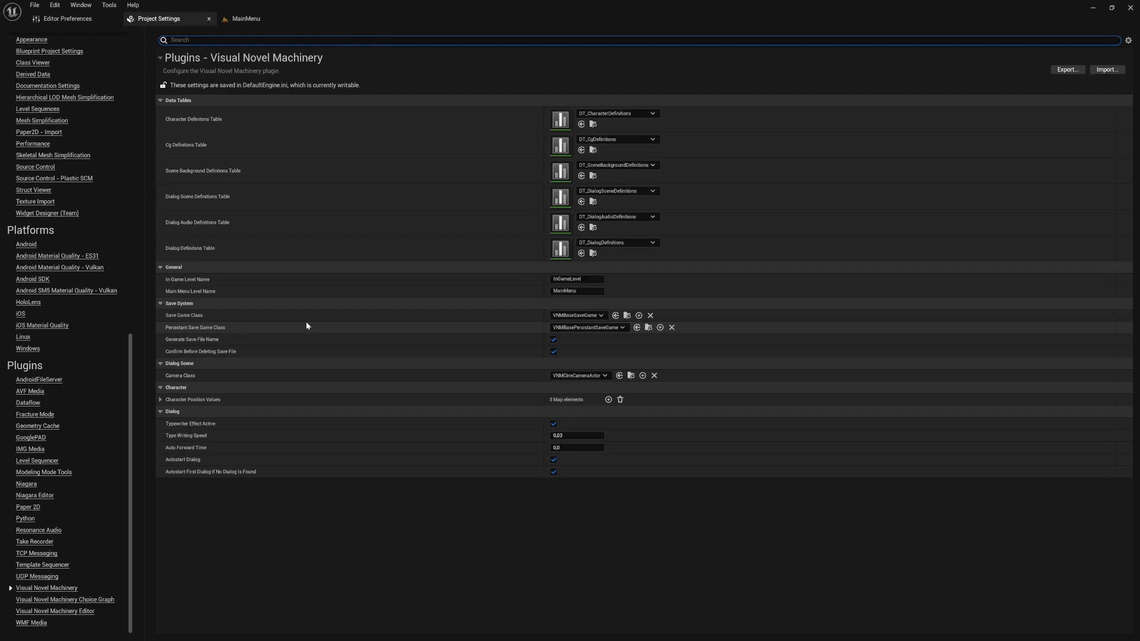
pyautogui.moveTo(574, 315)
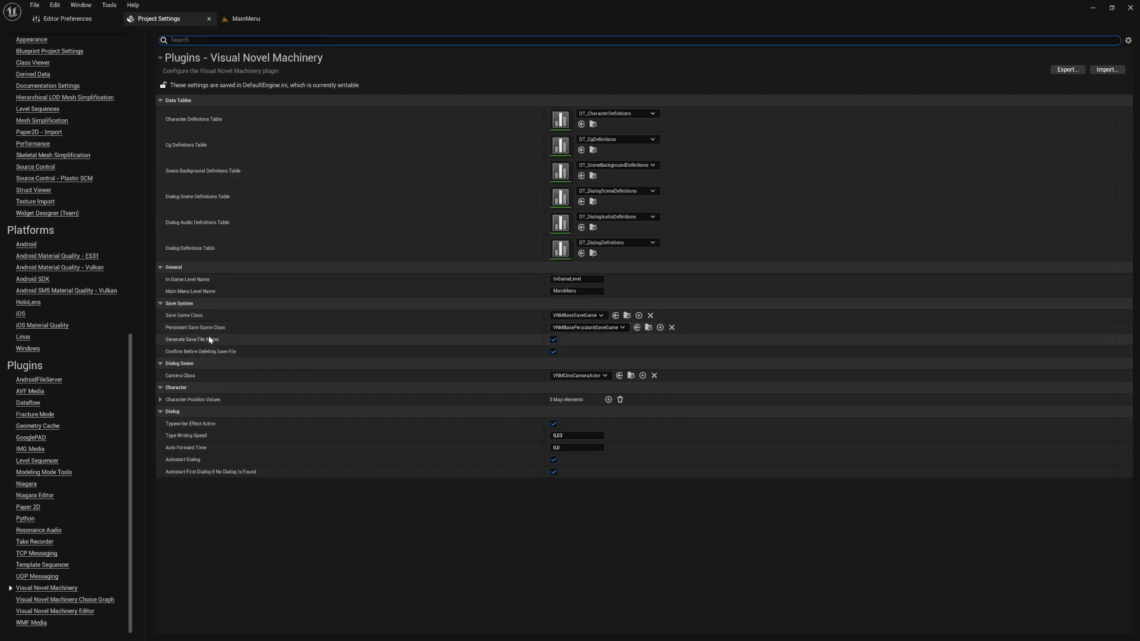
pyautogui.moveTo(207, 346)
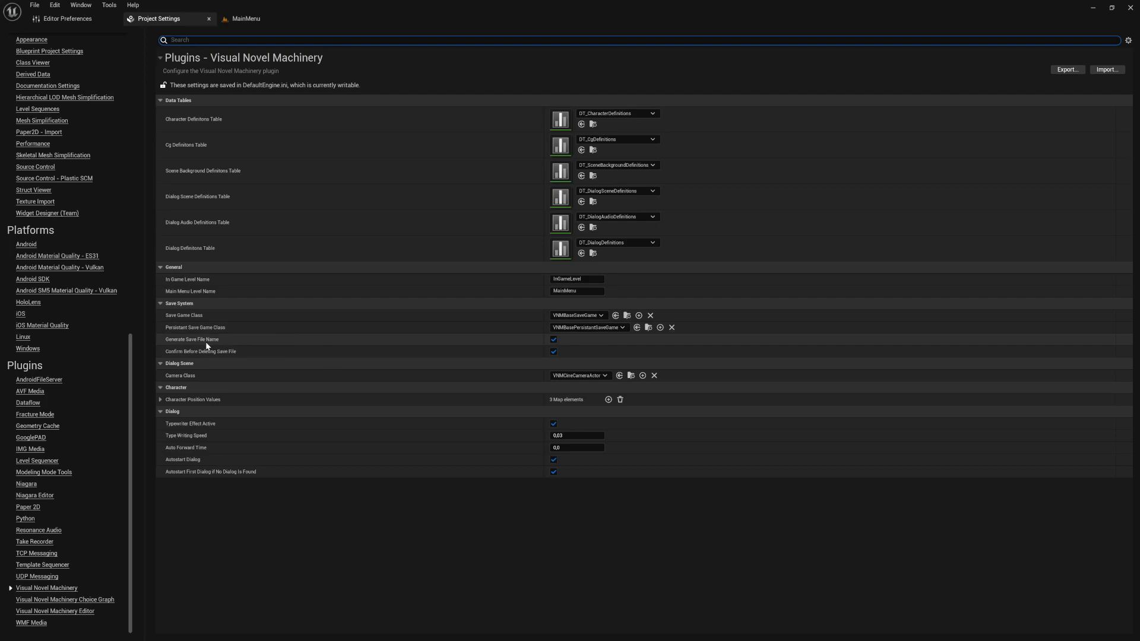
pyautogui.moveTo(207, 347)
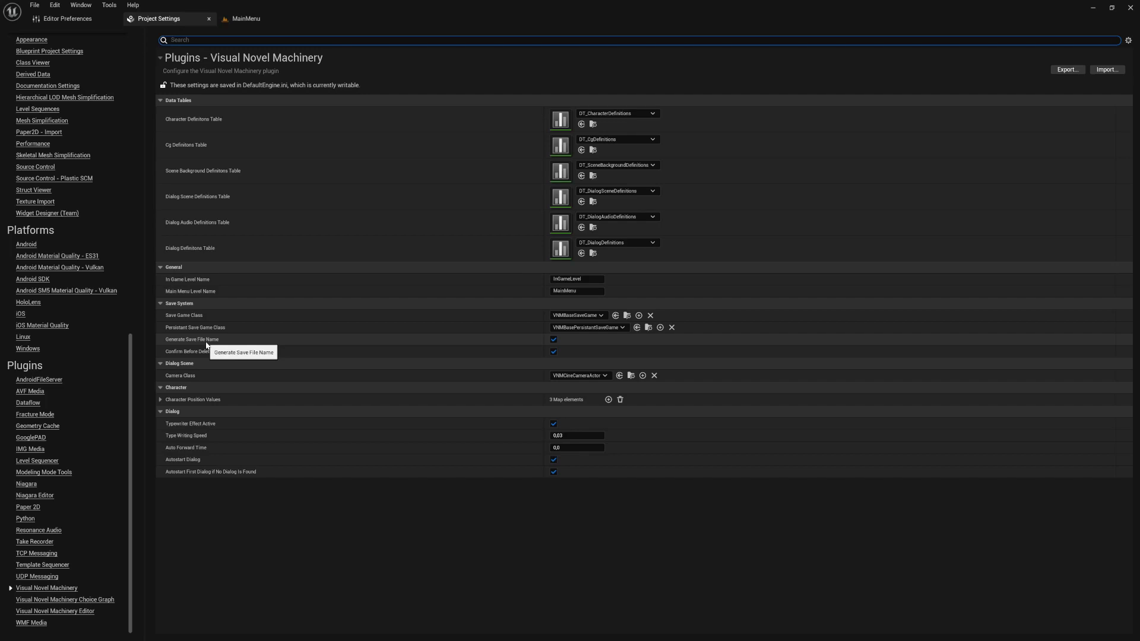
pyautogui.moveTo(242, 356)
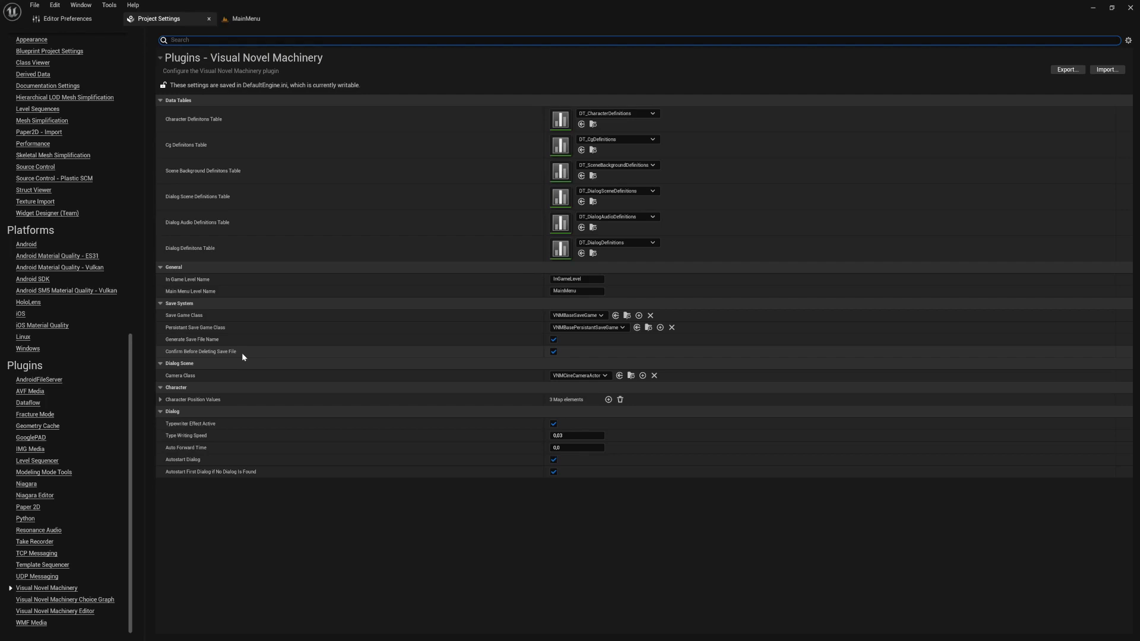
pyautogui.moveTo(224, 359)
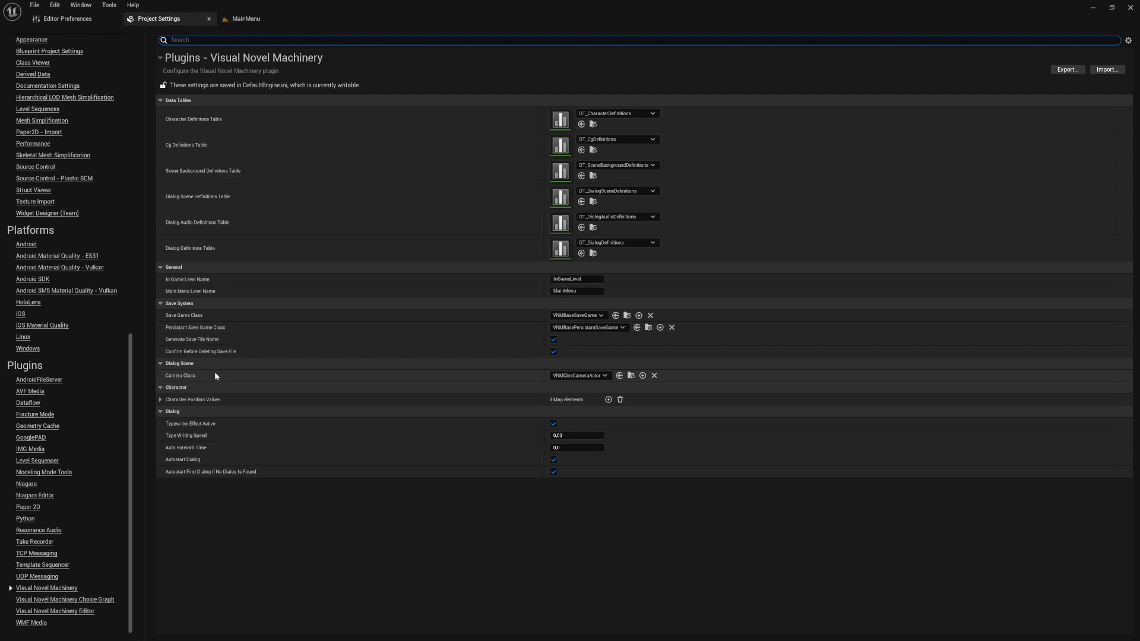
pyautogui.moveTo(578, 375)
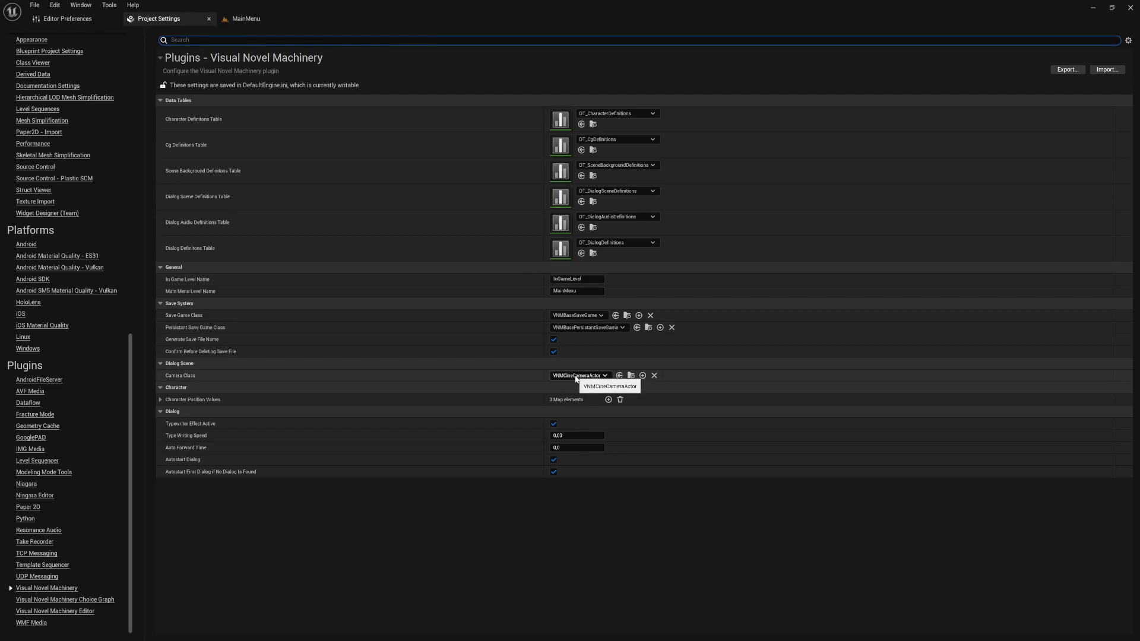
pyautogui.moveTo(574, 384)
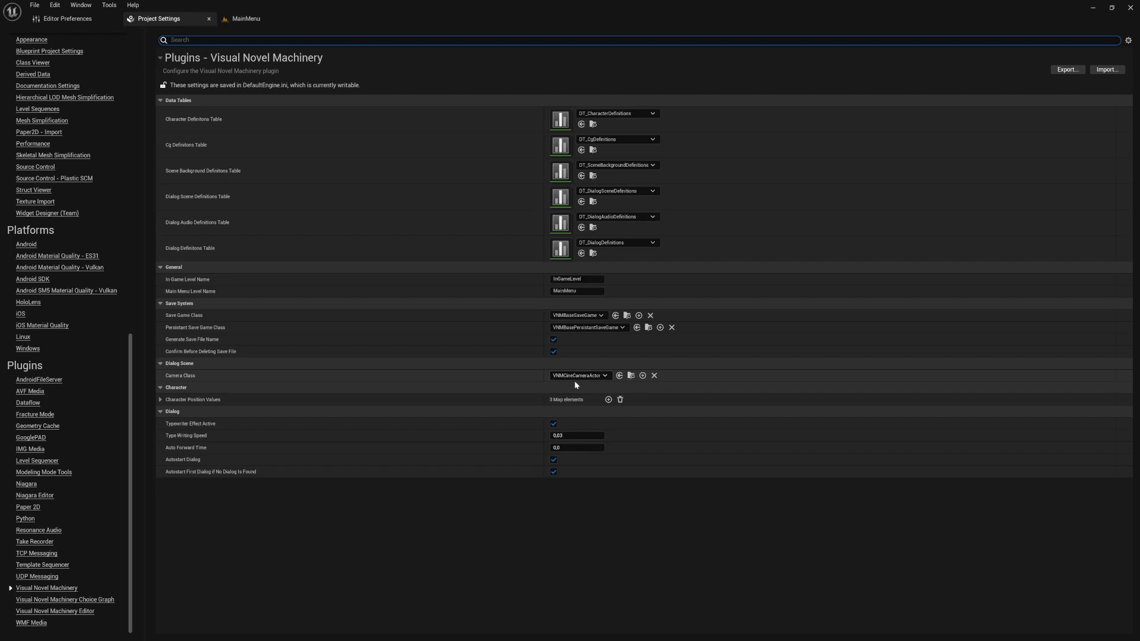
pyautogui.moveTo(286, 388)
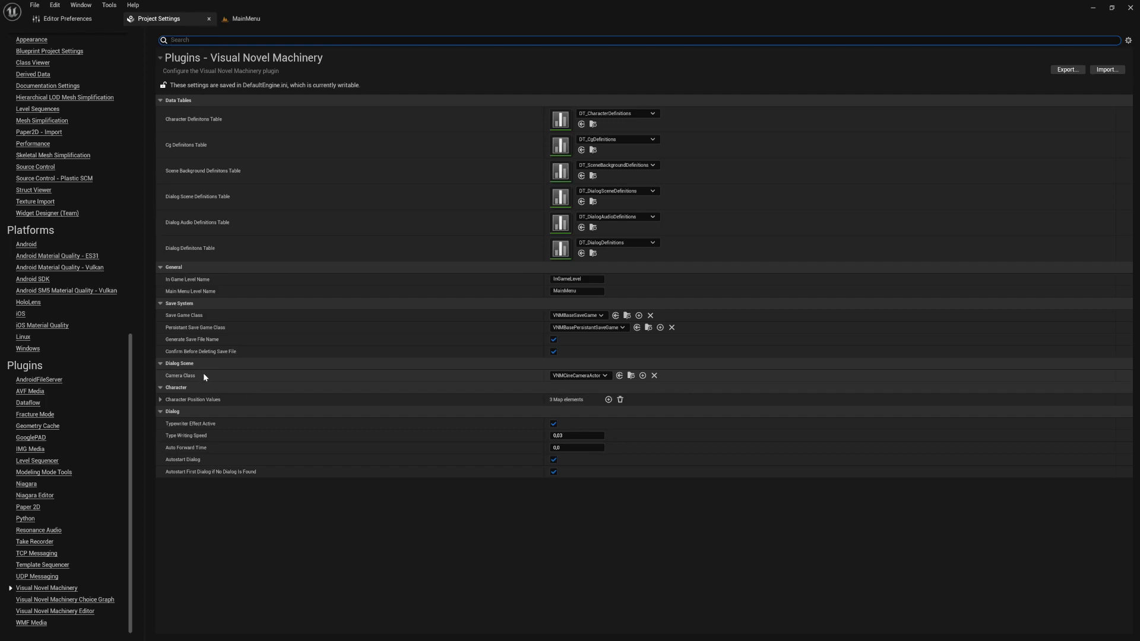
pyautogui.moveTo(196, 399)
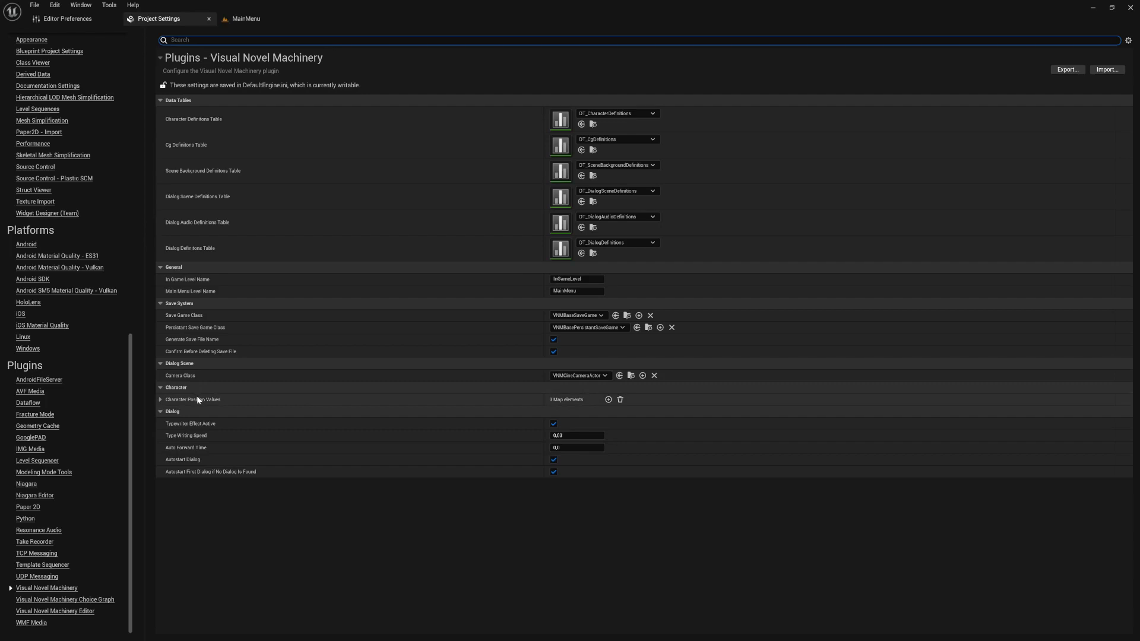
pyautogui.moveTo(199, 398)
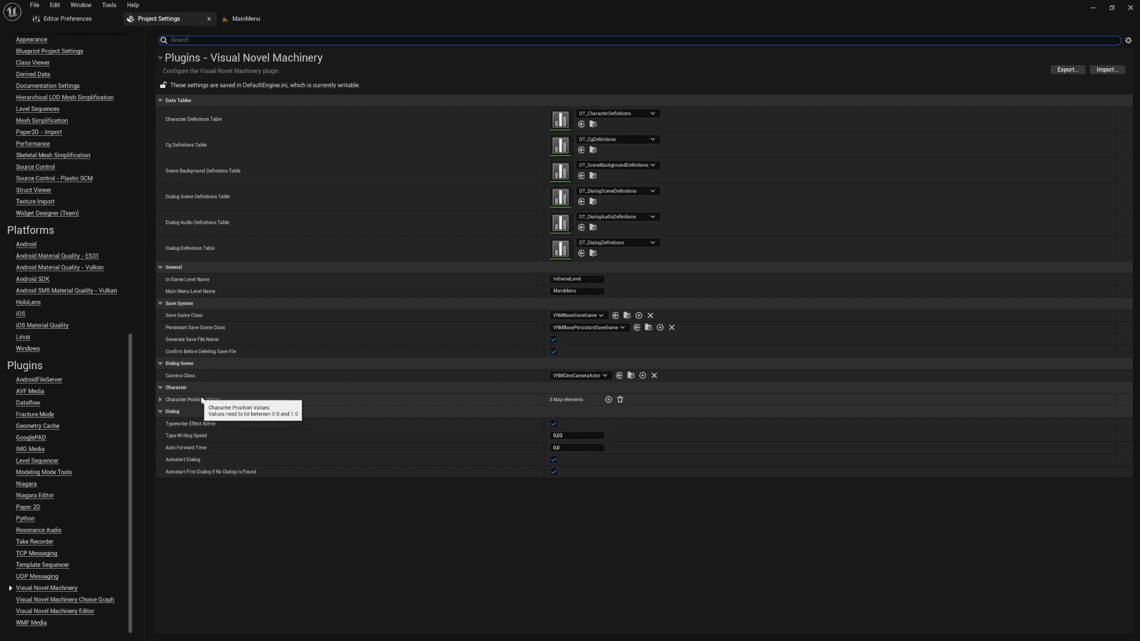
pyautogui.moveTo(185, 406)
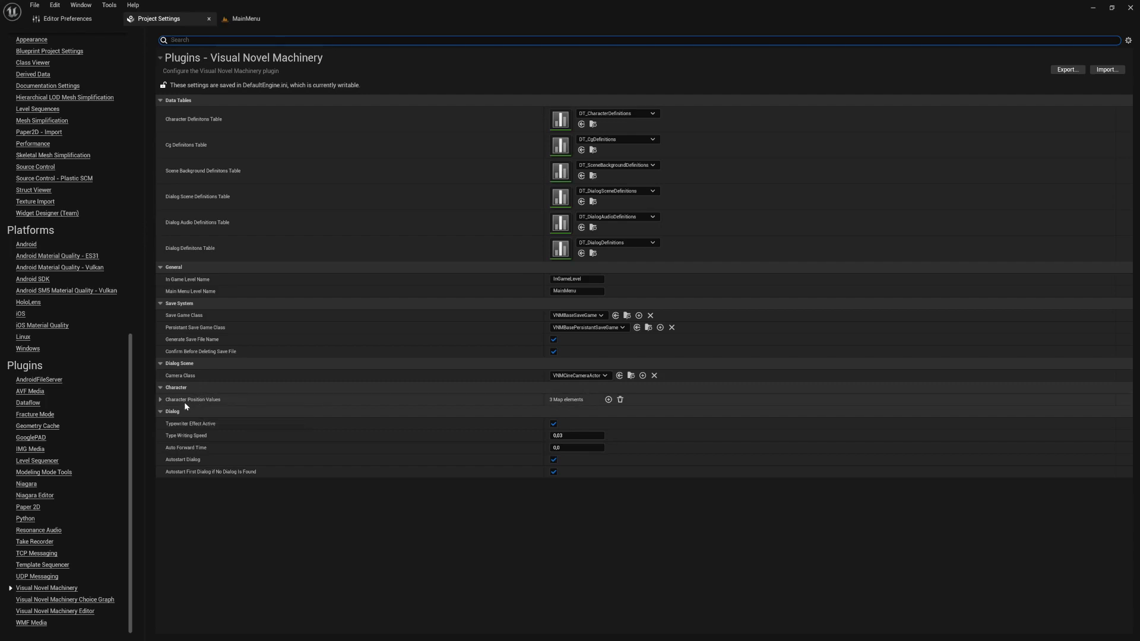
# Step: Expand Character Position Values showing LEFT 0.75, RIGHT 0.25 and CENTER 0.5
pyautogui.click(160, 399)
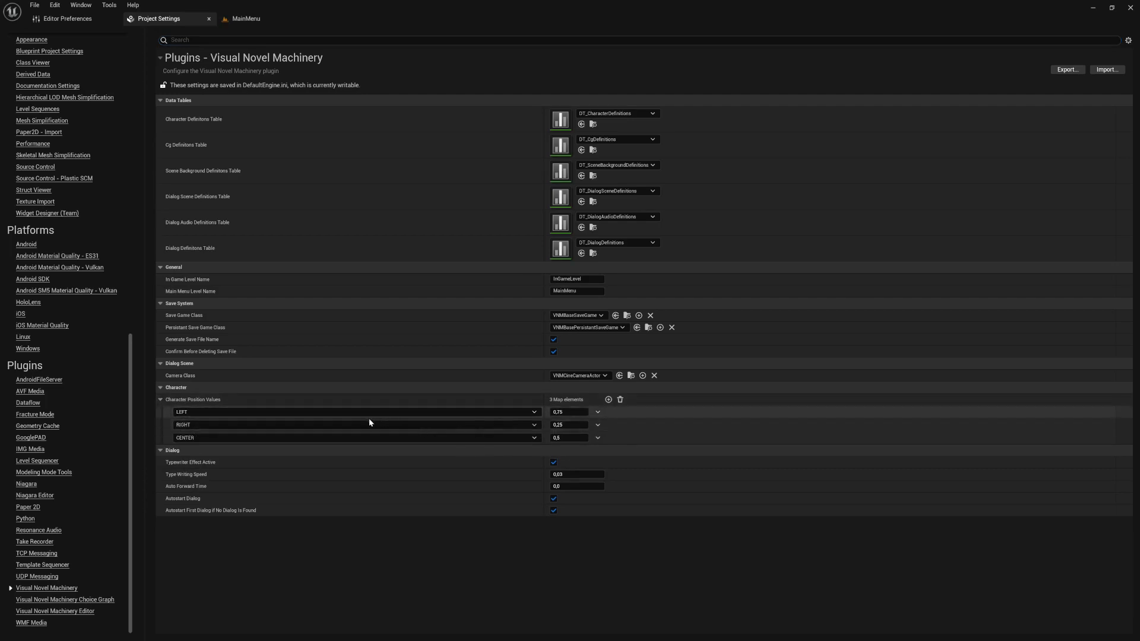
pyautogui.moveTo(356, 412)
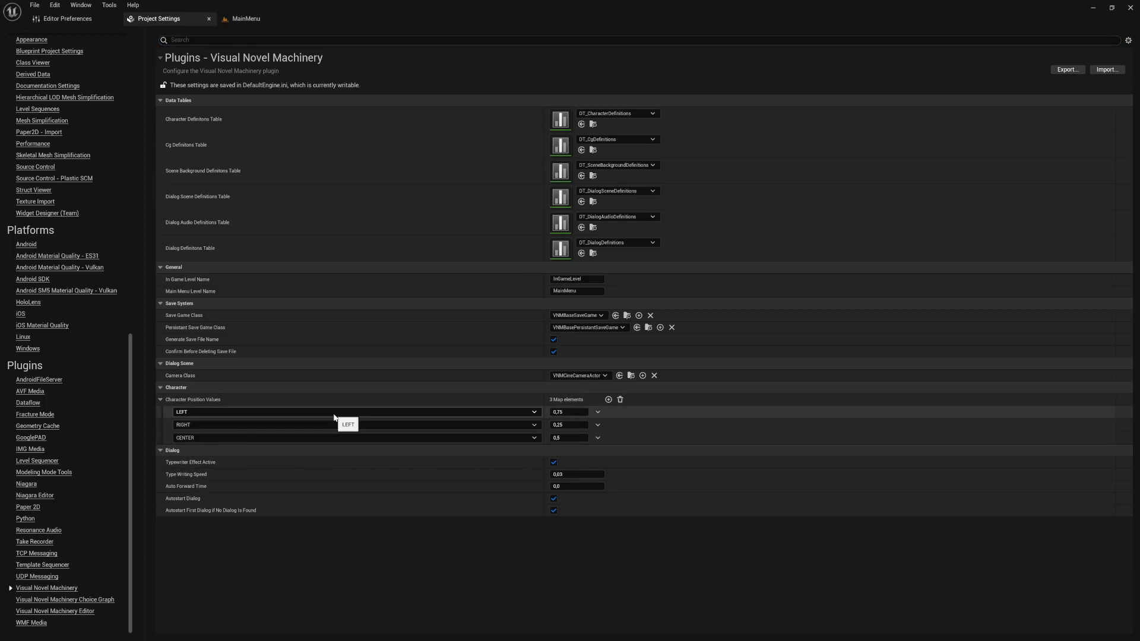
pyautogui.moveTo(452, 440)
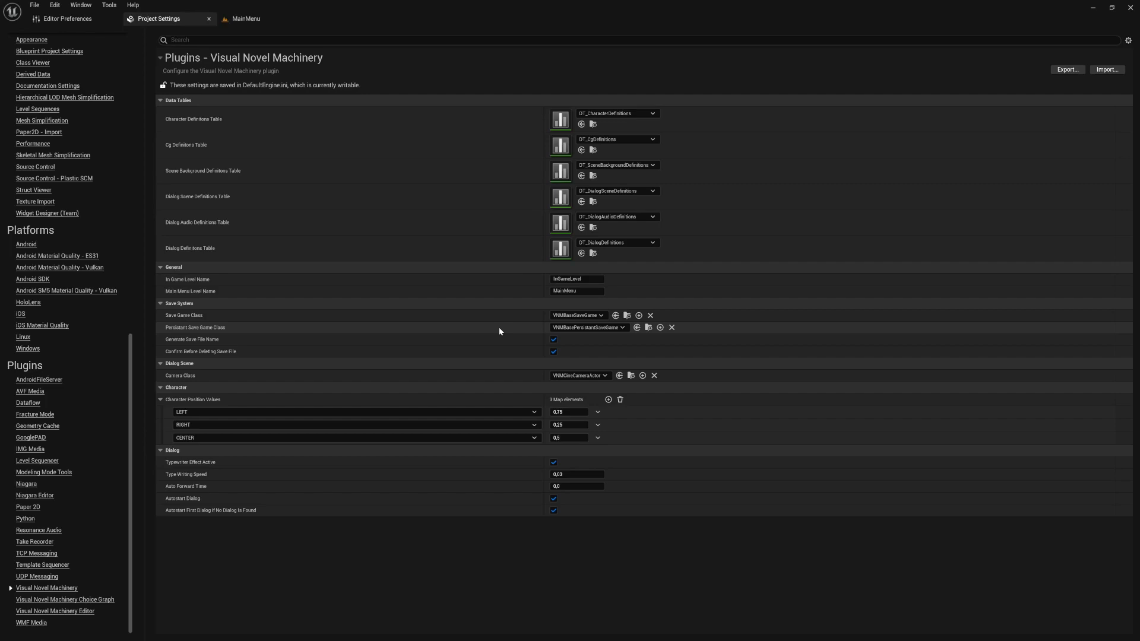
pyautogui.moveTo(193, 438)
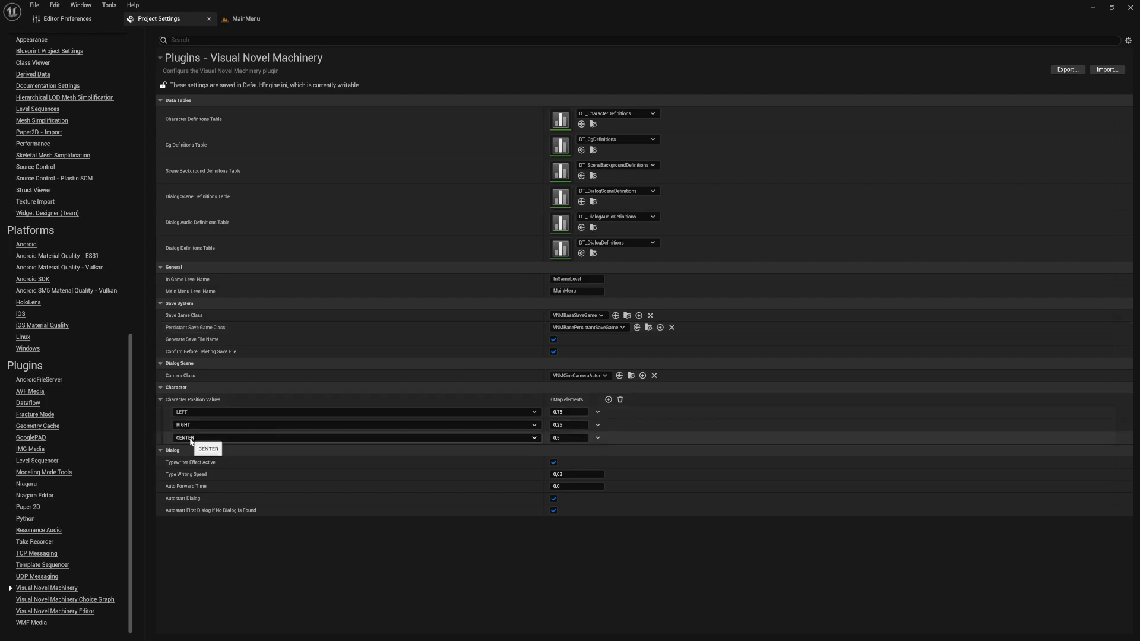
pyautogui.moveTo(660, 441)
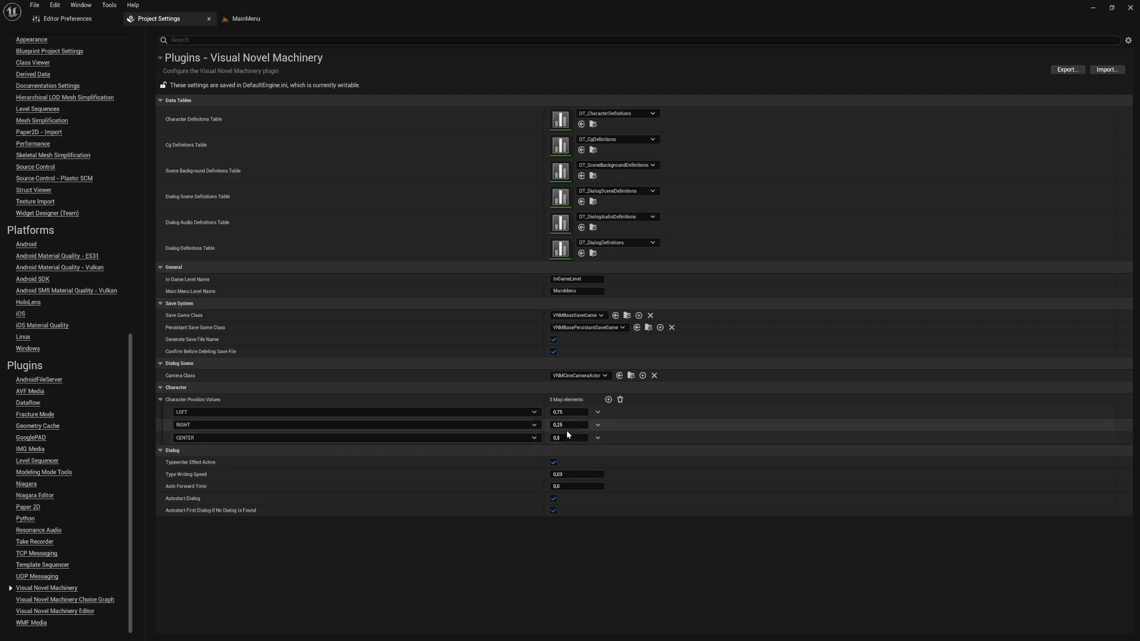
pyautogui.moveTo(415, 579)
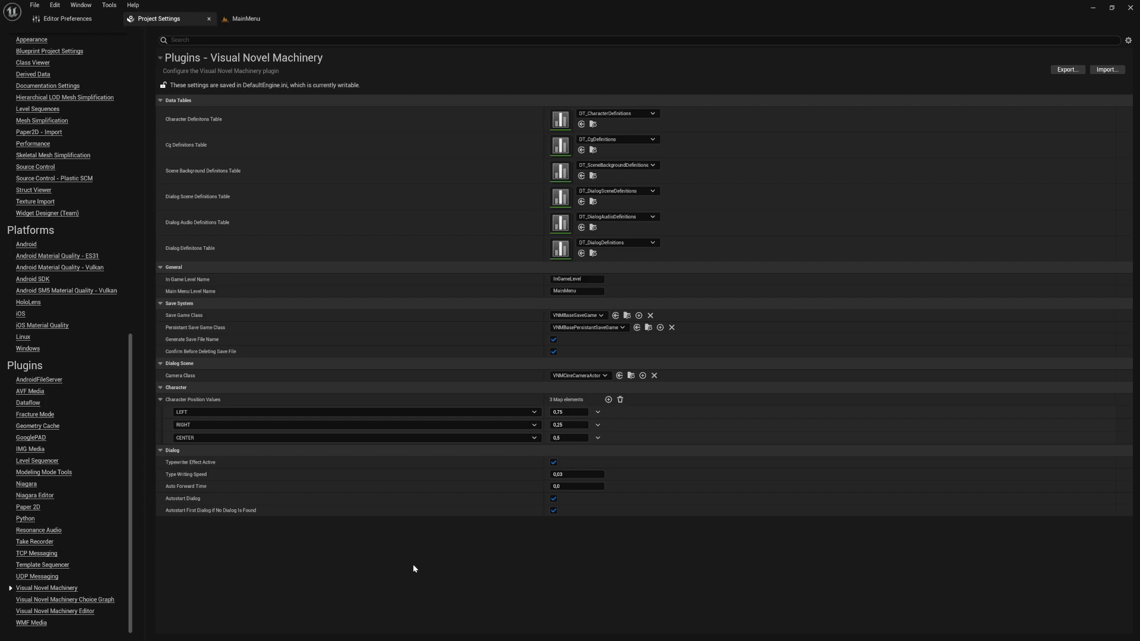
pyautogui.moveTo(64, 600)
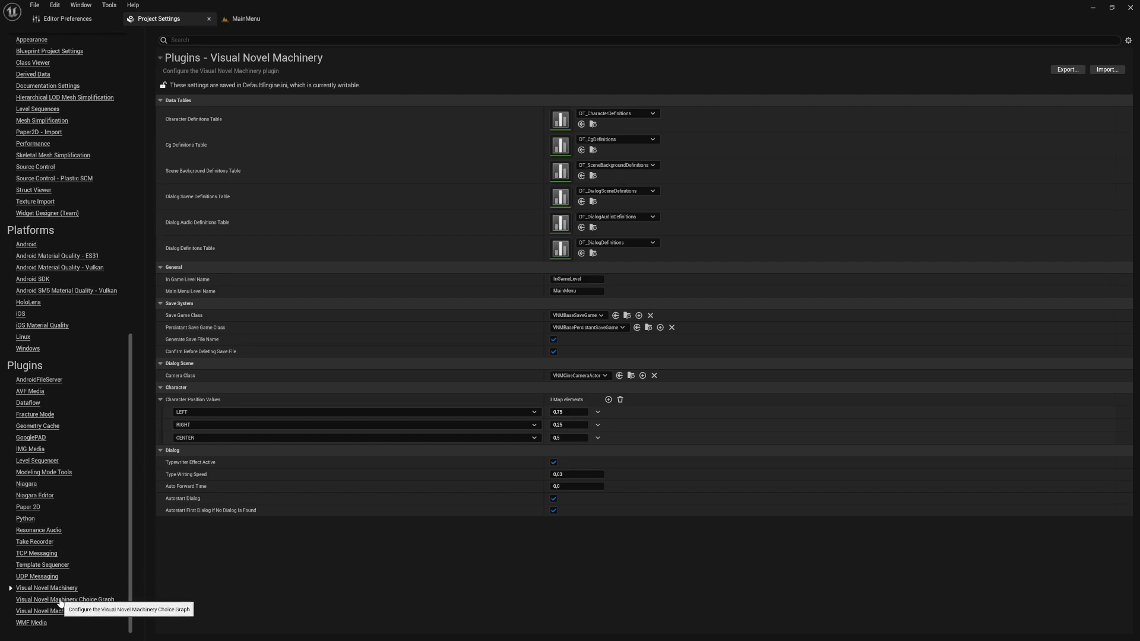
# Step: View the Choice Graph plugin page with Dialog Scenes Data set to DA_DialogScenesDataAsset
pyautogui.click(64, 598)
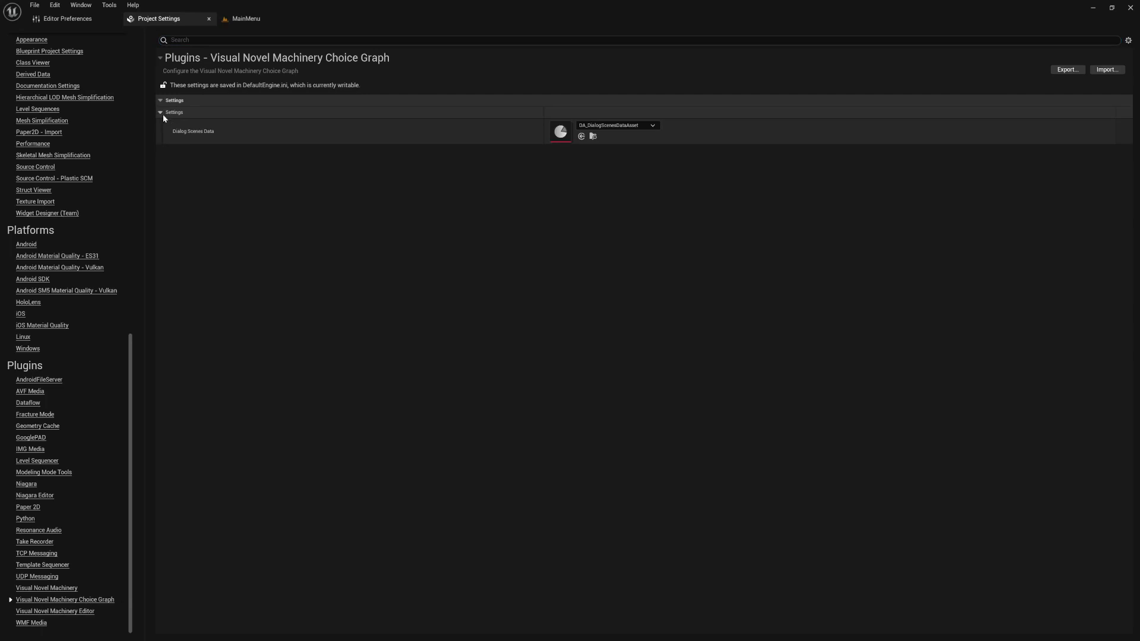
pyautogui.moveTo(328, 253)
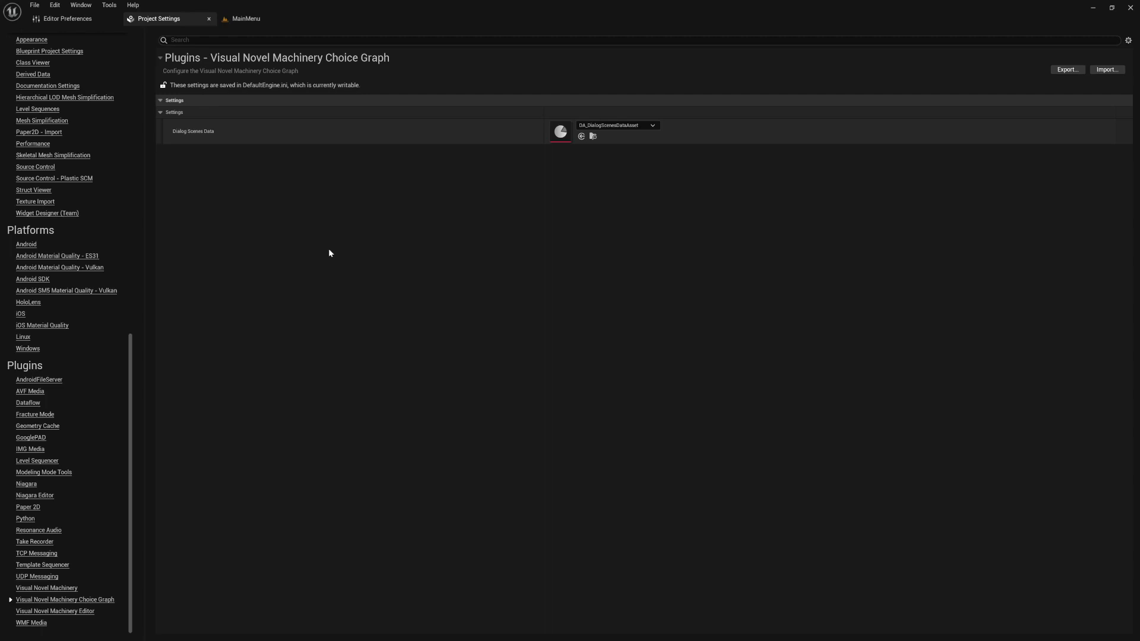
pyautogui.moveTo(92, 599)
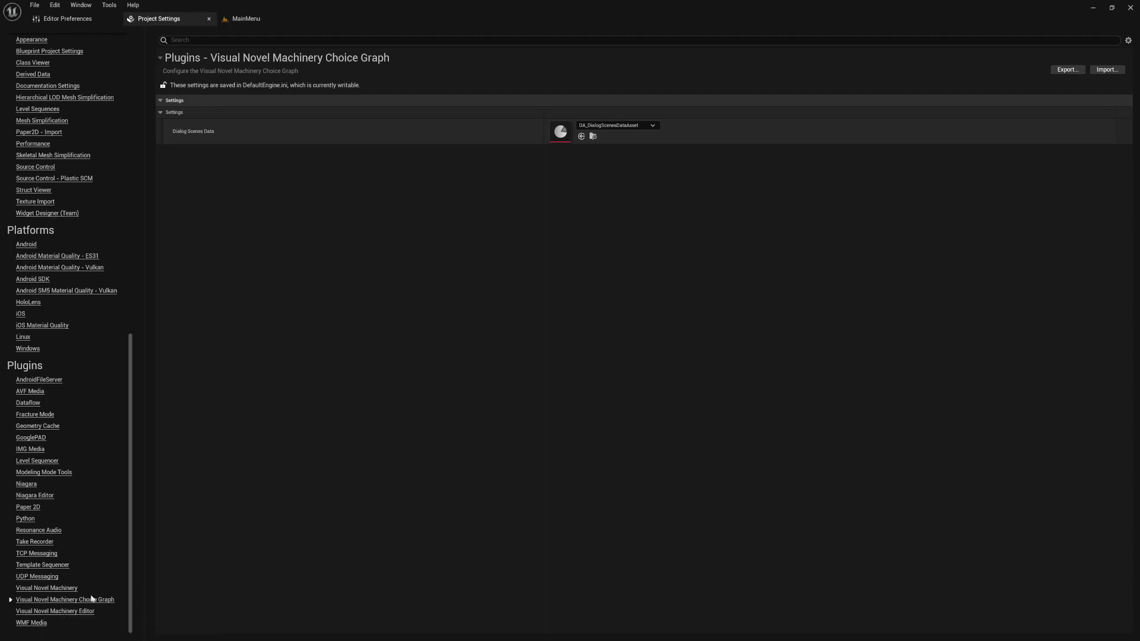
# Step: View the Visual Novel Machinery Editor page with node colour and choice graph options
pyautogui.click(55, 612)
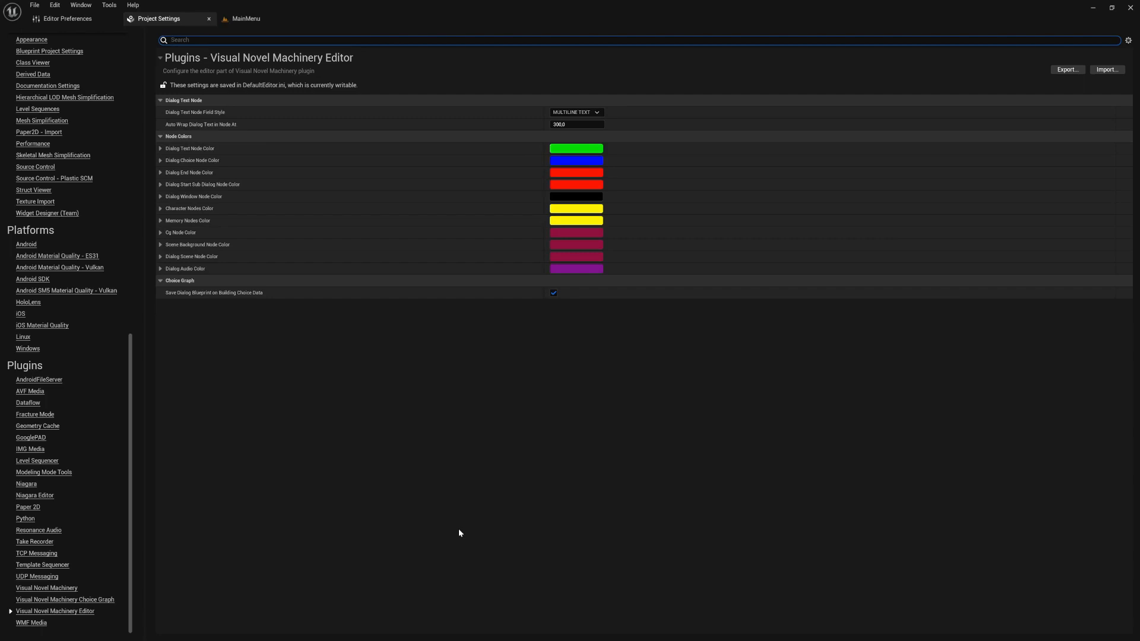
pyautogui.moveTo(374, 248)
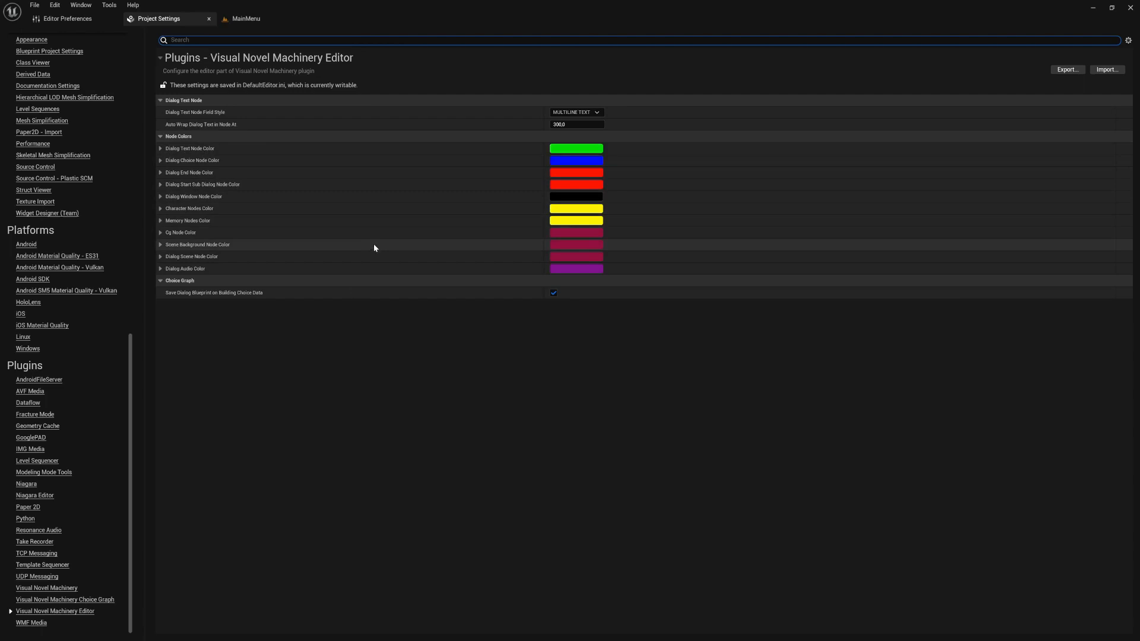
pyautogui.moveTo(420, 170)
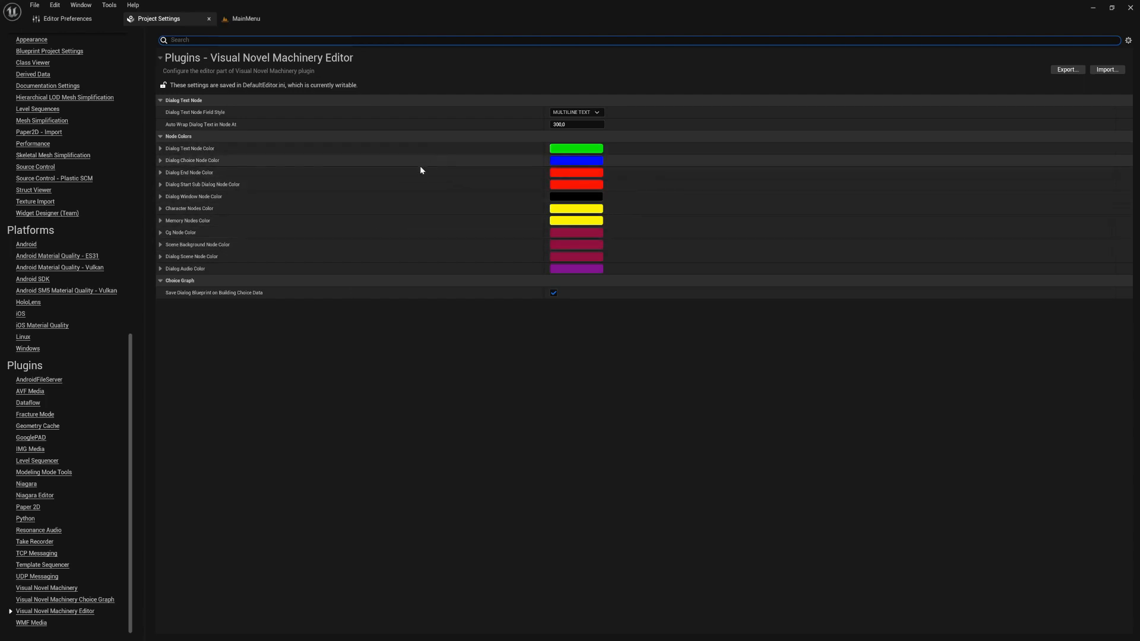
pyautogui.moveTo(221, 150)
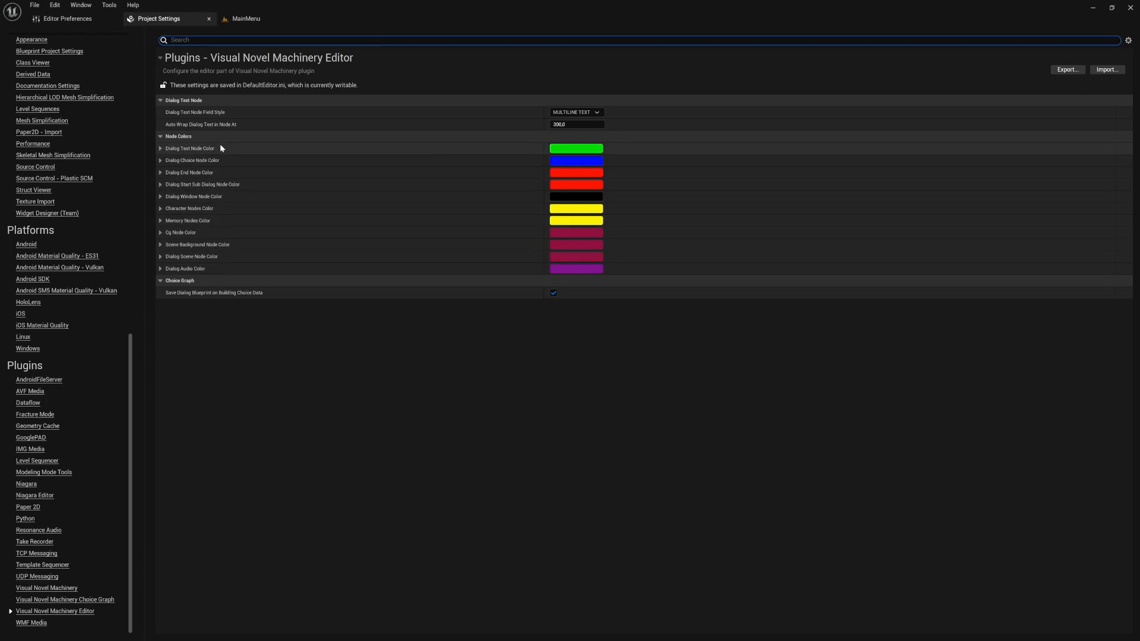
pyautogui.moveTo(577, 123)
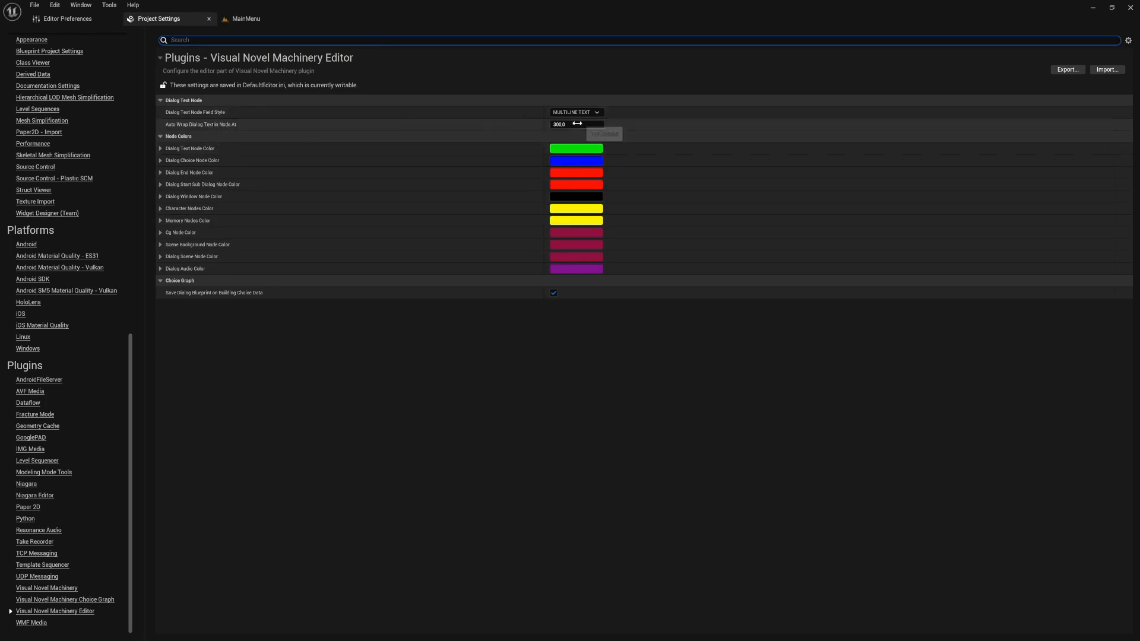
pyautogui.moveTo(608, 75)
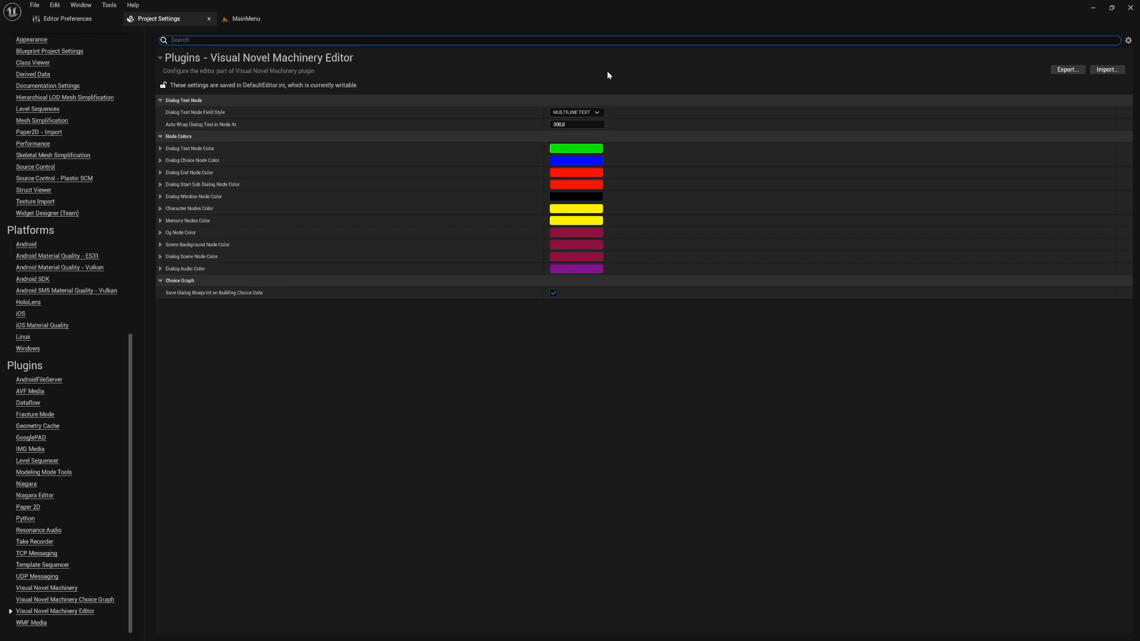
pyautogui.moveTo(186, 332)
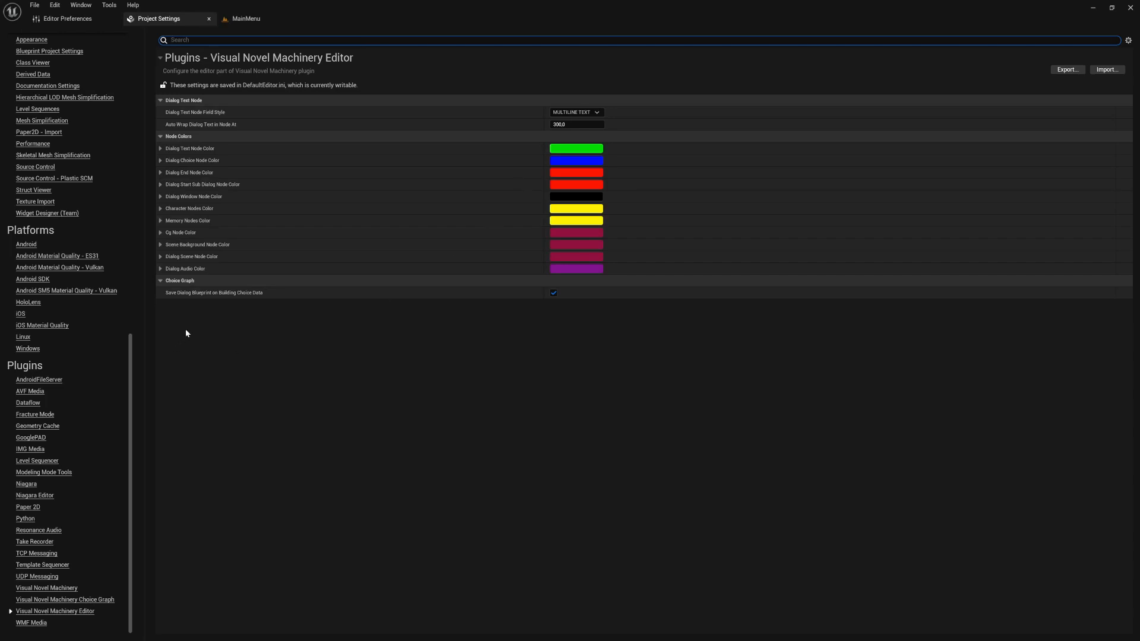
pyautogui.moveTo(214, 292)
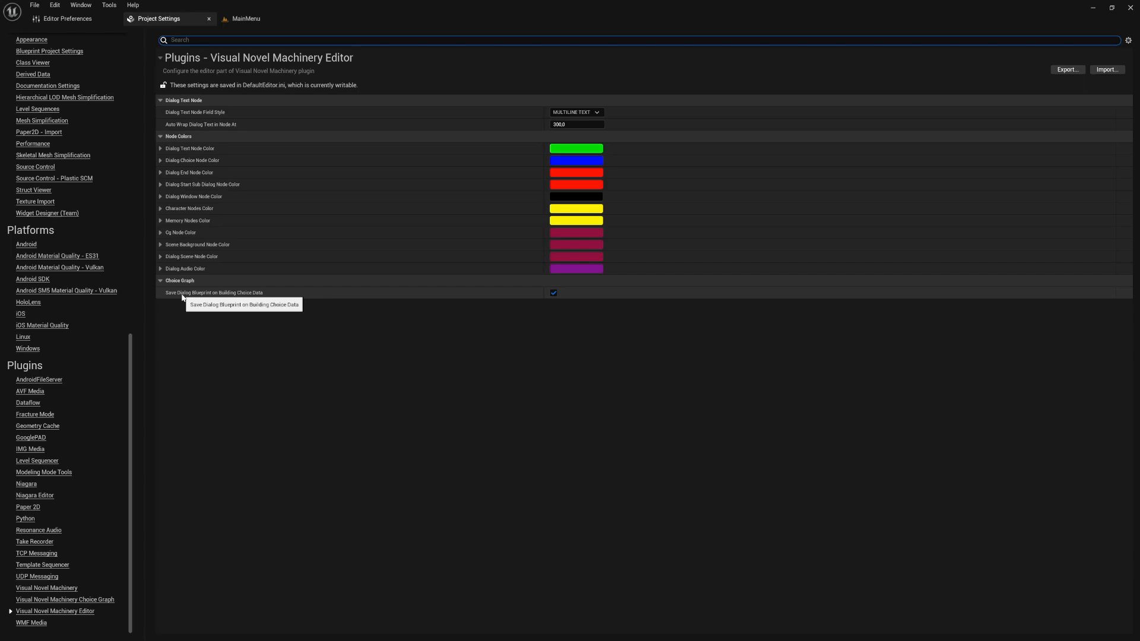
pyautogui.moveTo(202, 211)
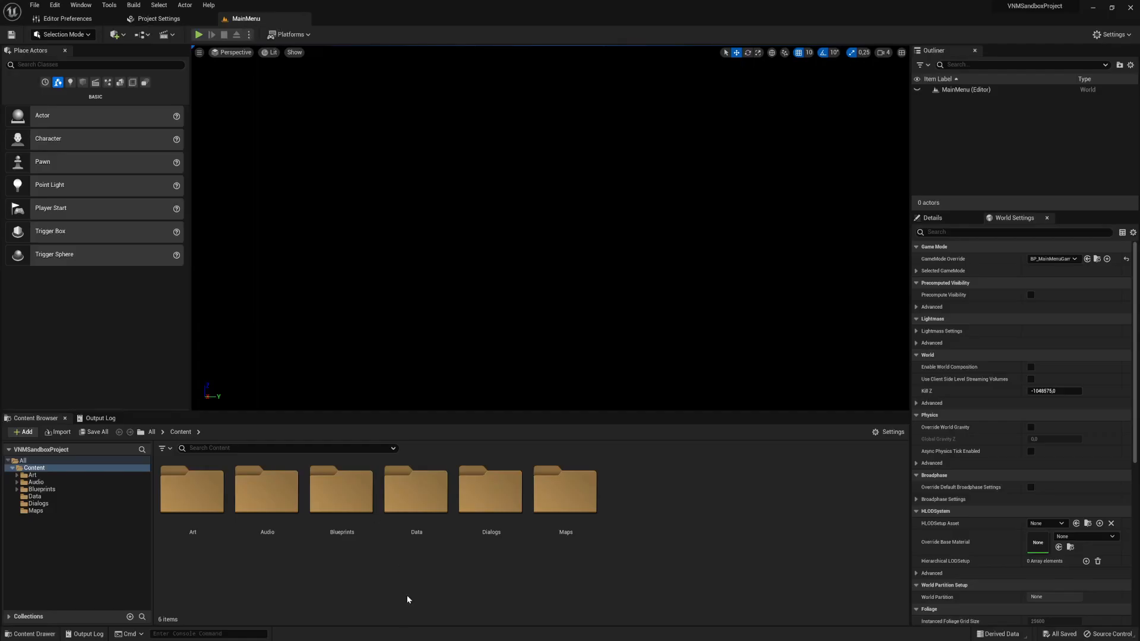
pyautogui.moveTo(80, 349)
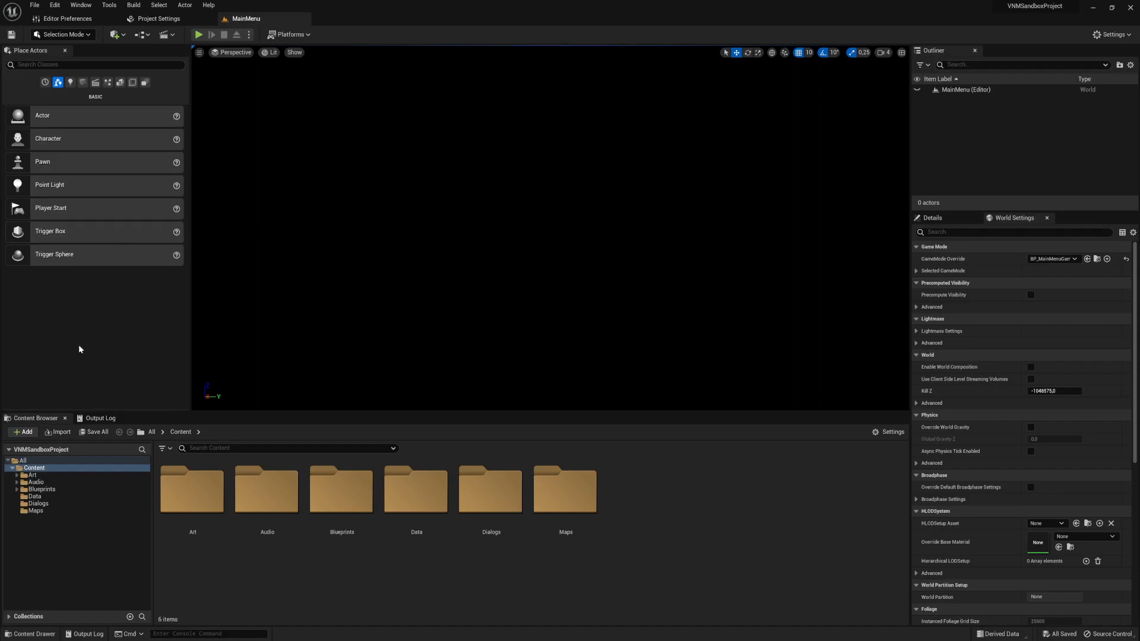
pyautogui.moveTo(539, 434)
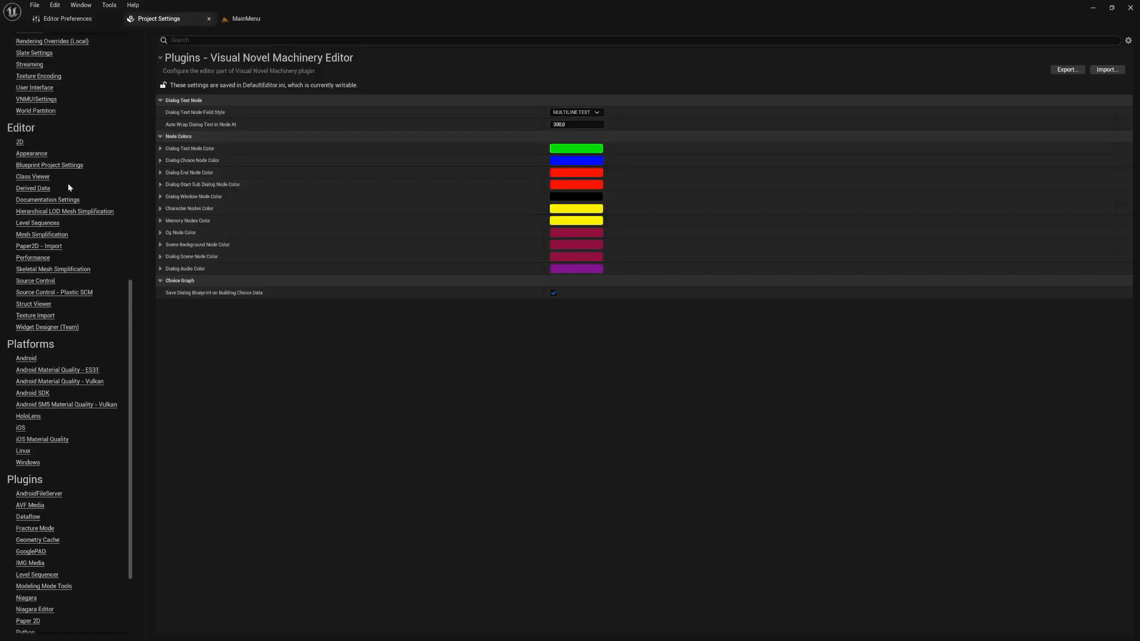
# Step: Switch to the Project > Description page showing Blank Template, version 1.0.0.0
pyautogui.scroll(3)
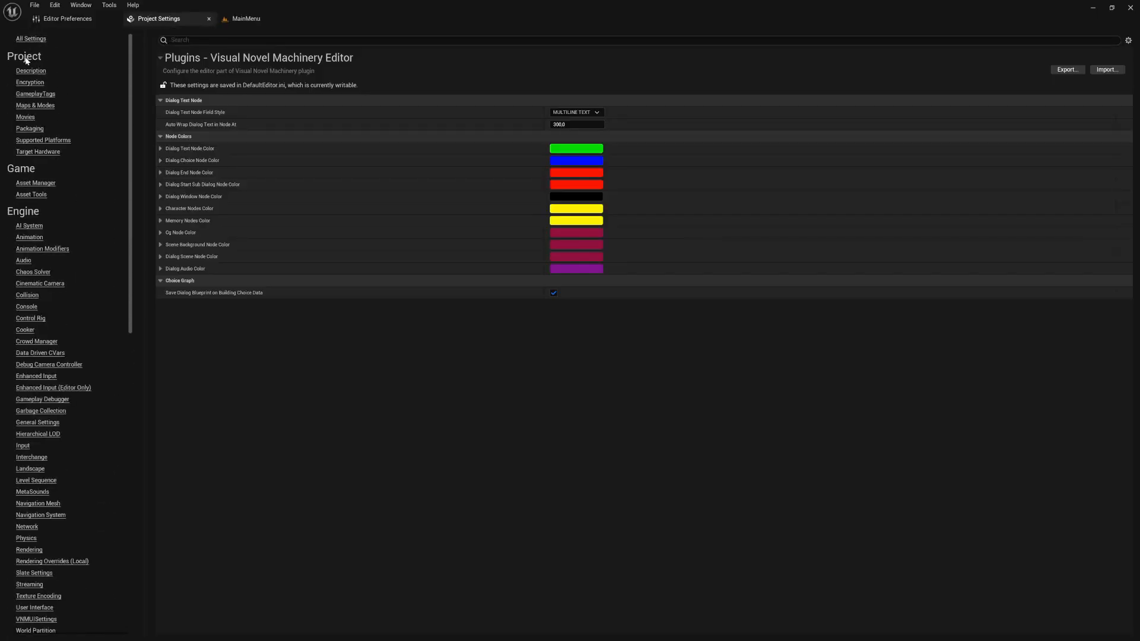
pyautogui.click(30, 70)
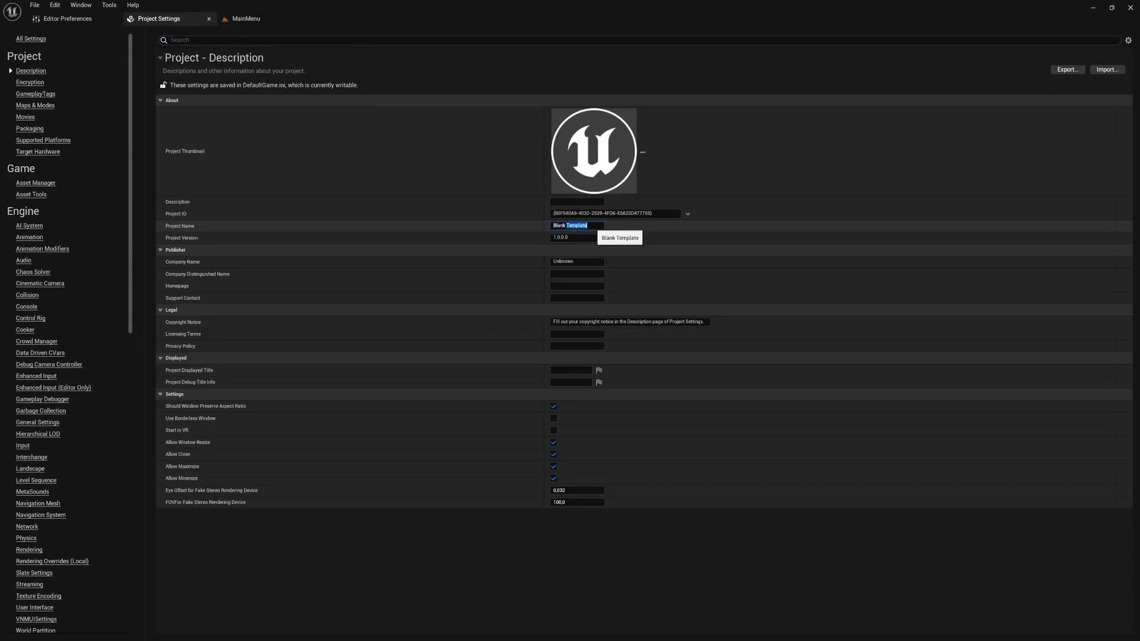
# Step: Set the project name to VNM Sandbox Porject and fill in the company name, then return to MainMenu
pyautogui.write('V')
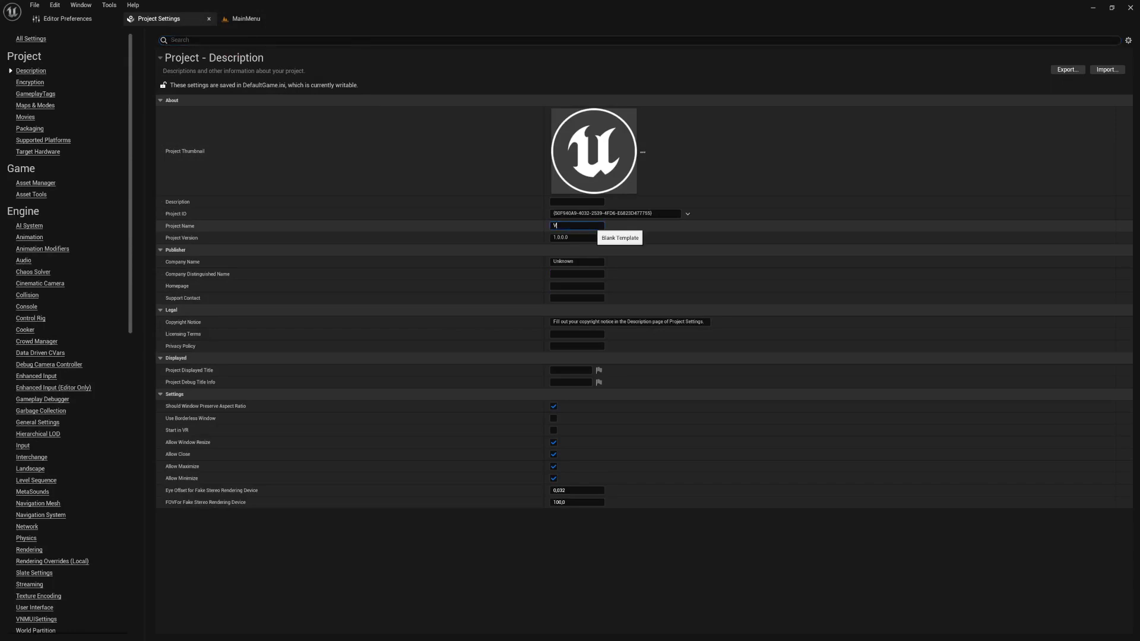
pyautogui.write('NM Sandbox Porject')
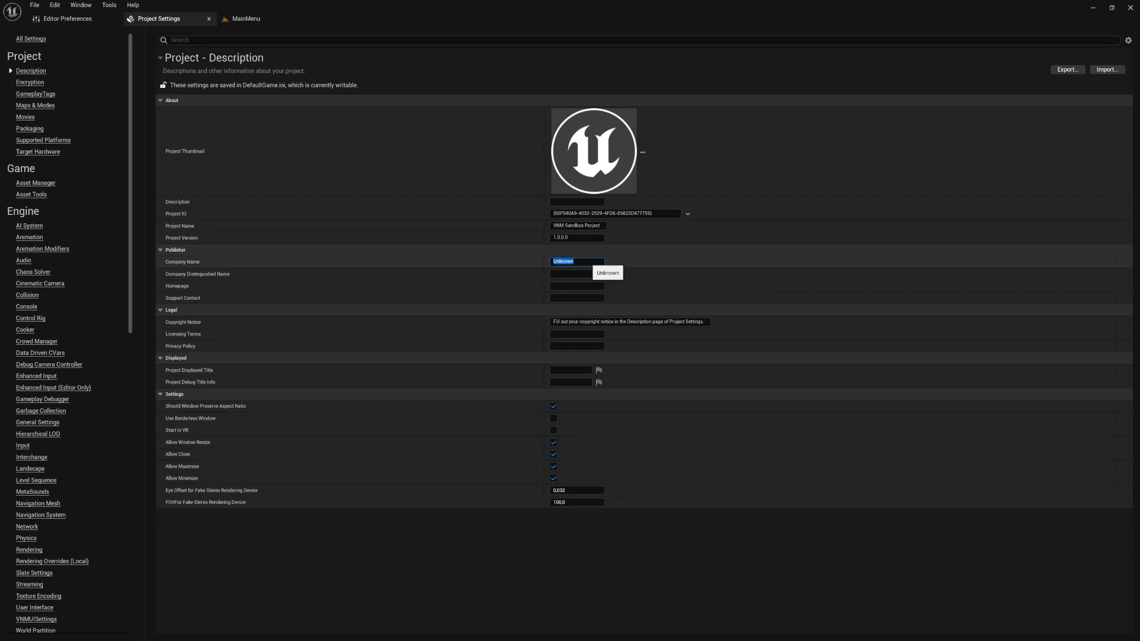
pyautogui.write('A')
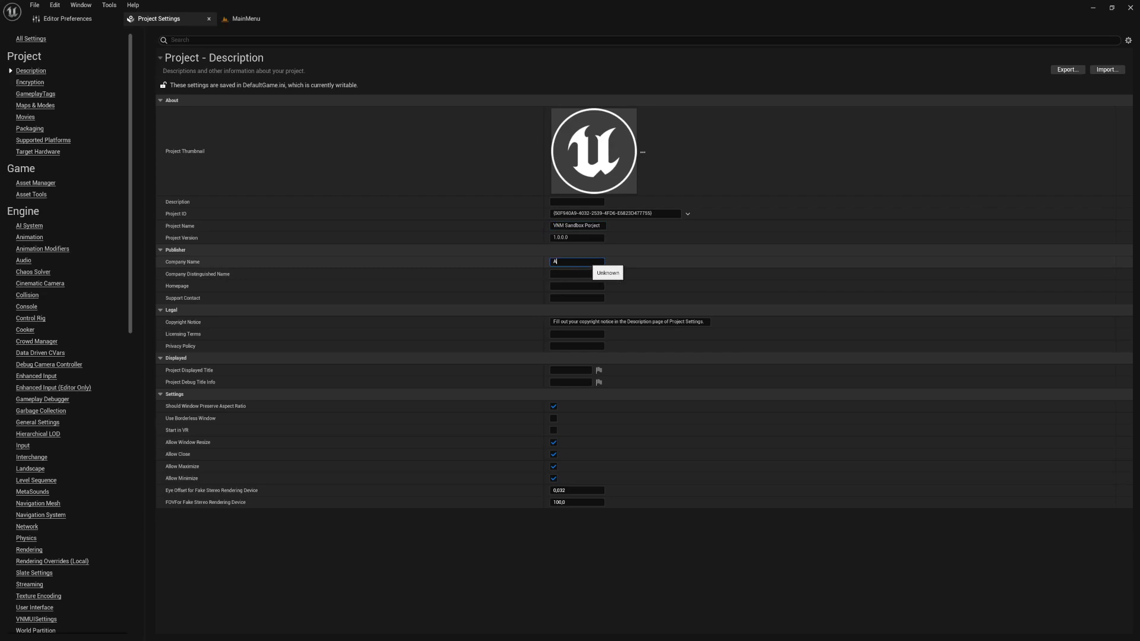
pyautogui.write('I_Fe')
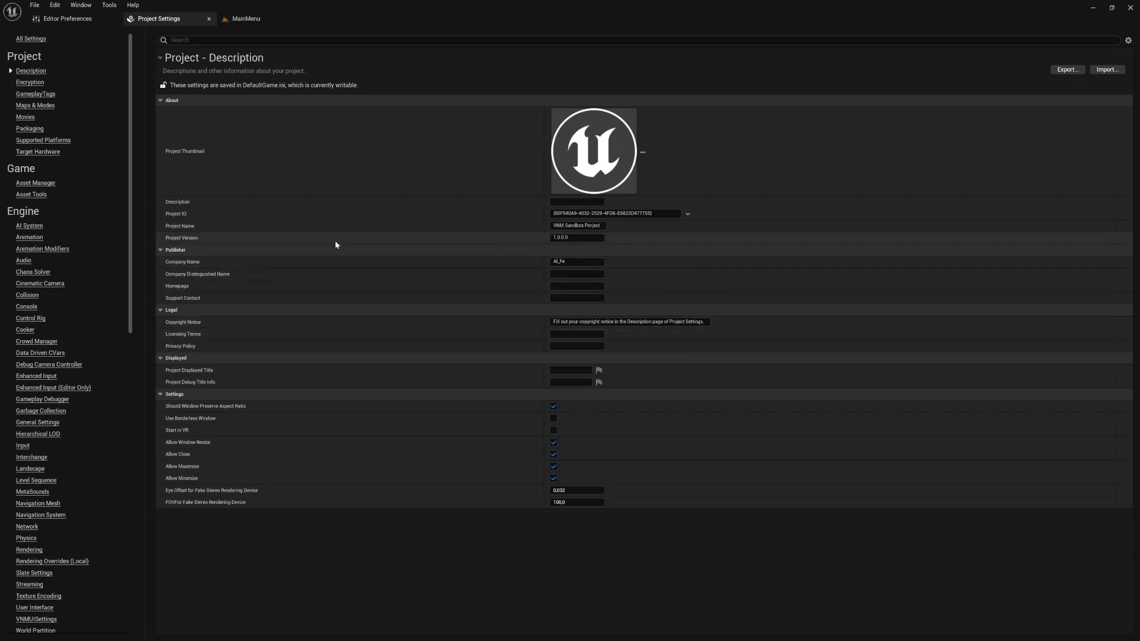
pyautogui.moveTo(193, 229)
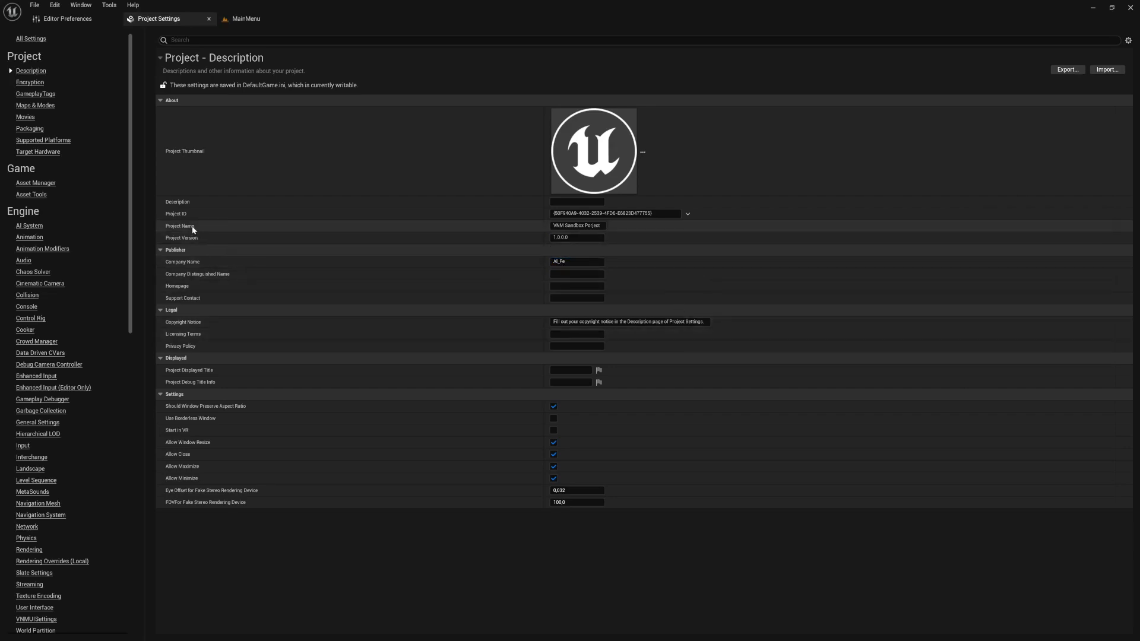
pyautogui.click(244, 17)
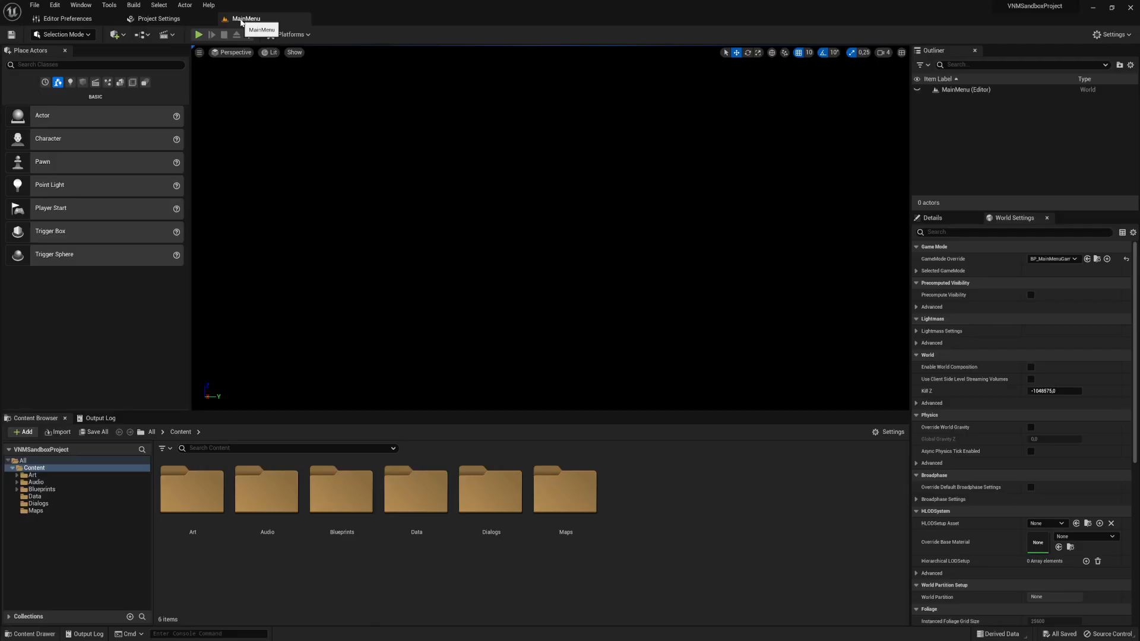
pyautogui.moveTo(265, 5)
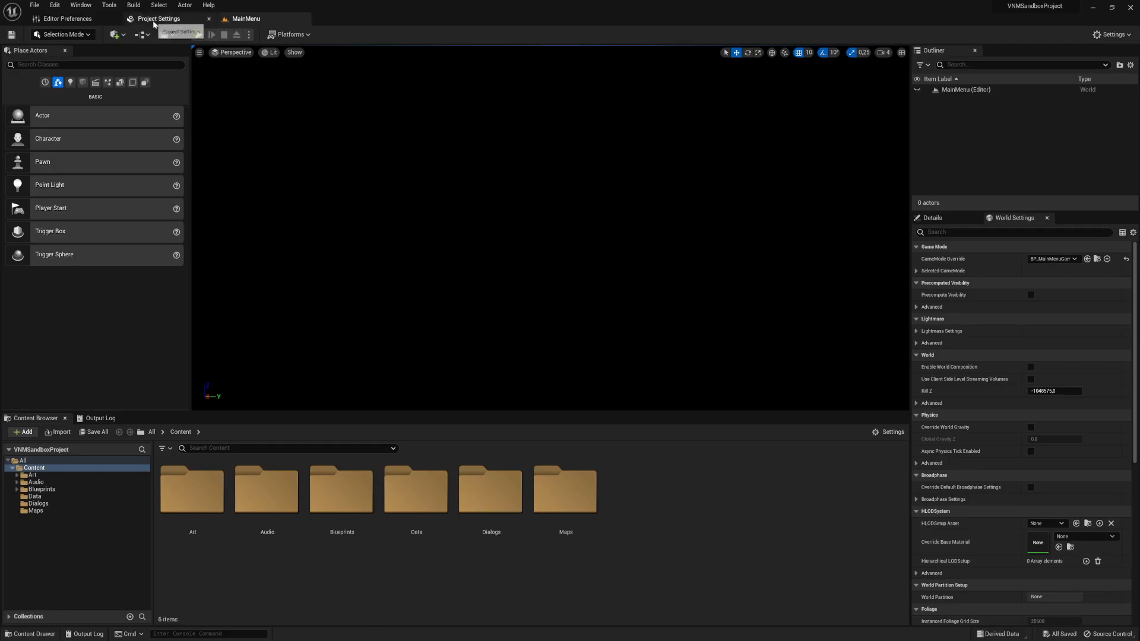
# Step: Play the main menu level and show its about panel with credits and version line
pyautogui.click(158, 17)
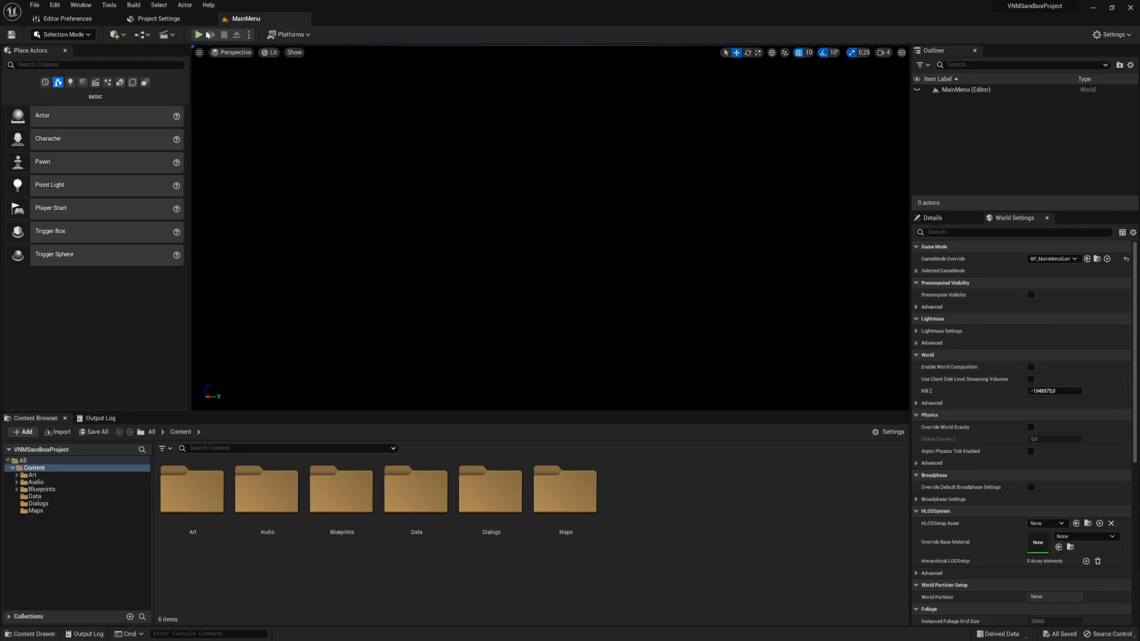
pyautogui.click(199, 35)
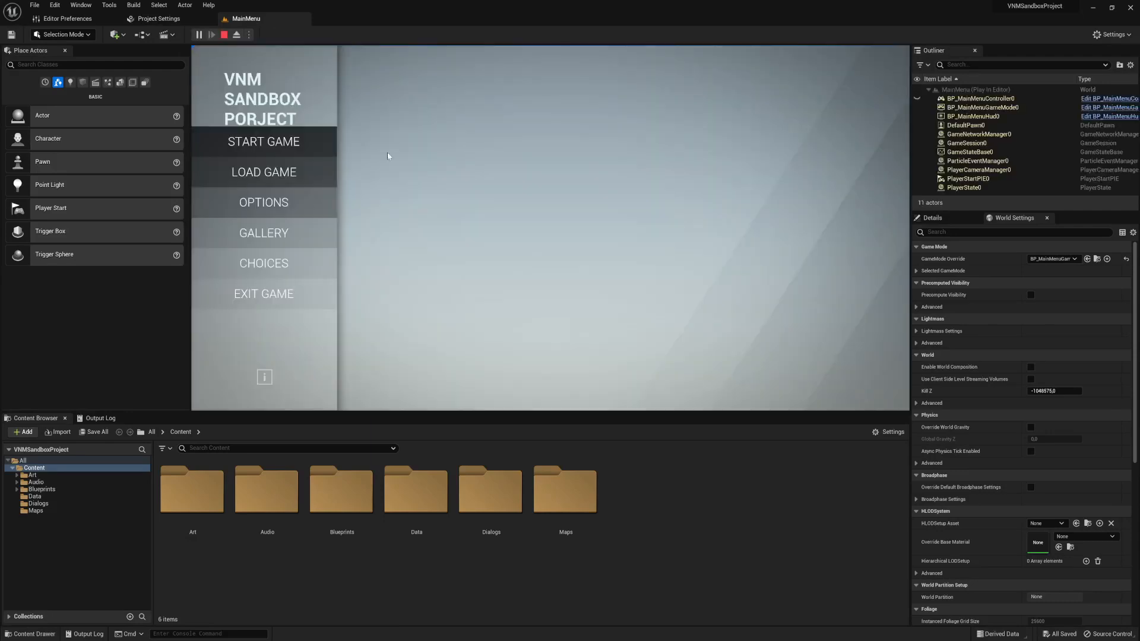
pyautogui.moveTo(270, 106)
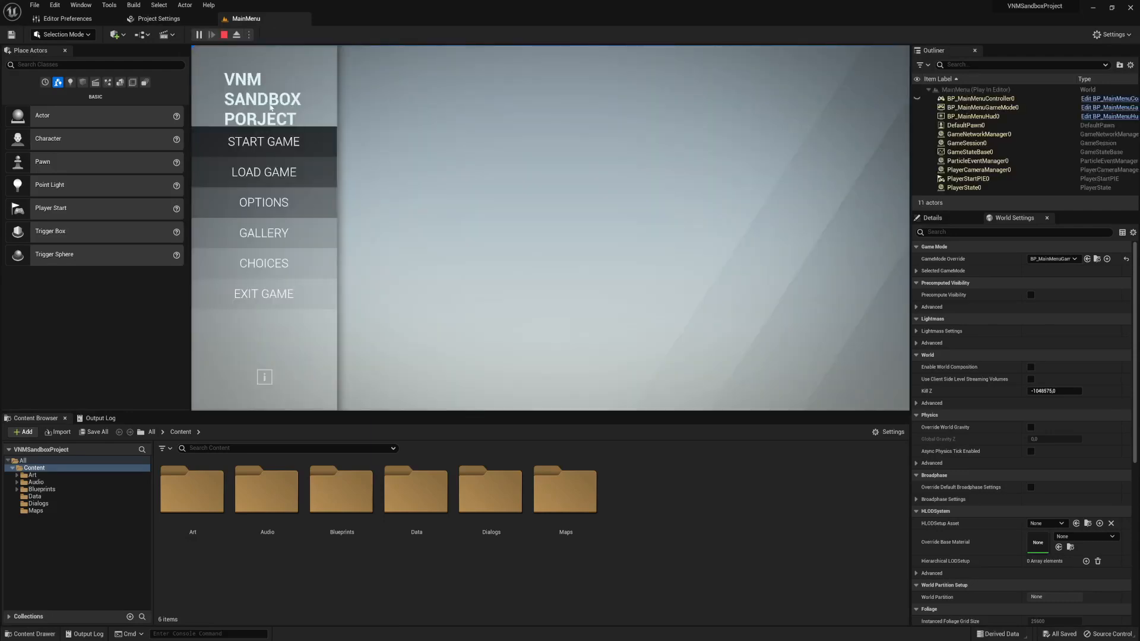
pyautogui.moveTo(242, 123)
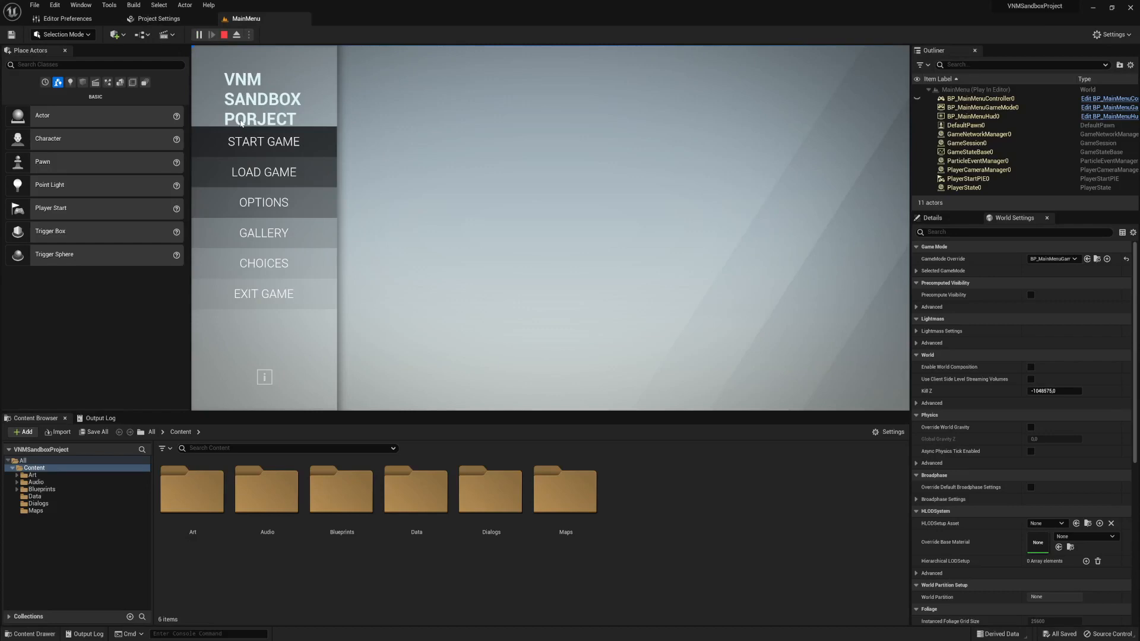
pyautogui.moveTo(276, 216)
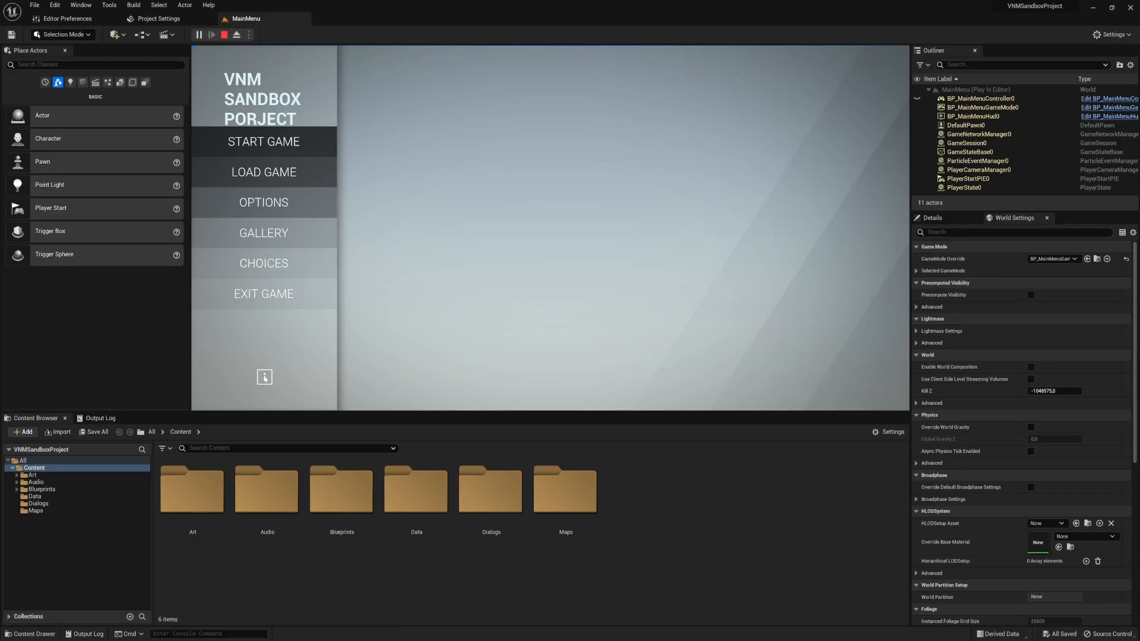
pyautogui.click(263, 378)
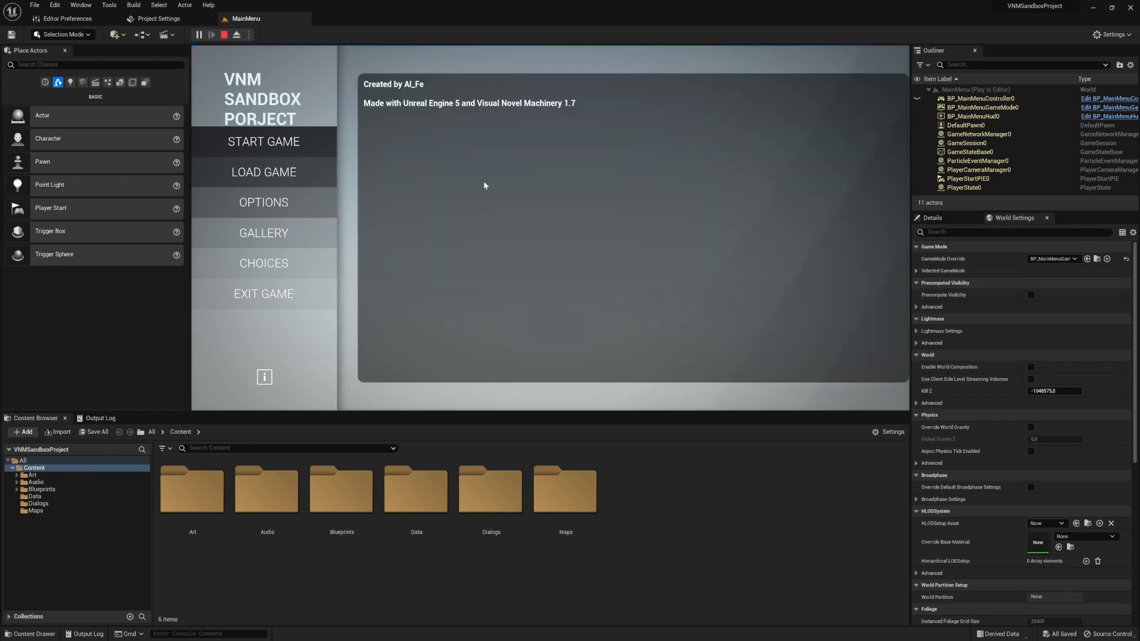
pyautogui.moveTo(428, 93)
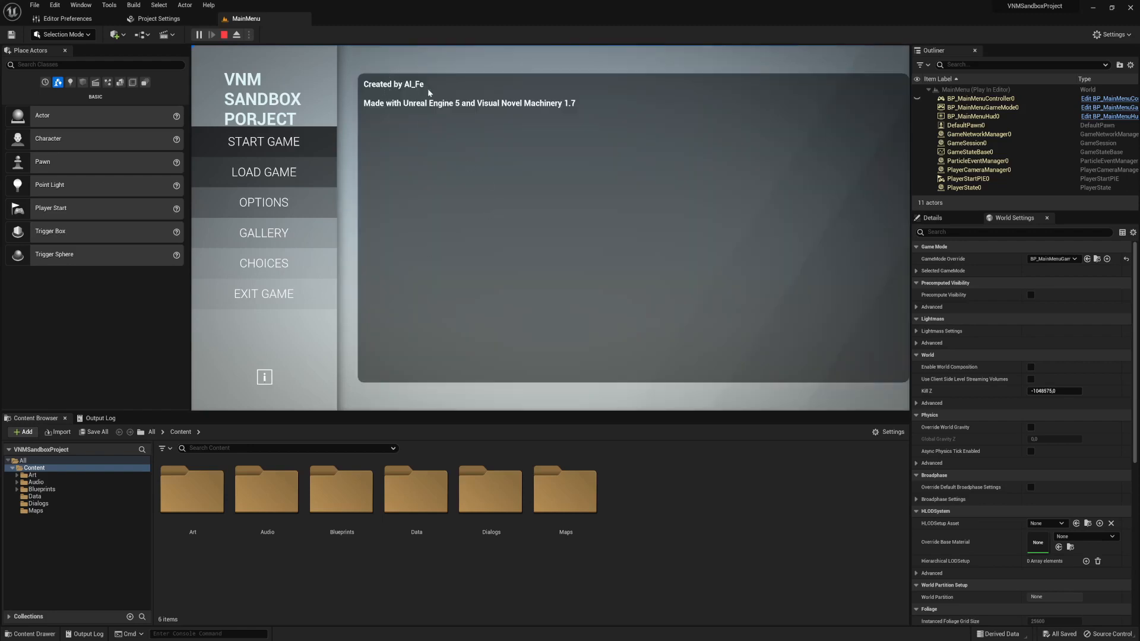
# Step: Check the Description settings against the running menu, then stop the play session
pyautogui.click(157, 17)
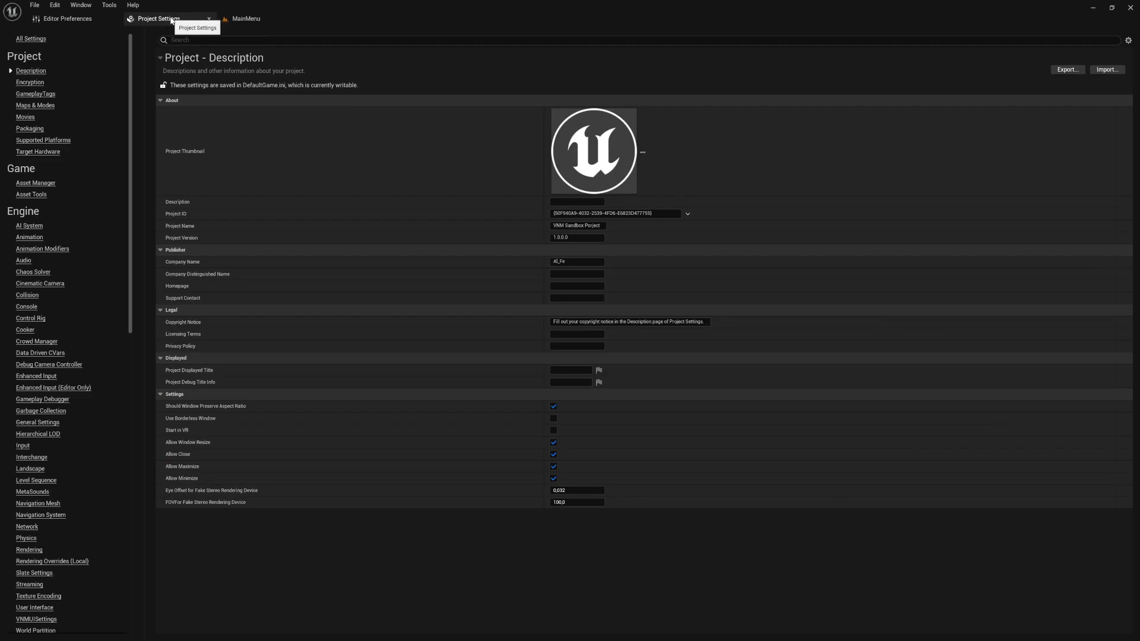
pyautogui.moveTo(232, 252)
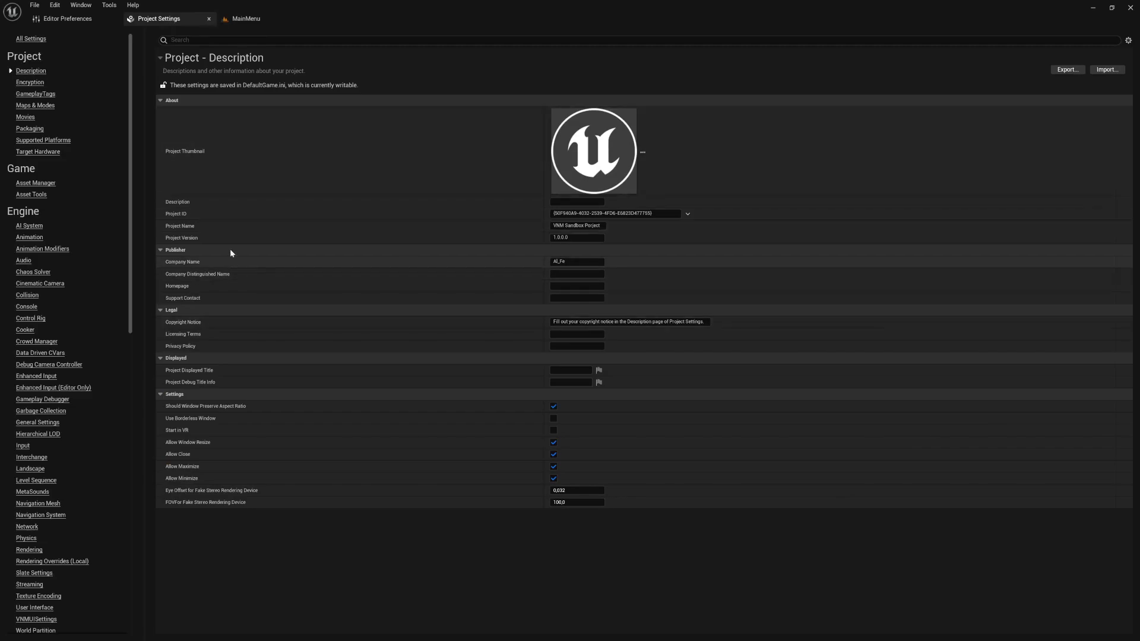
pyautogui.click(246, 17)
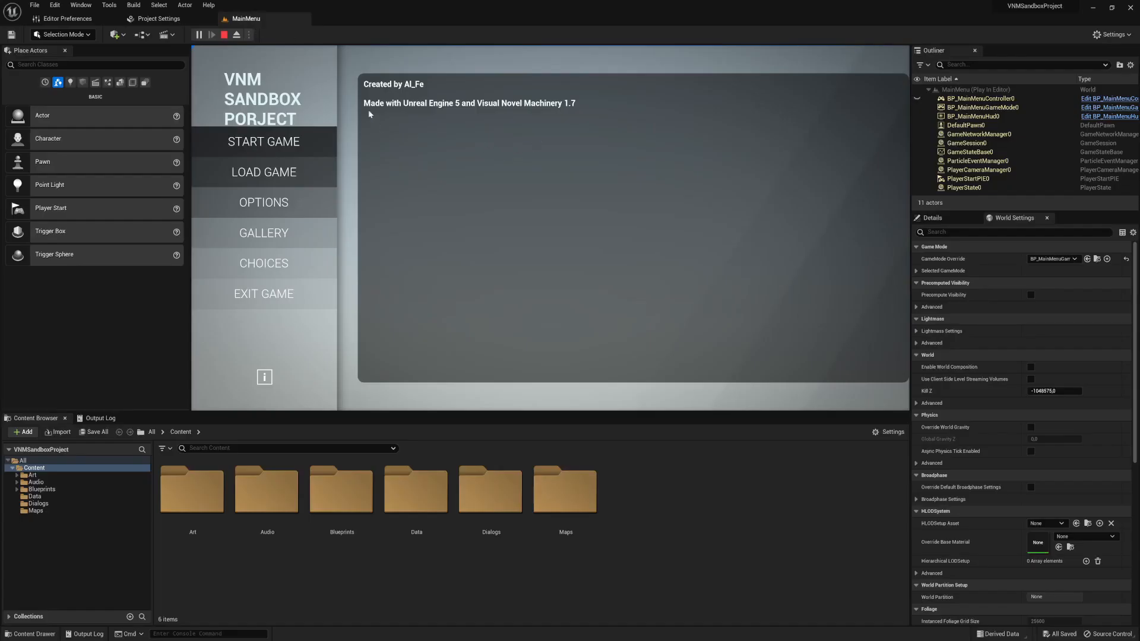
pyautogui.moveTo(475, 111)
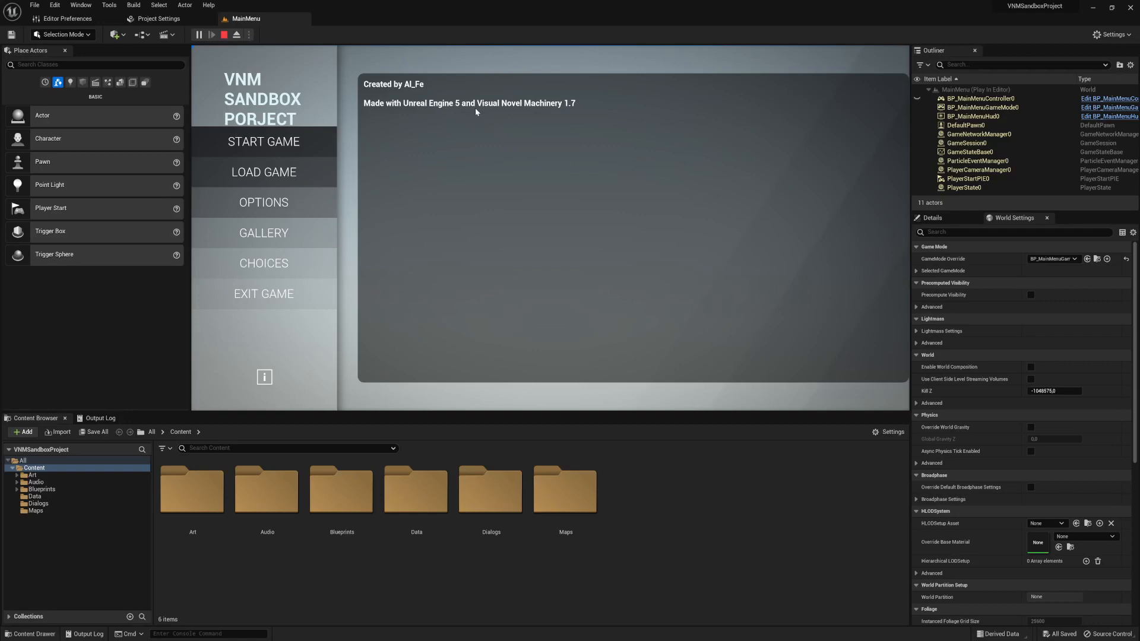
pyautogui.moveTo(569, 111)
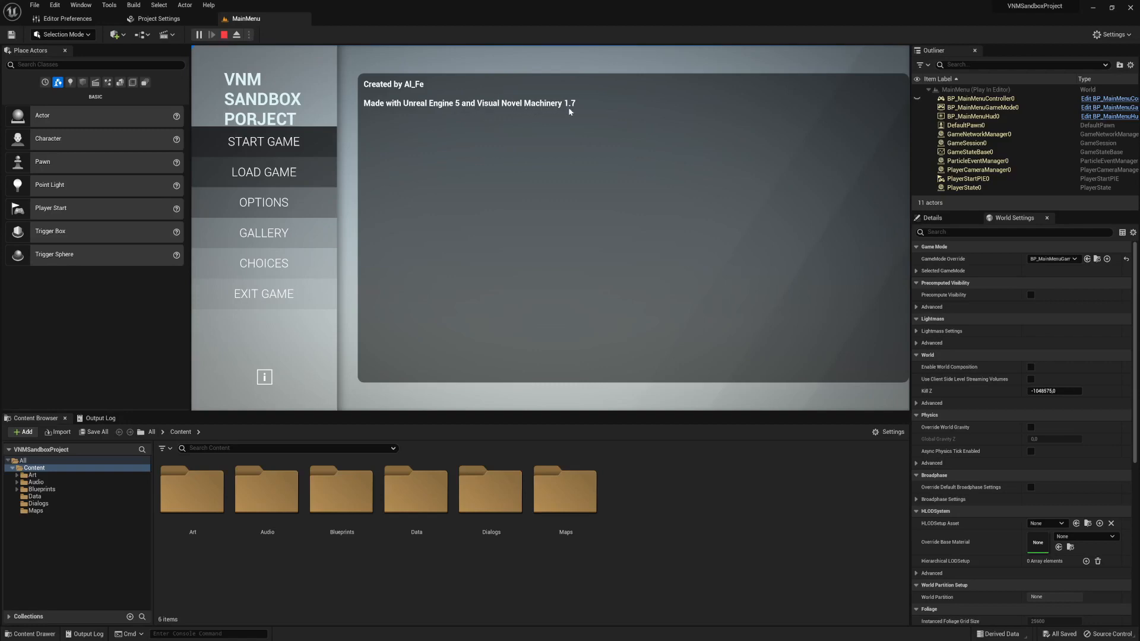
pyautogui.moveTo(581, 118)
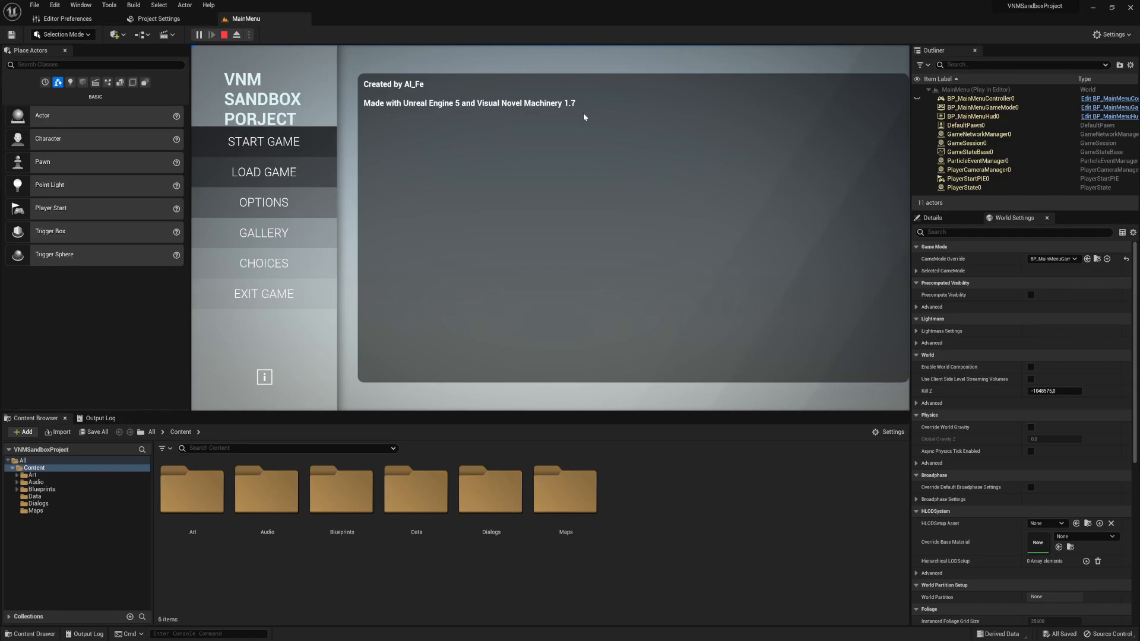
pyautogui.click(153, 17)
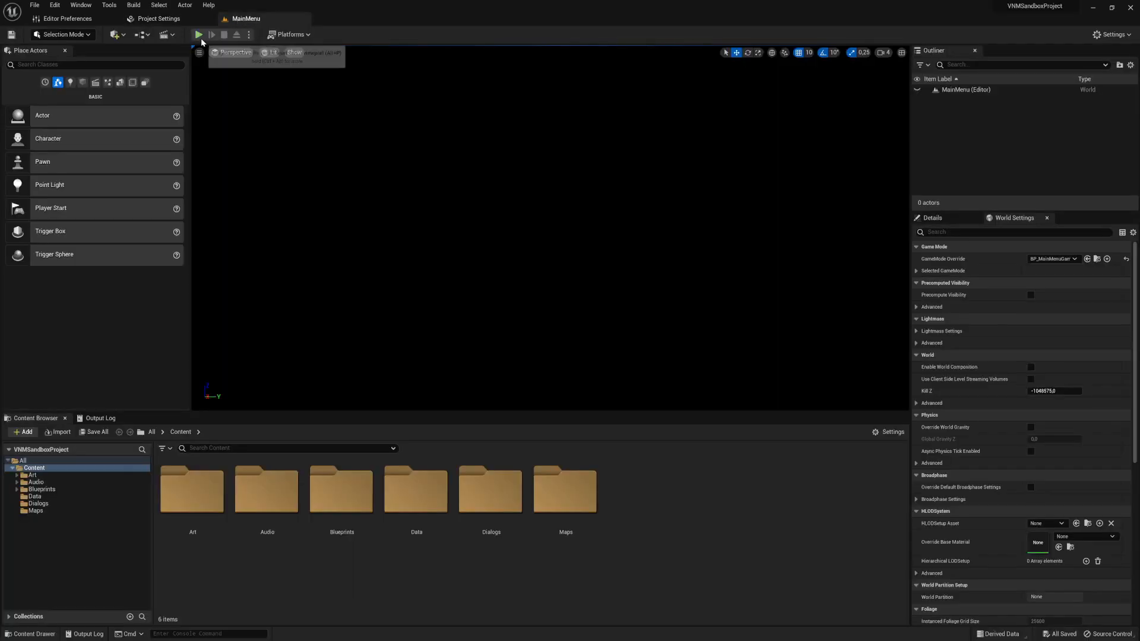
# Step: Relaunch the MainMenu level in Play to check the SANDBOX PROJECT title
pyautogui.click(198, 34)
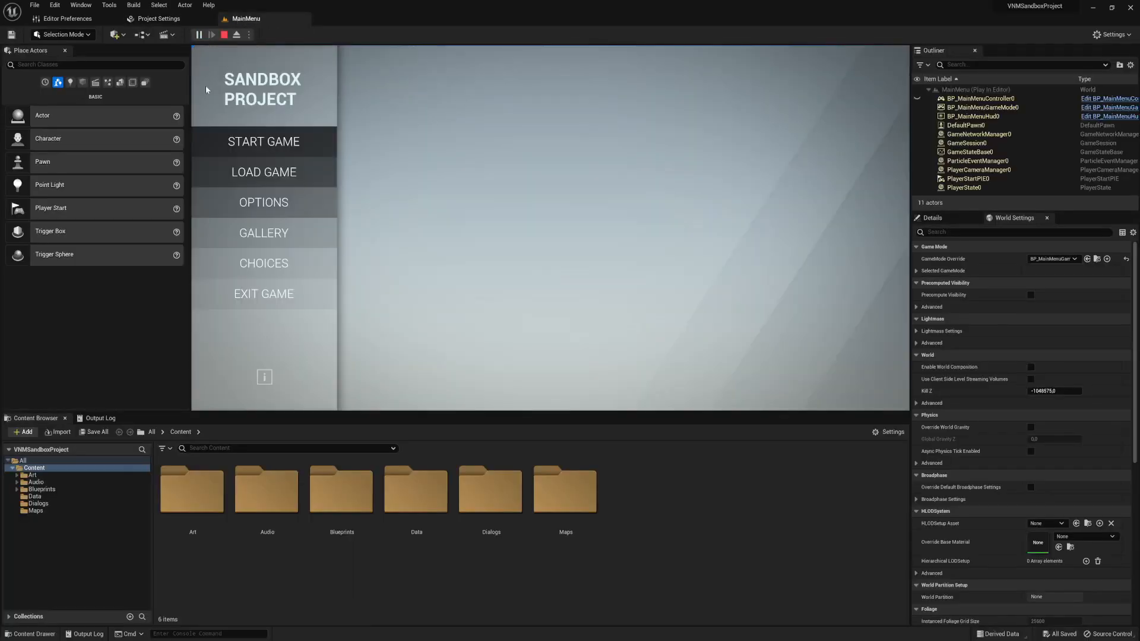
pyautogui.moveTo(296, 206)
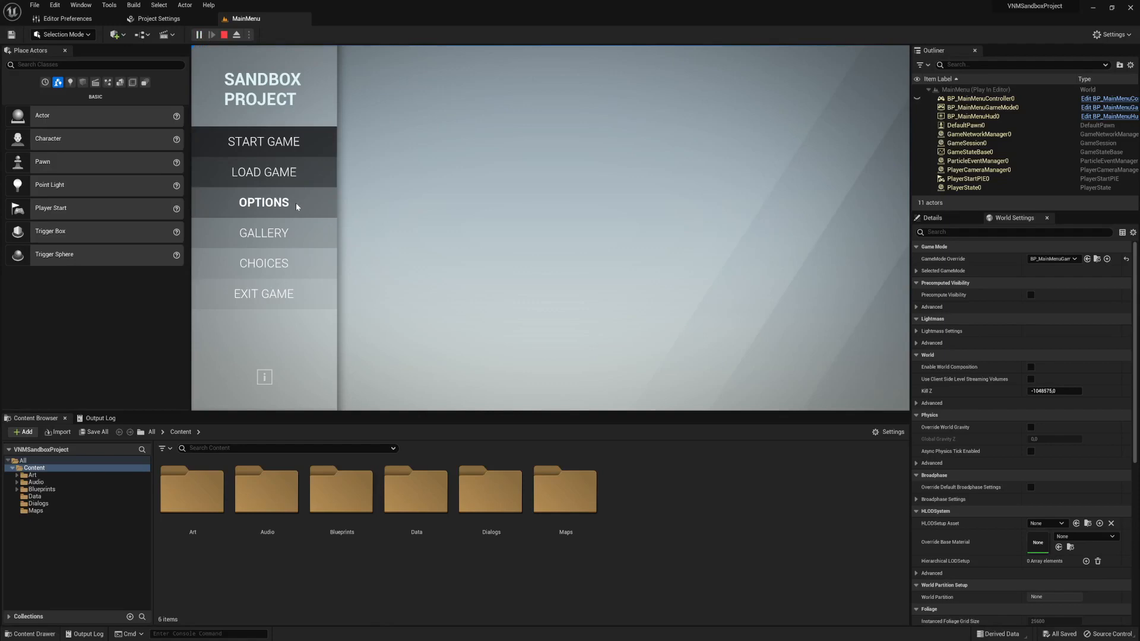
# Step: View the about panel crediting Unreal Engine 5 and VNM 1.7, then the Options screen
pyautogui.click(264, 377)
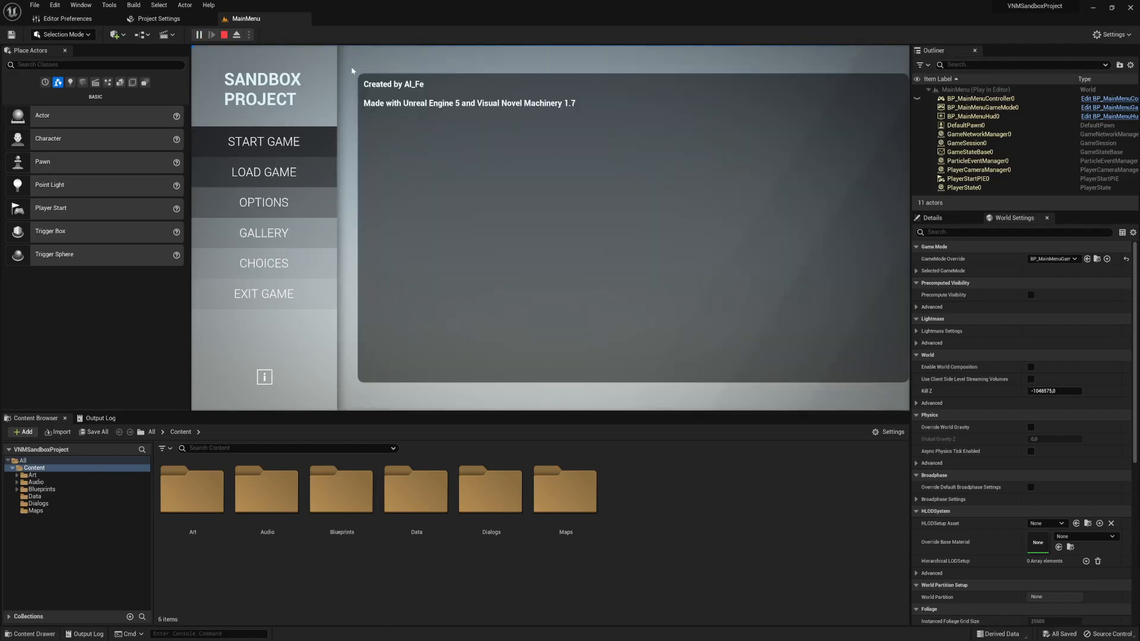
pyautogui.moveTo(394, 222)
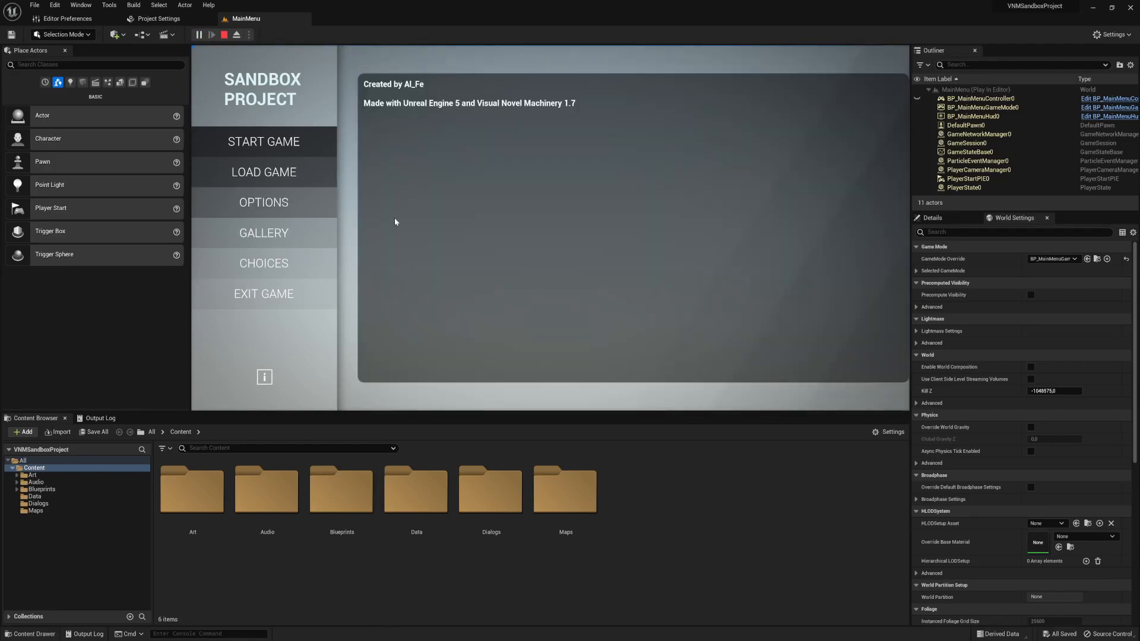
pyautogui.moveTo(427, 196)
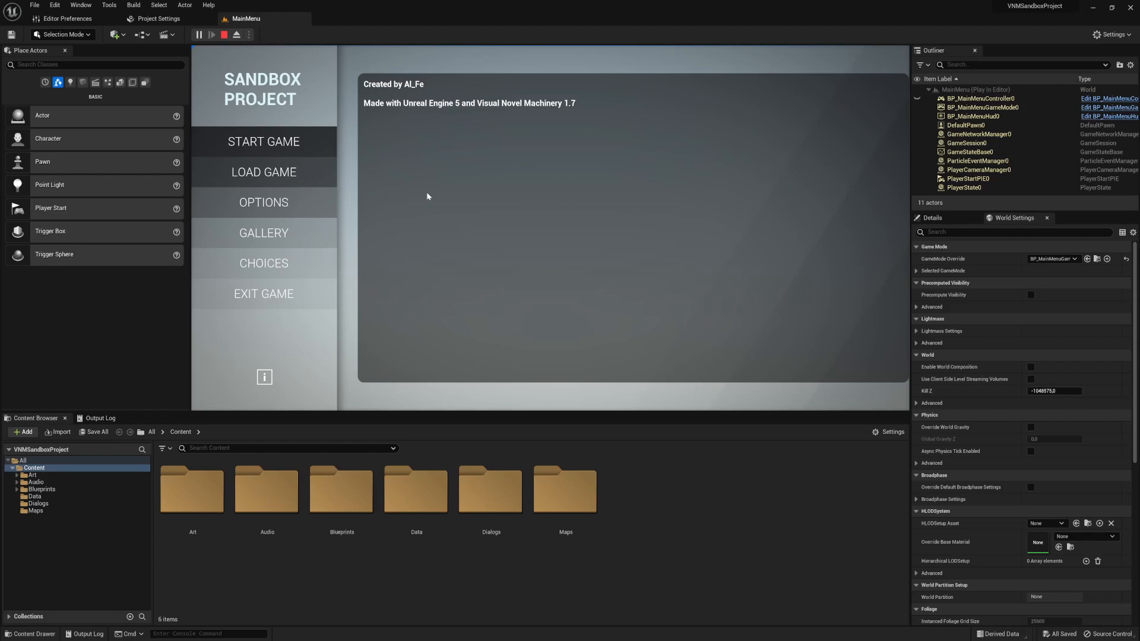
pyautogui.click(263, 202)
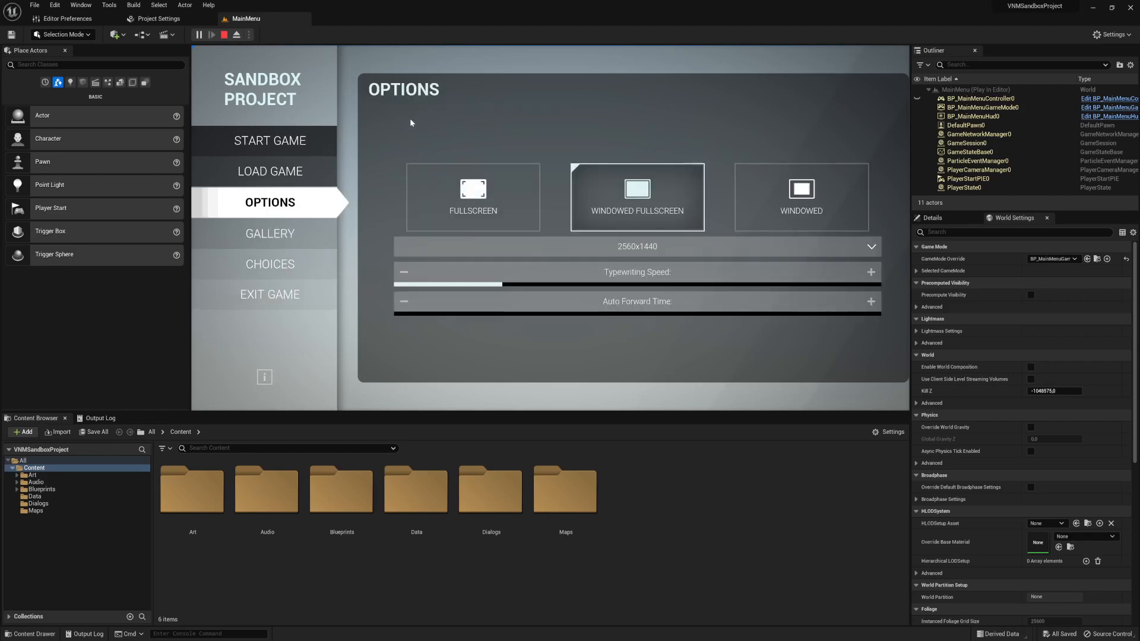
pyautogui.moveTo(596, 311)
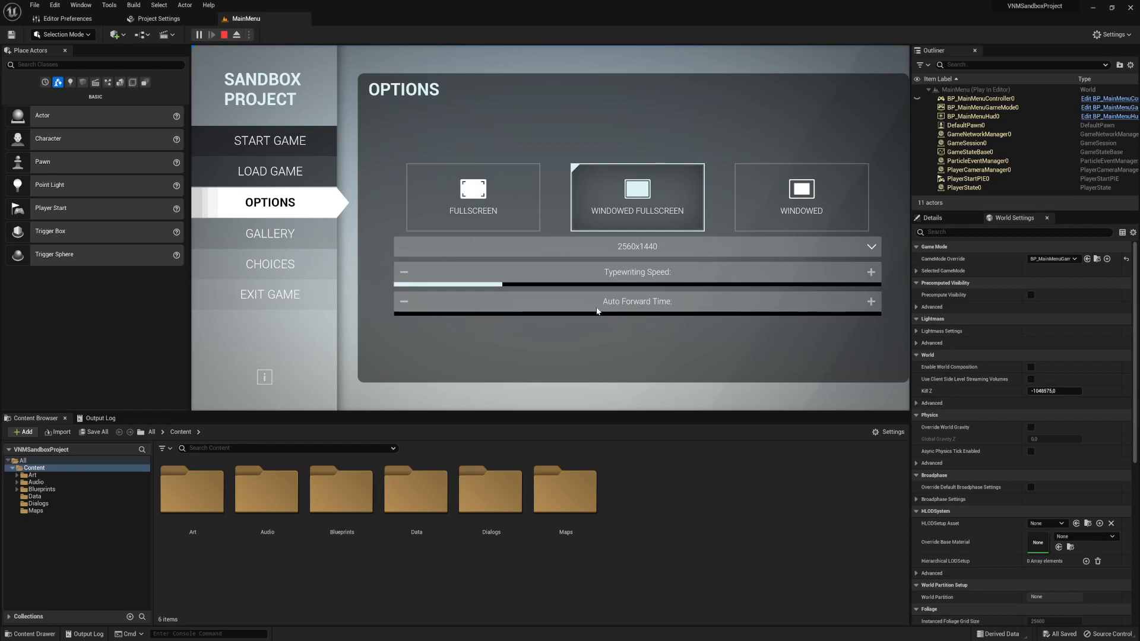
pyautogui.moveTo(499, 324)
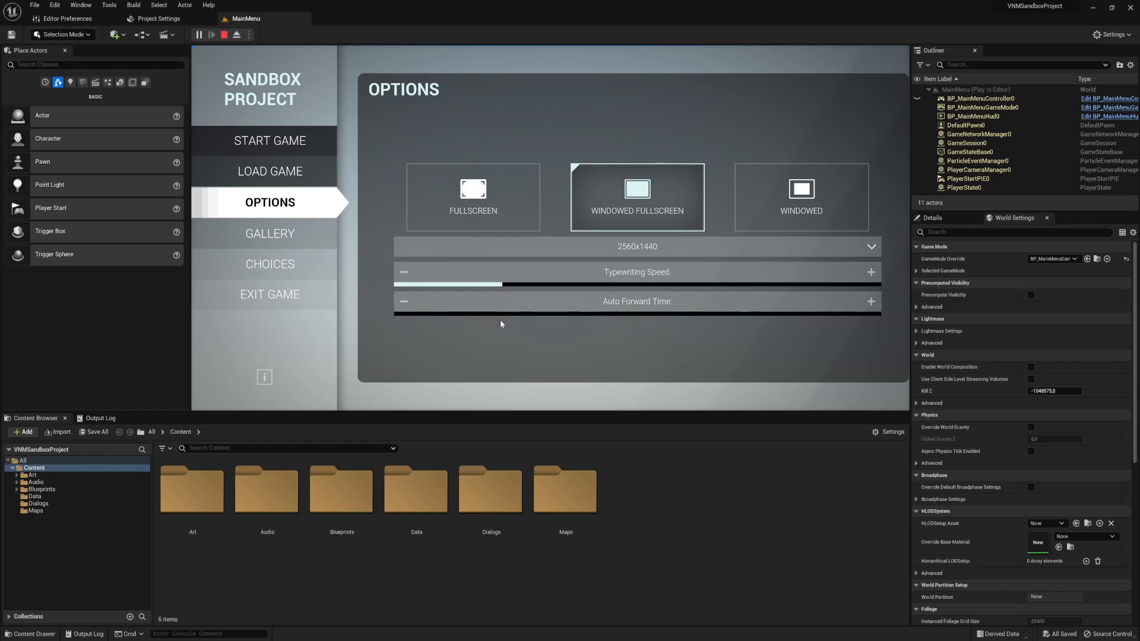
pyautogui.moveTo(623, 274)
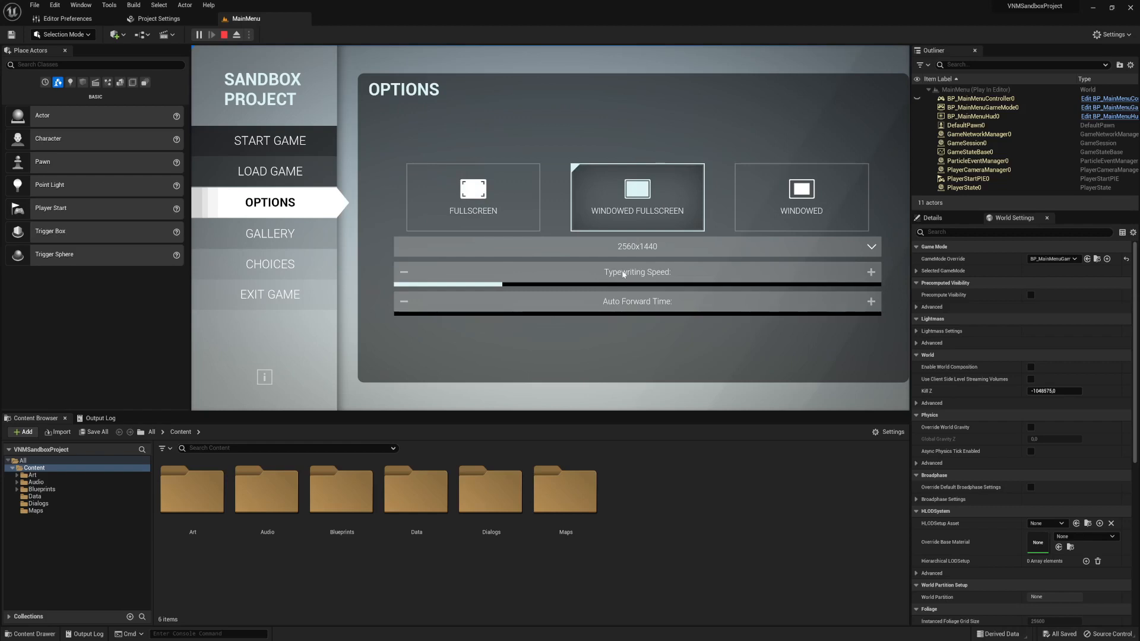
pyautogui.moveTo(480, 272)
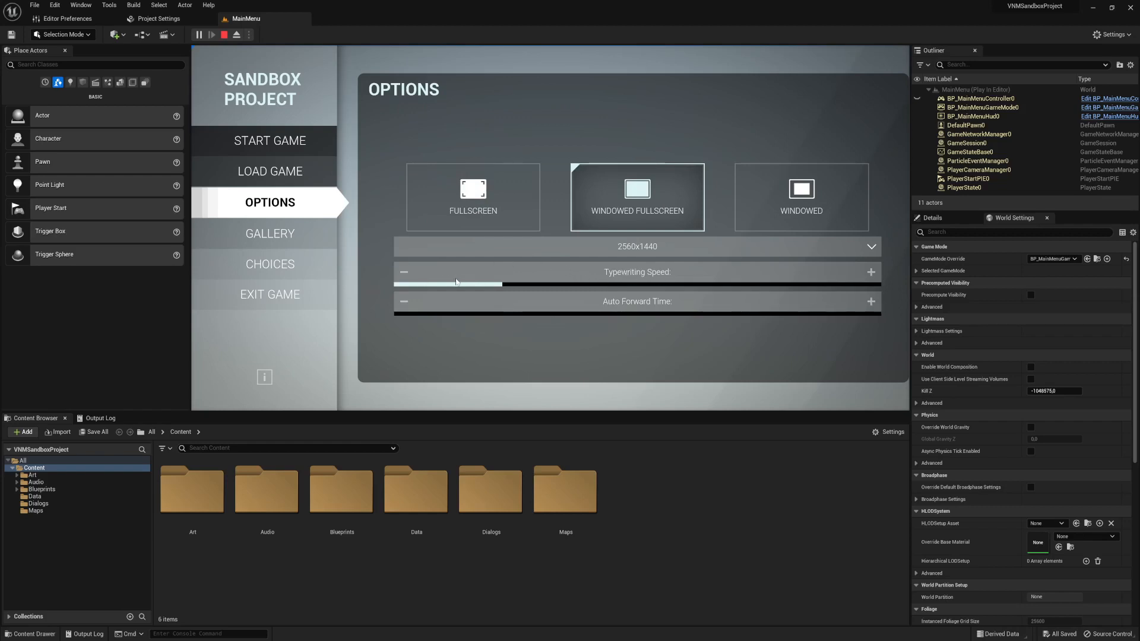
pyautogui.moveTo(492, 275)
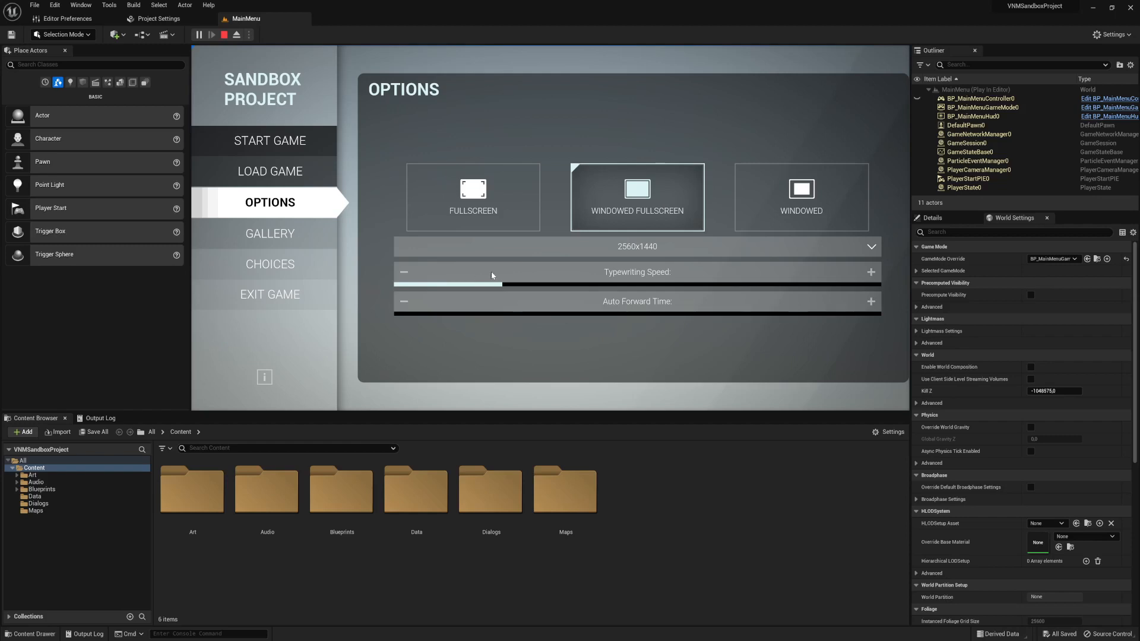
pyautogui.moveTo(608, 277)
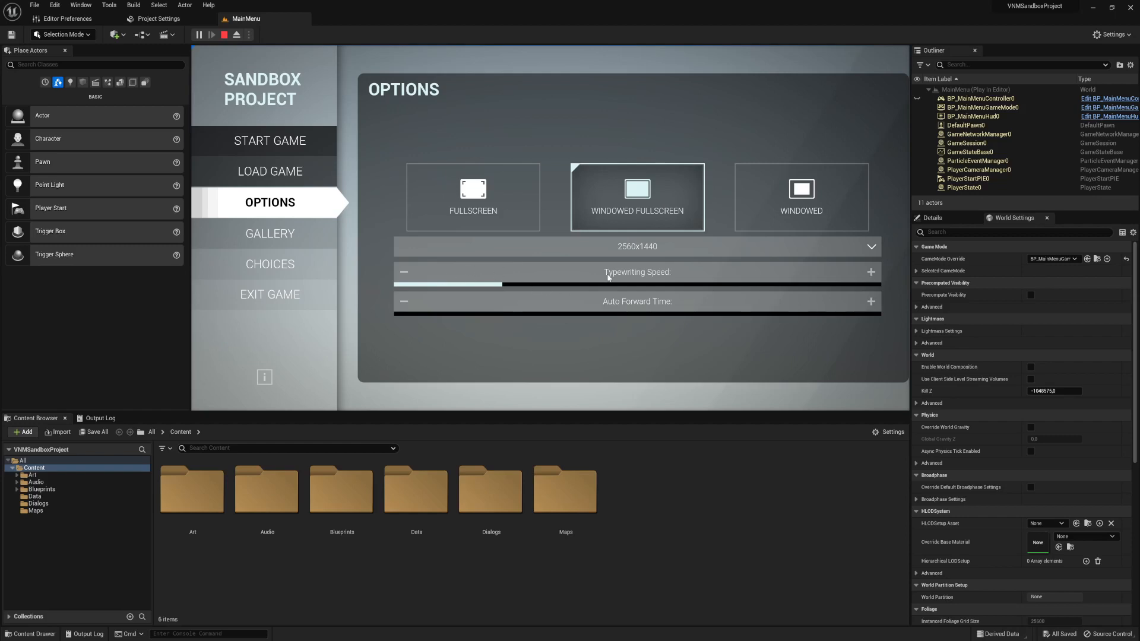